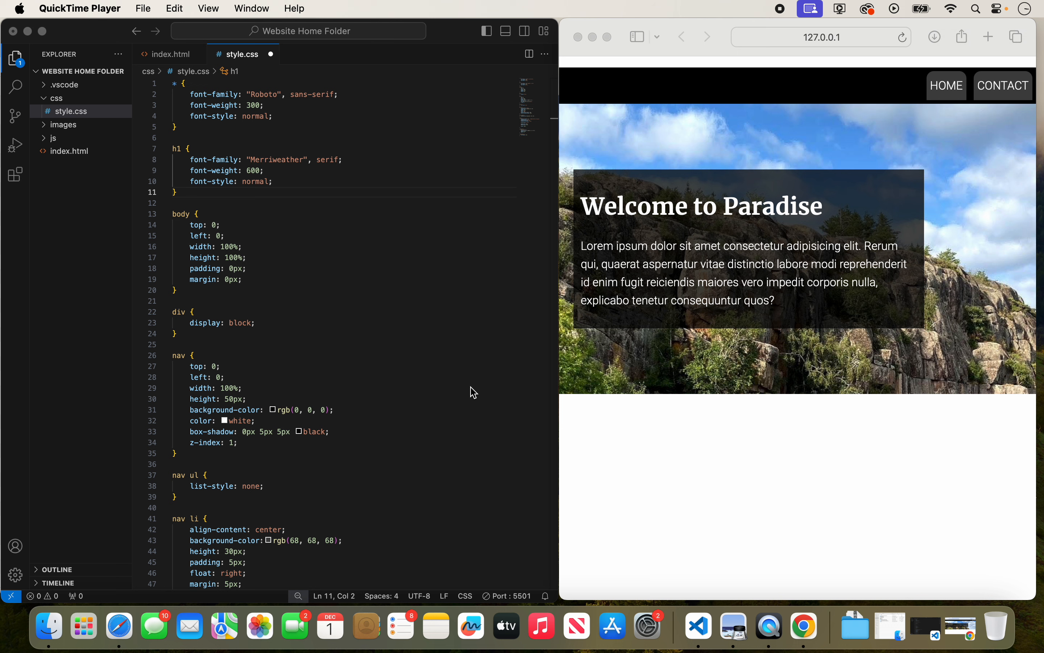
- Bring the Safari localhost preview forward to check the black nav bar
{"action": "left_click", "coordinate": [433, 328]}
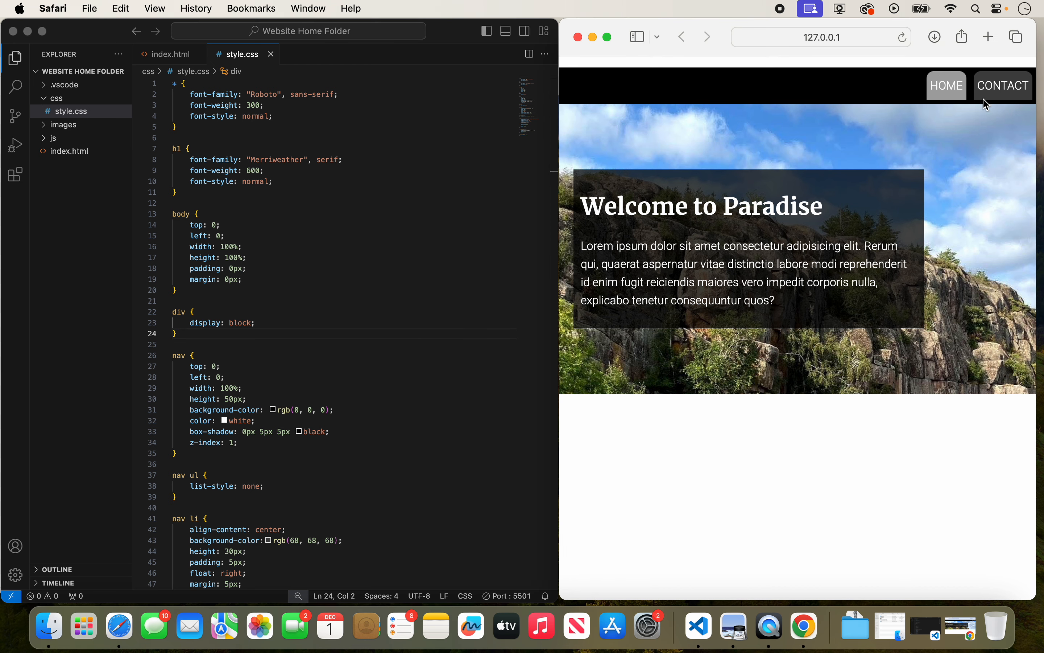
{"action": "mouse_move", "coordinate": [805, 206]}
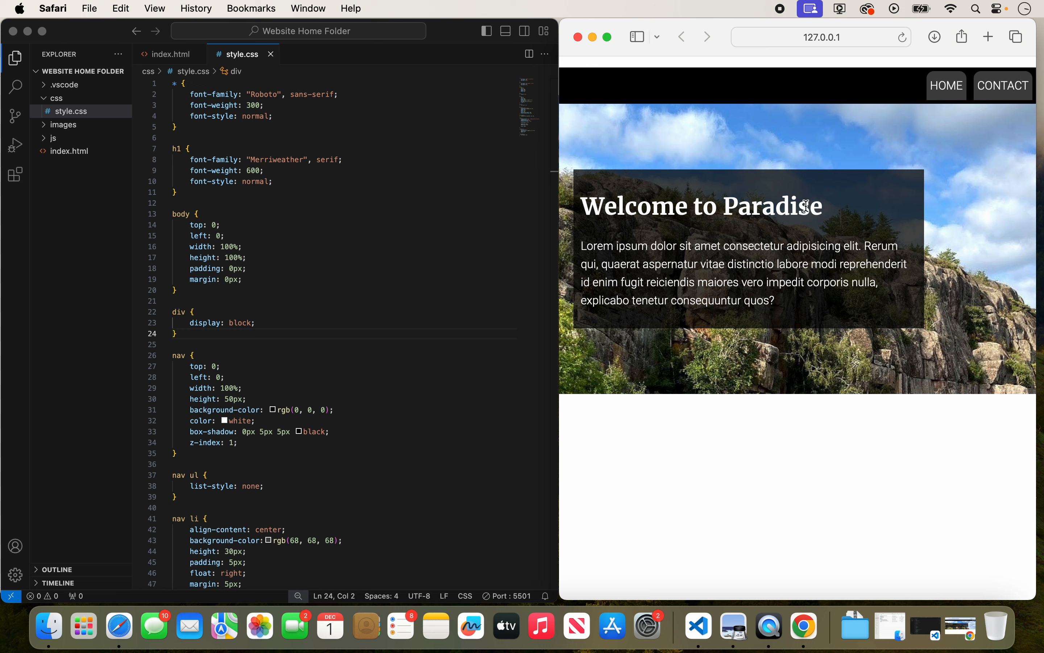
{"action": "mouse_move", "coordinate": [910, 245]}
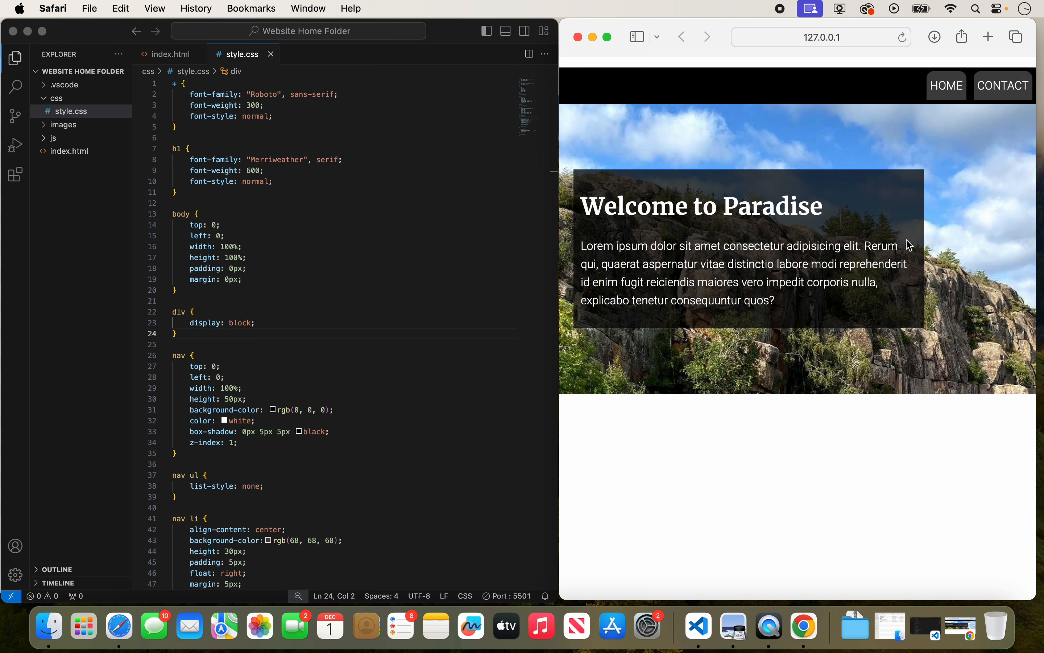
{"action": "mouse_move", "coordinate": [1005, 123]}
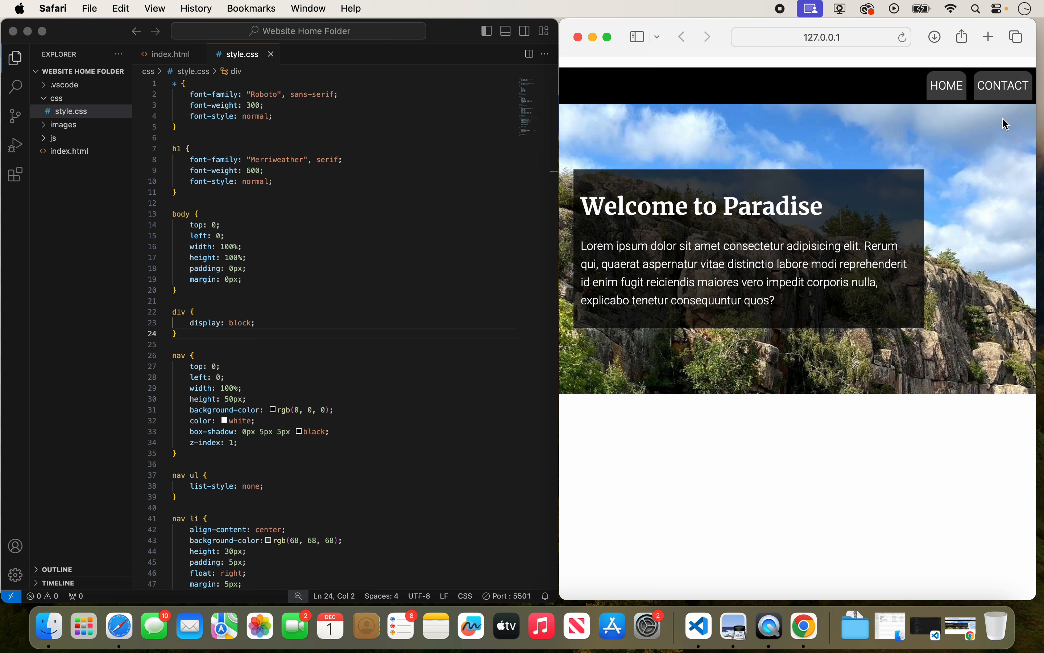
{"action": "mouse_move", "coordinate": [548, 315]}
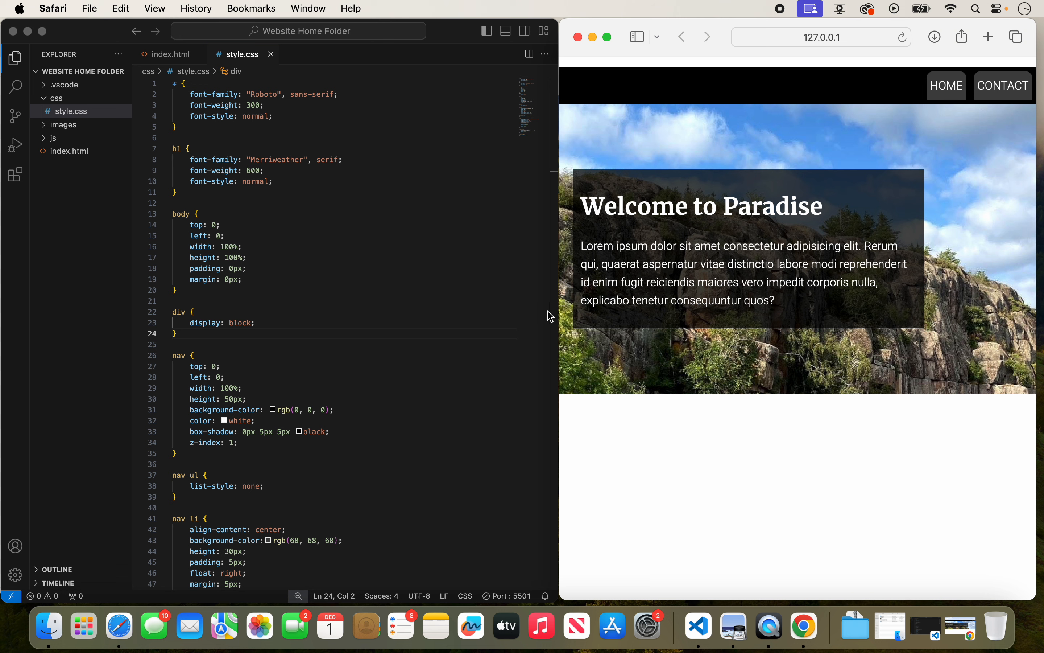
{"action": "mouse_move", "coordinate": [308, 216]}
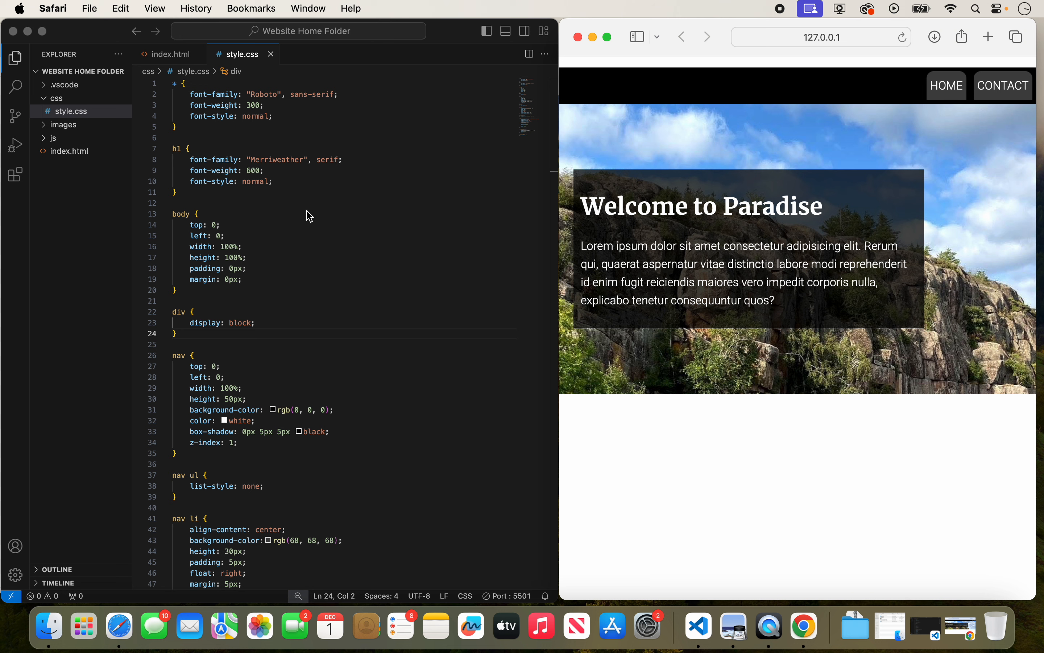
{"action": "mouse_move", "coordinate": [591, 97]}
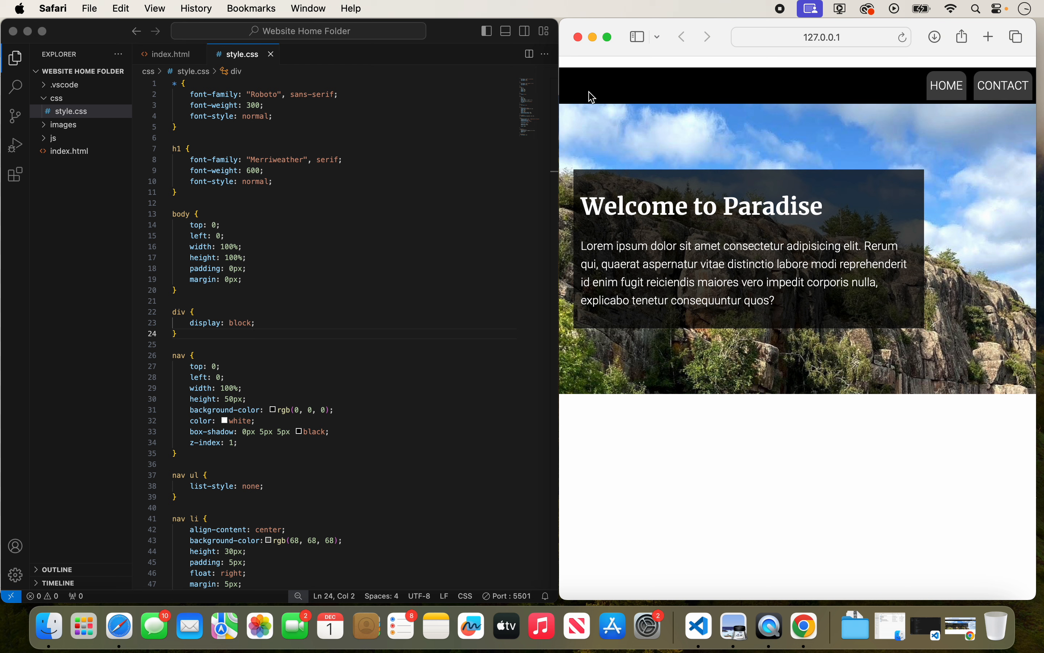
{"action": "mouse_move", "coordinate": [584, 79]}
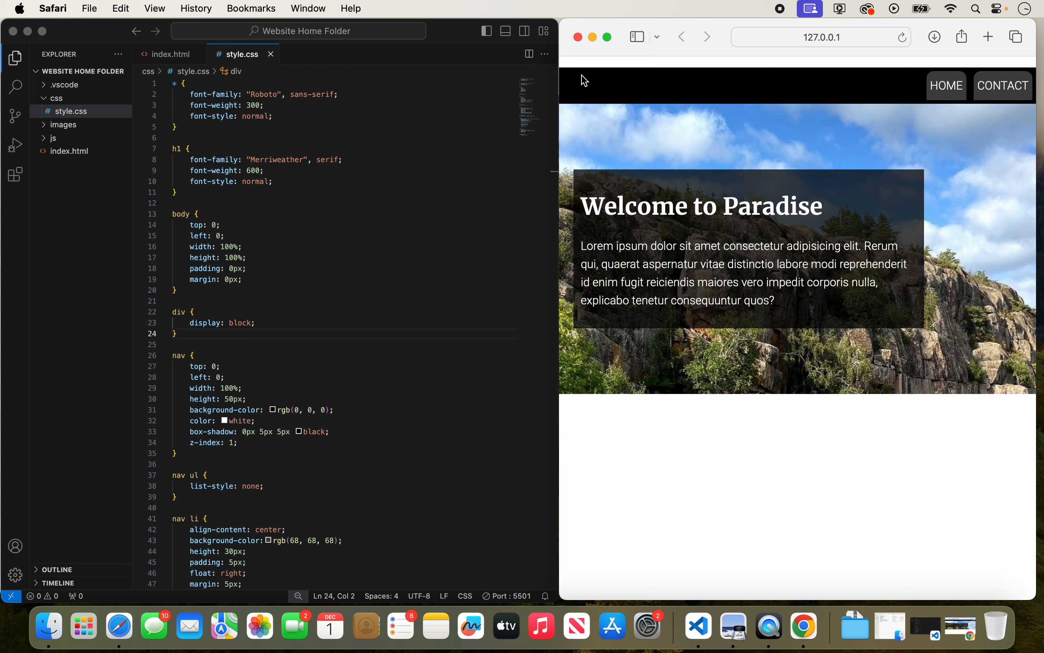
{"action": "mouse_move", "coordinate": [171, 56]}
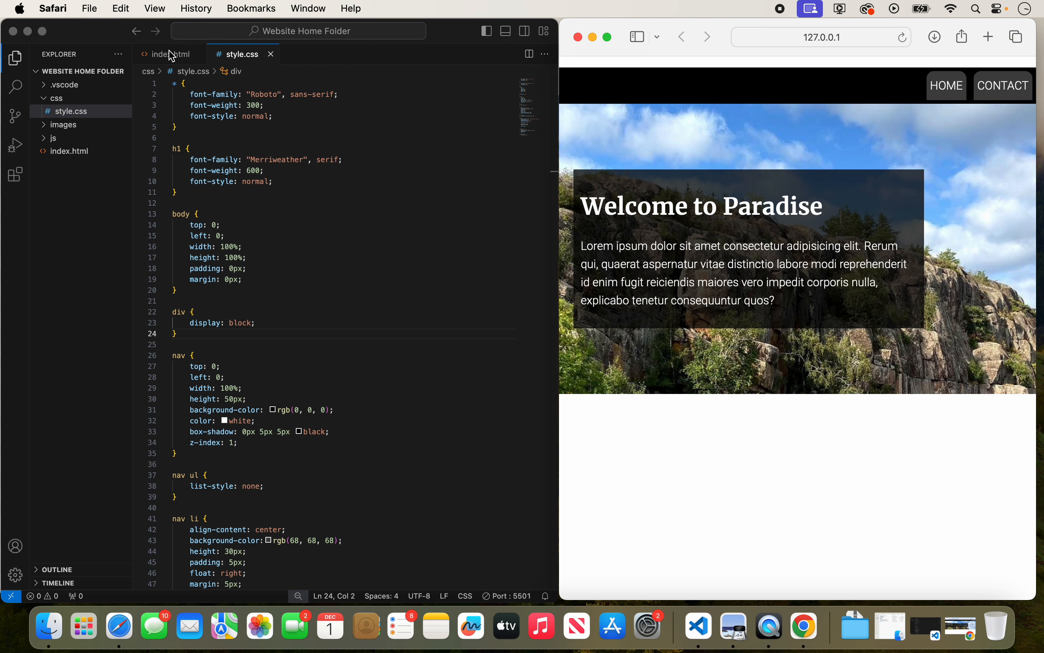
- Start a new line just after <body> in index.html for the logo
{"action": "left_click", "coordinate": [169, 54]}
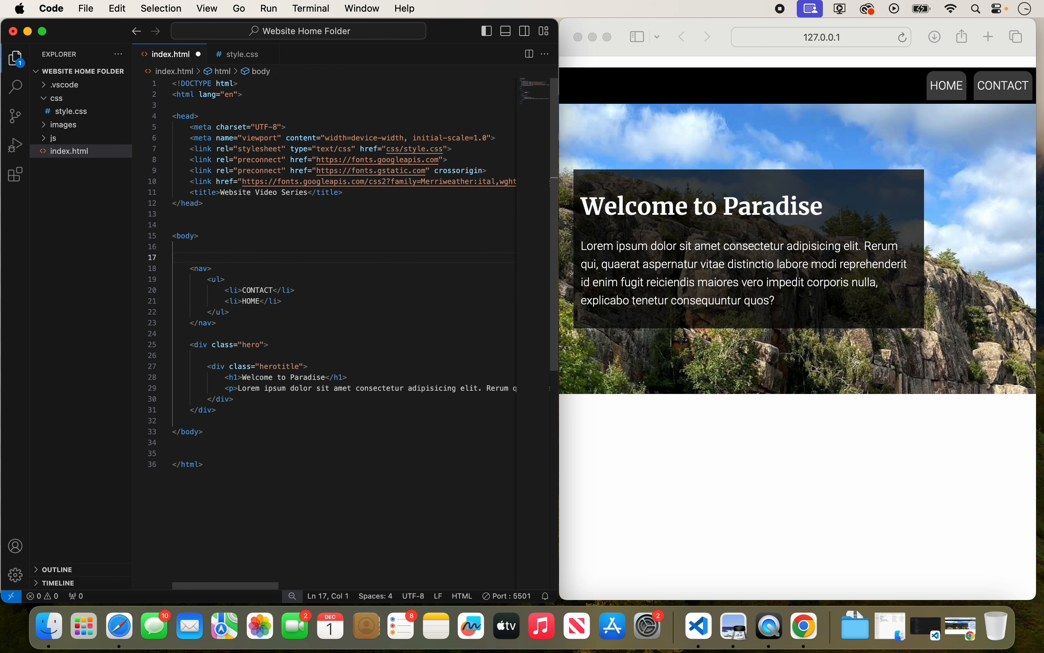
{"action": "left_click", "coordinate": [180, 246]}
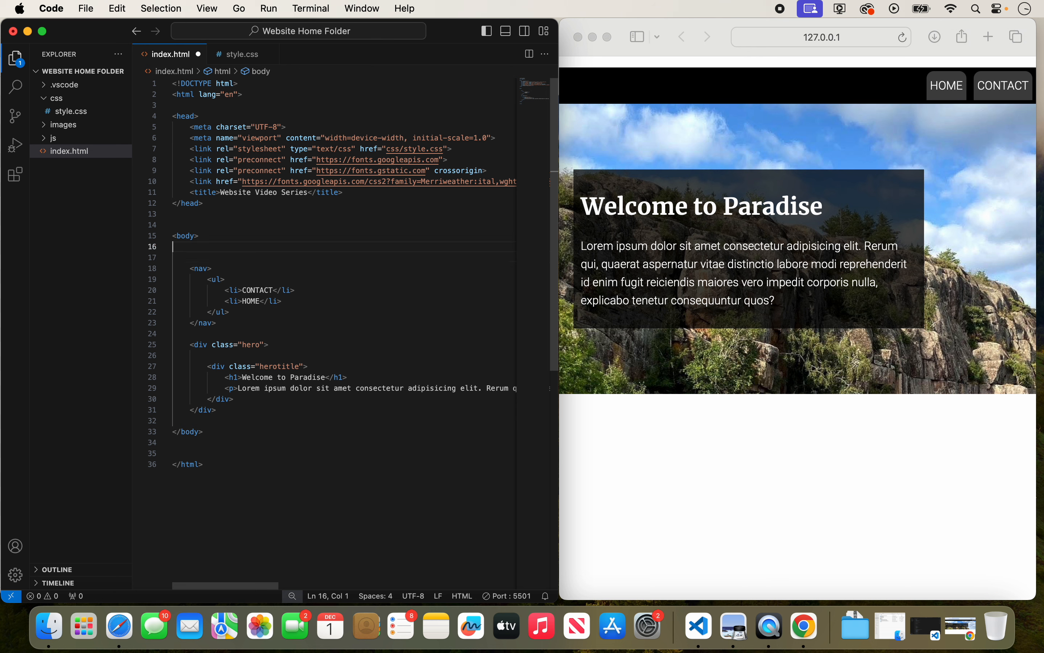
{"action": "key", "text": "enter"}
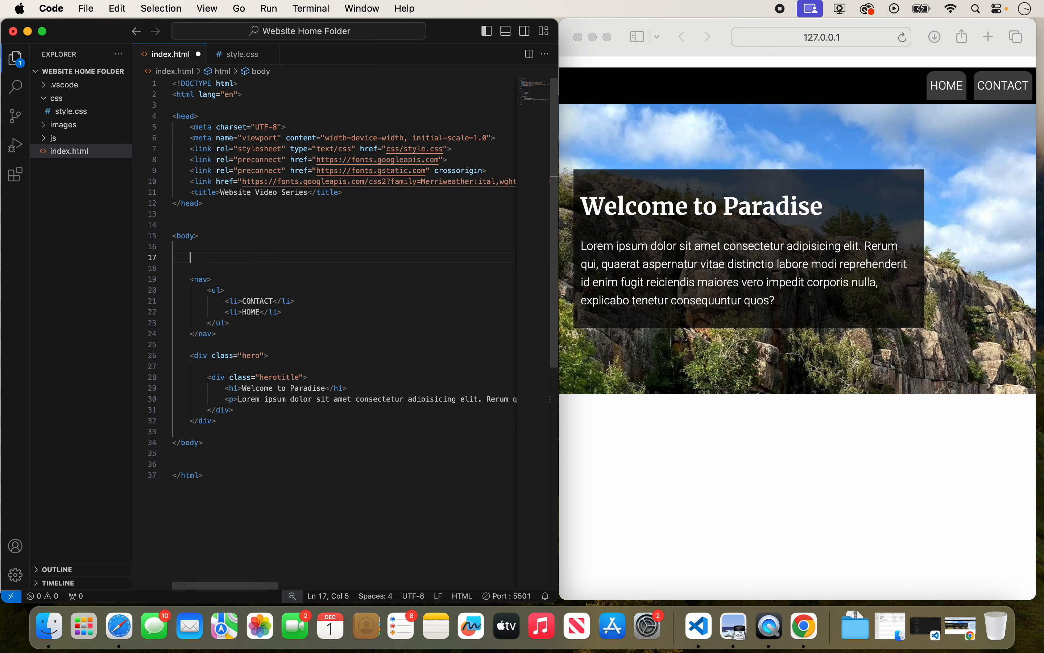
- Write <img class="logo" src="images/logo.svg" width="150"> above the nav
{"action": "type", "text": "<img"}
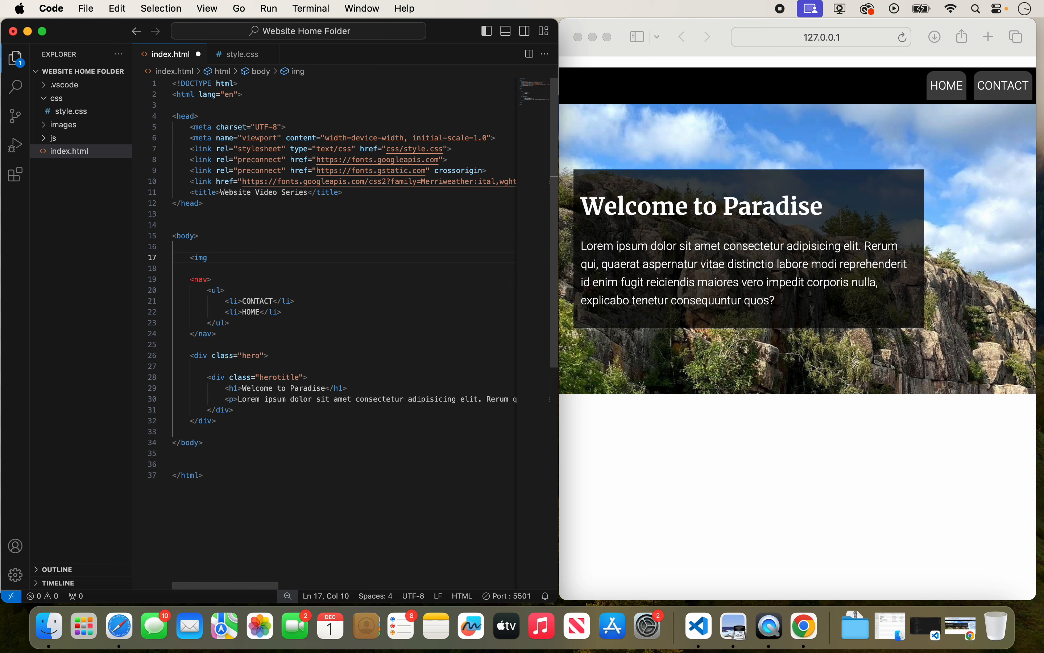
{"action": "type", "text": "class=\""}
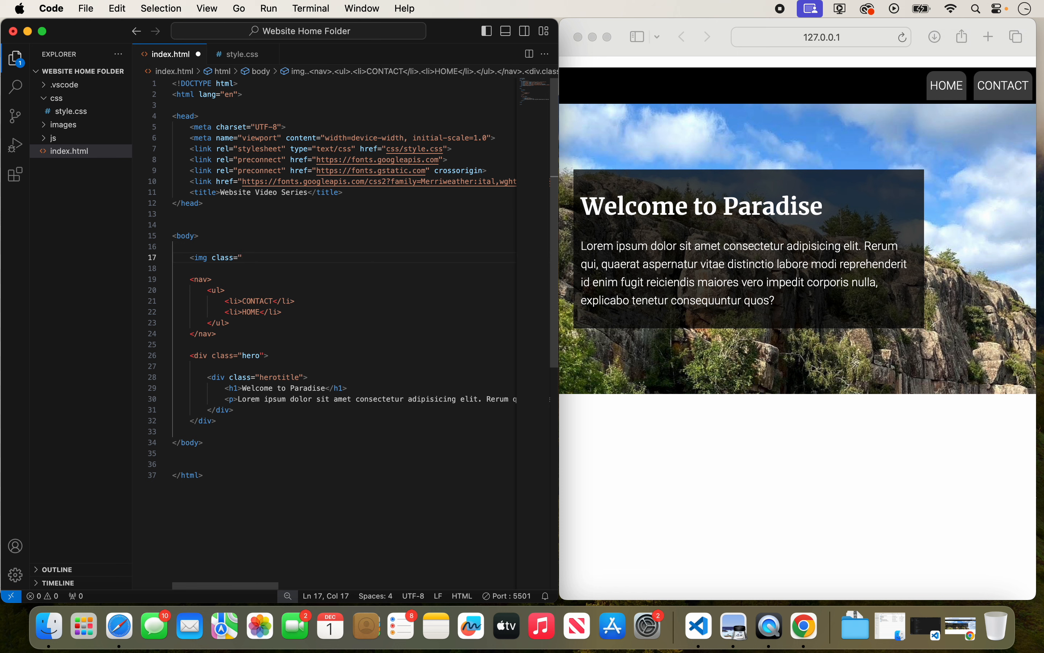
{"action": "type", "text": "logo"}
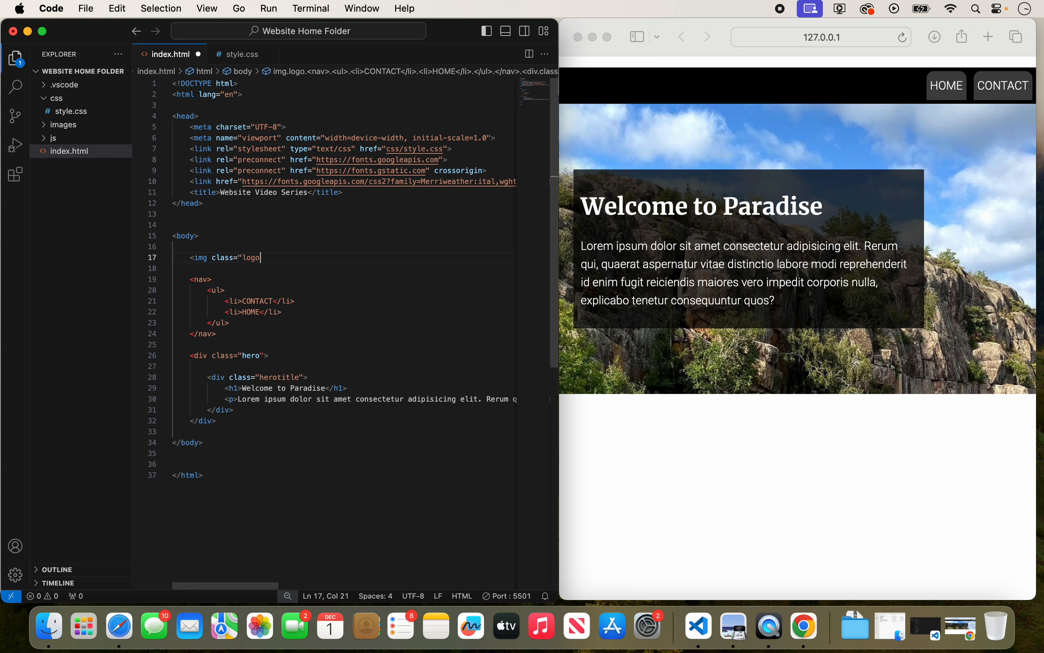
{"action": "type", "text": "\""}
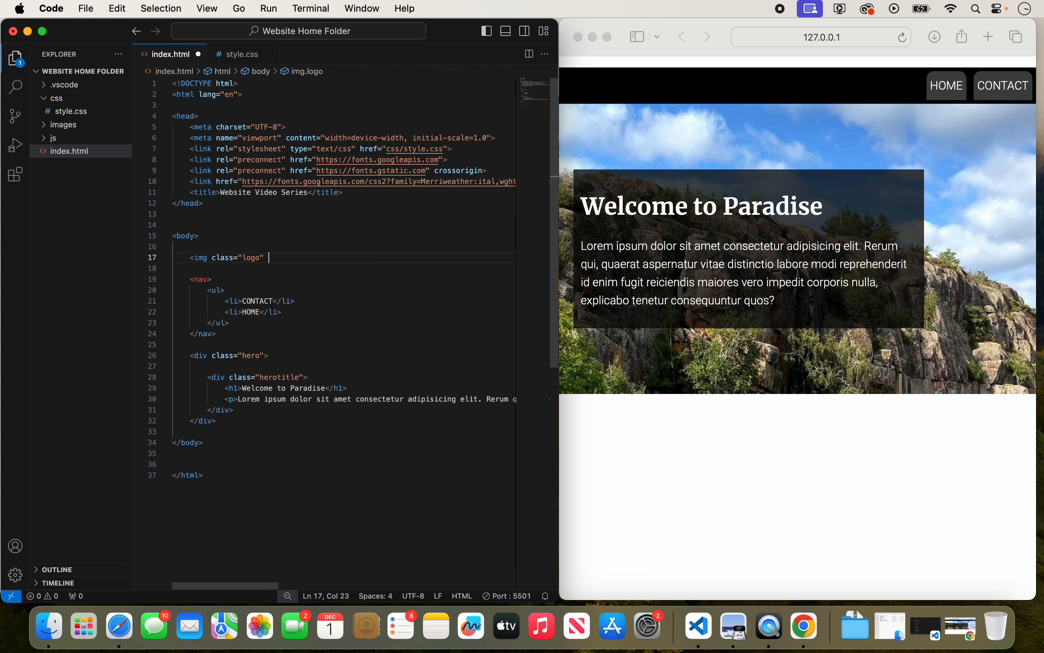
{"action": "type", "text": "src=\"\""}
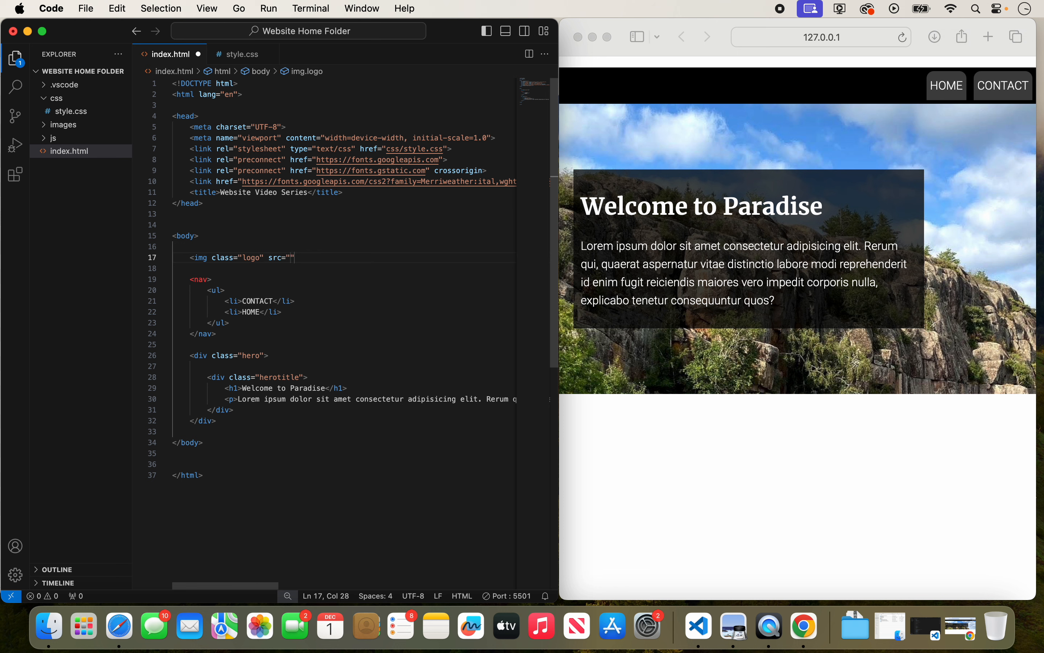
{"action": "type", "text": "im"}
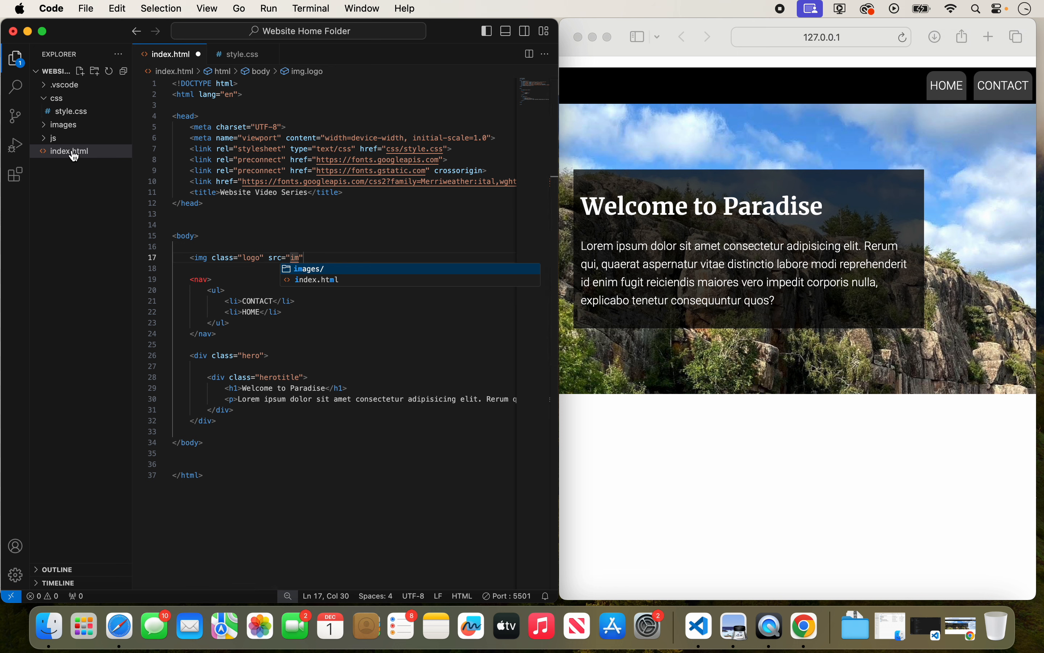
{"action": "mouse_move", "coordinate": [299, 273]}
{"action": "type", "text": "ages/logo.svg"}
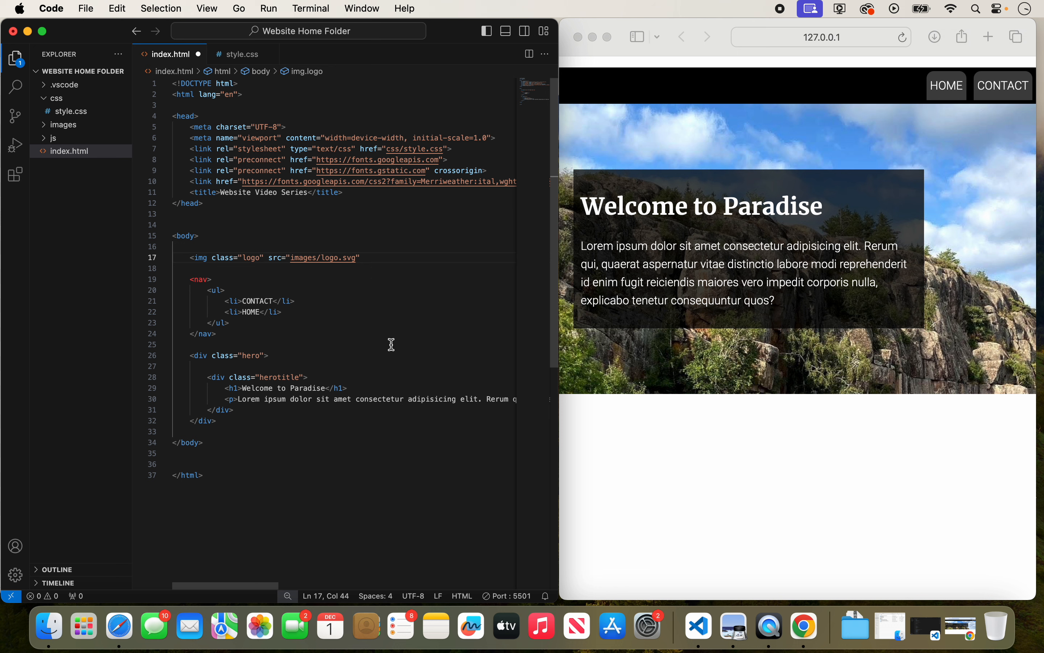
{"action": "type", "text": "width=\""}
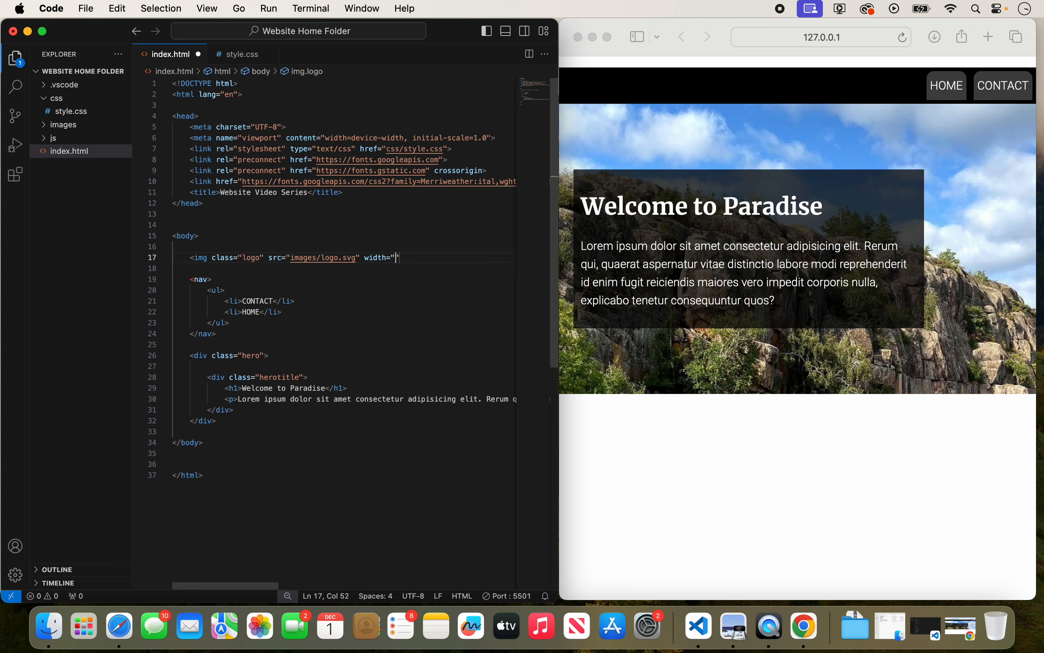
{"action": "type", "text": "15"}
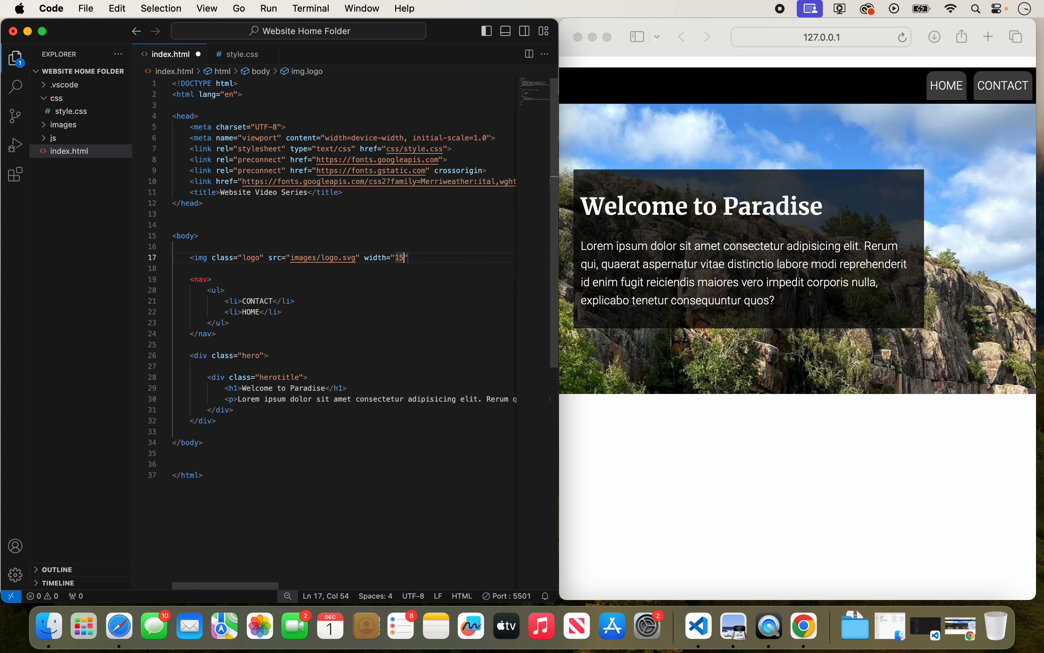
{"action": "type", "text": "0>"}
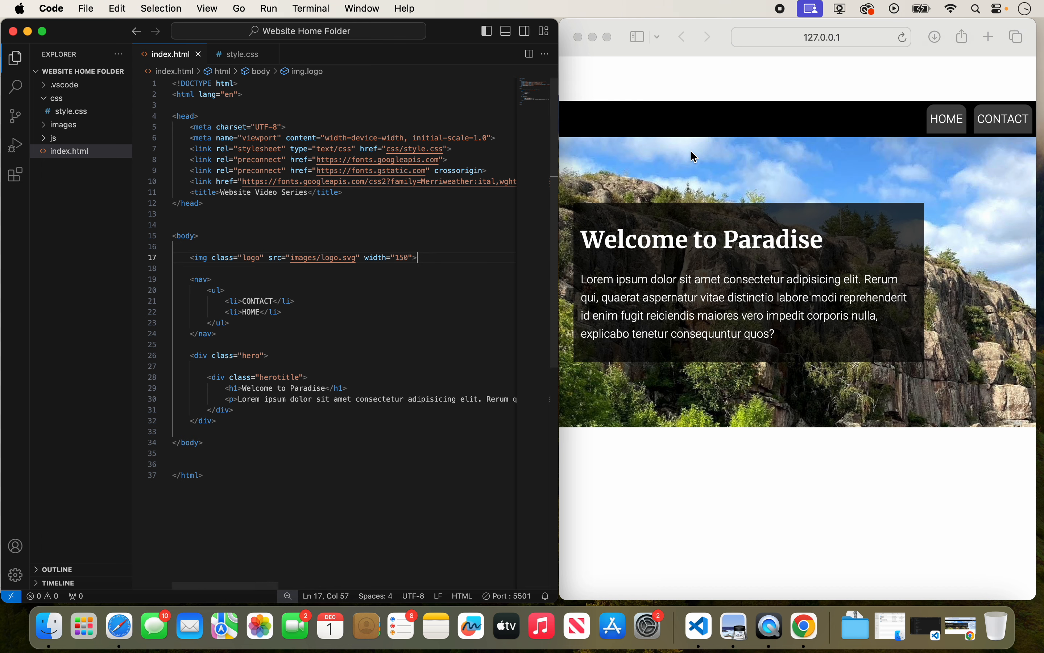
{"action": "mouse_move", "coordinate": [559, 201]}
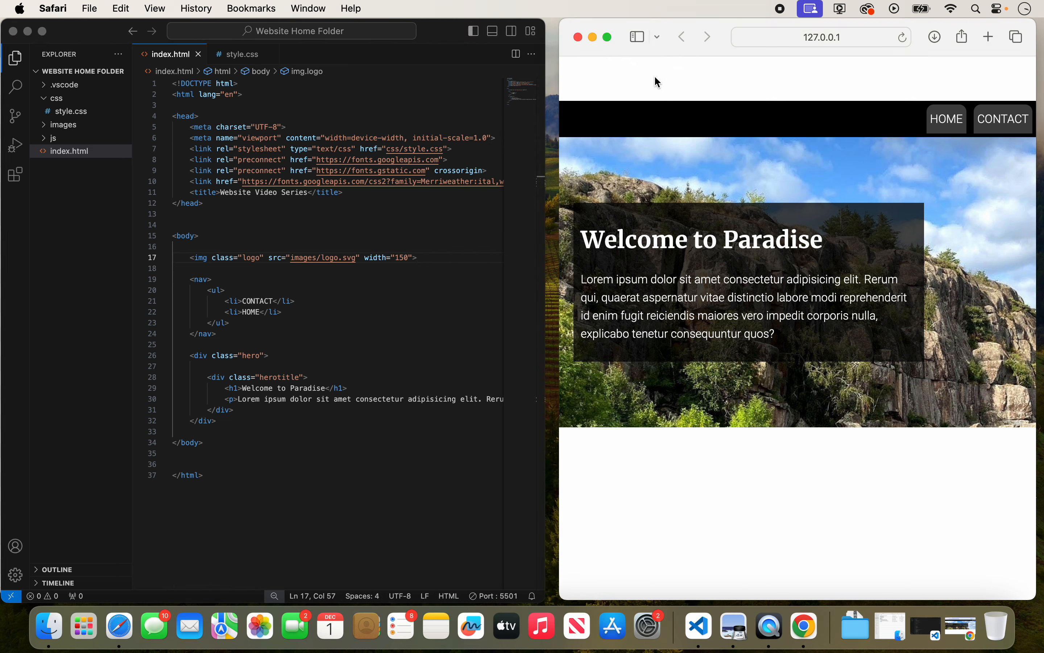
{"action": "mouse_move", "coordinate": [499, 212]}
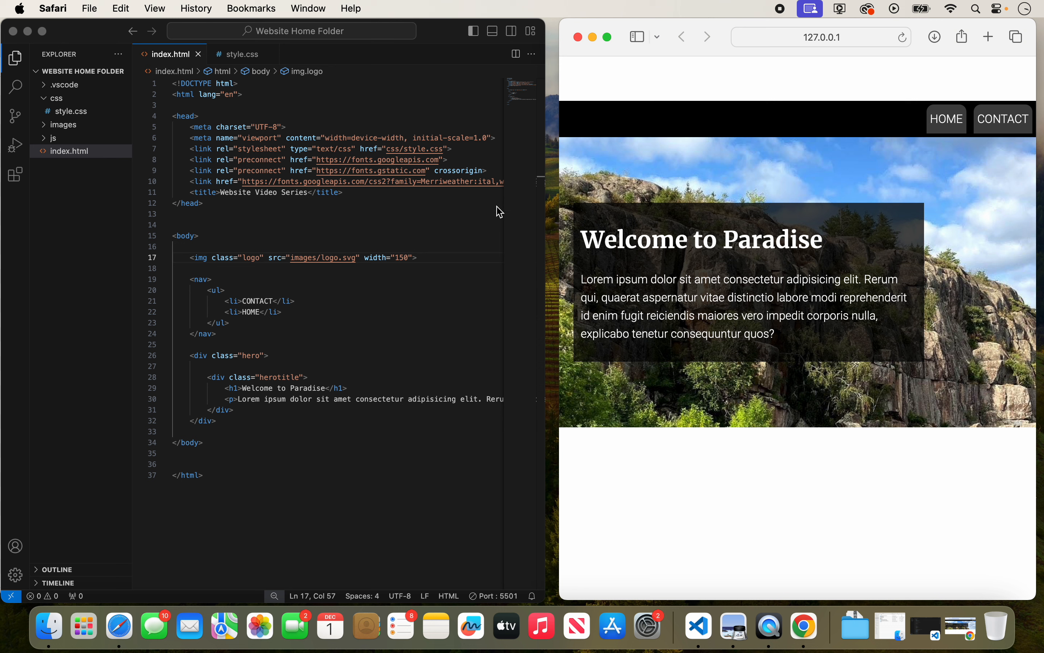
{"action": "mouse_move", "coordinate": [634, 74]}
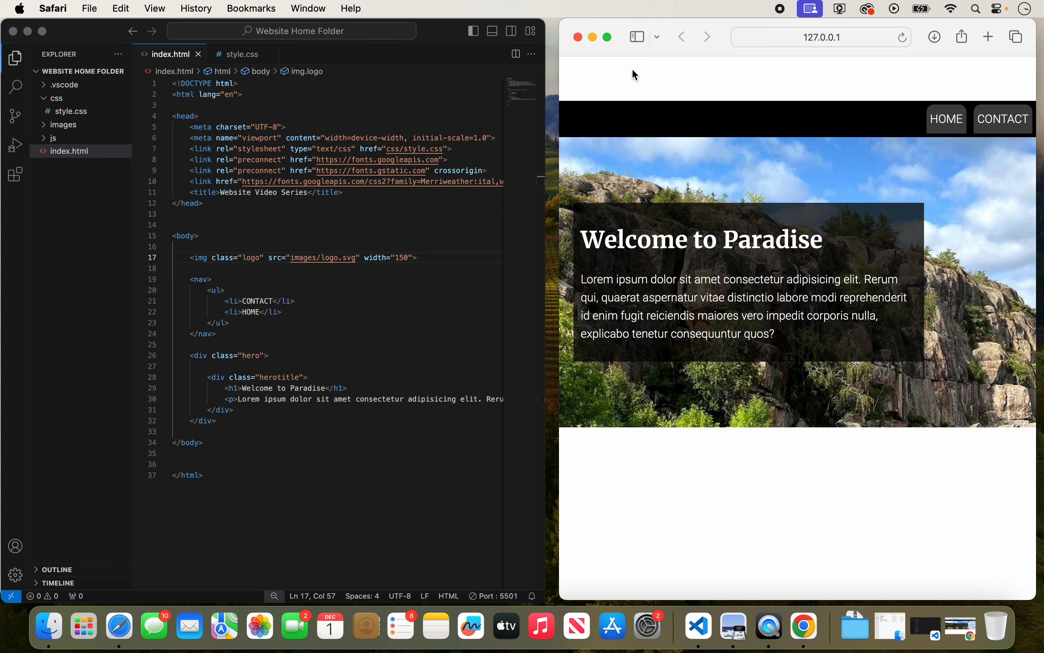
{"action": "mouse_move", "coordinate": [654, 86]}
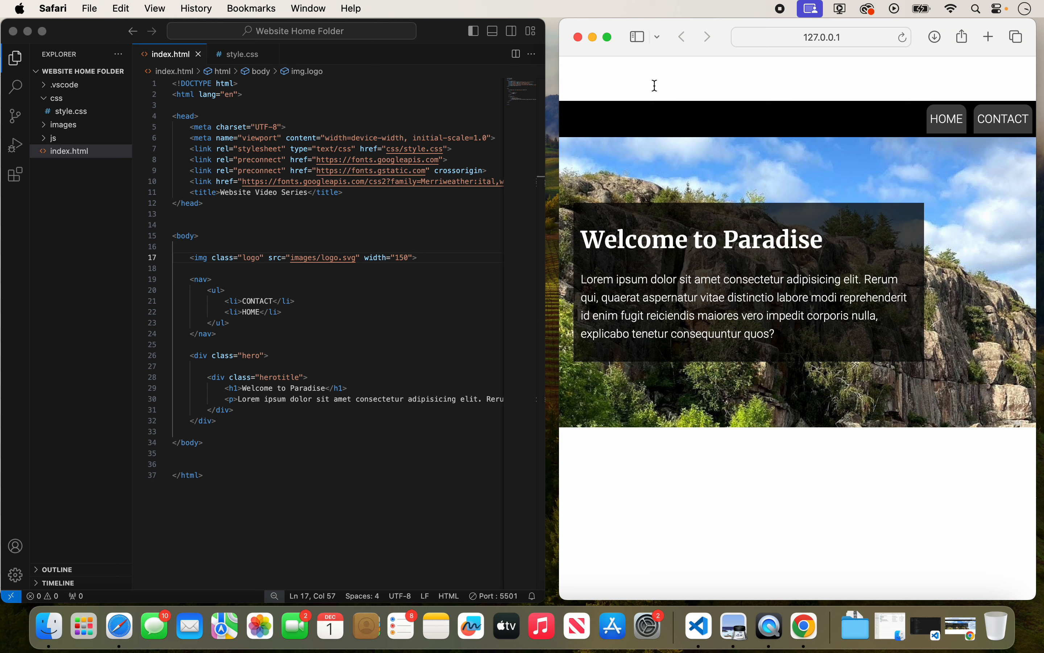
{"action": "mouse_move", "coordinate": [637, 74]}
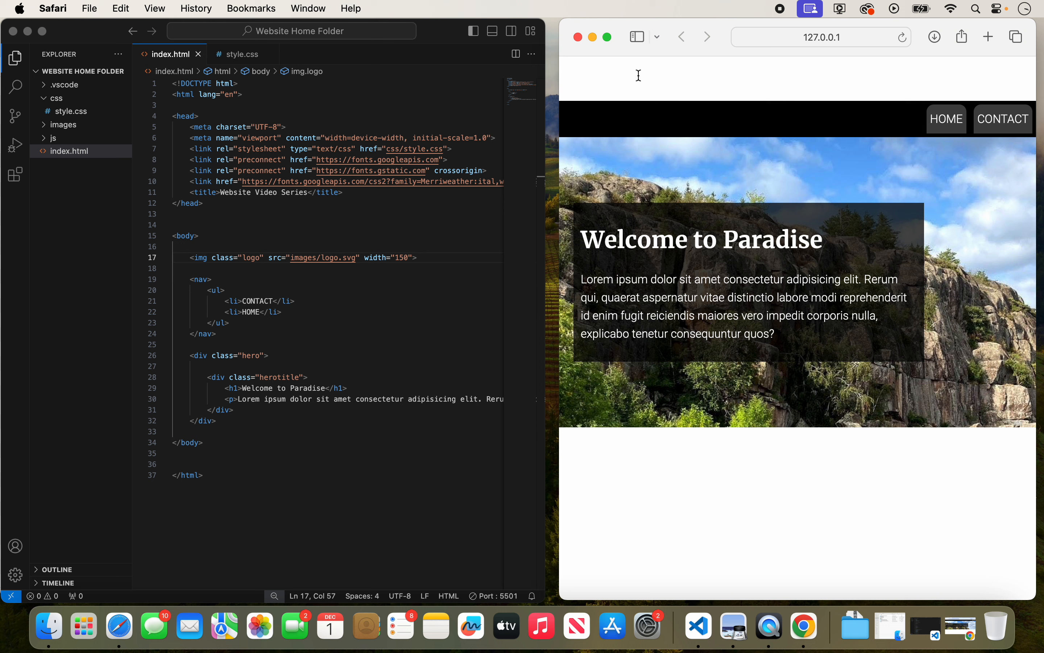
{"action": "mouse_move", "coordinate": [352, 298]}
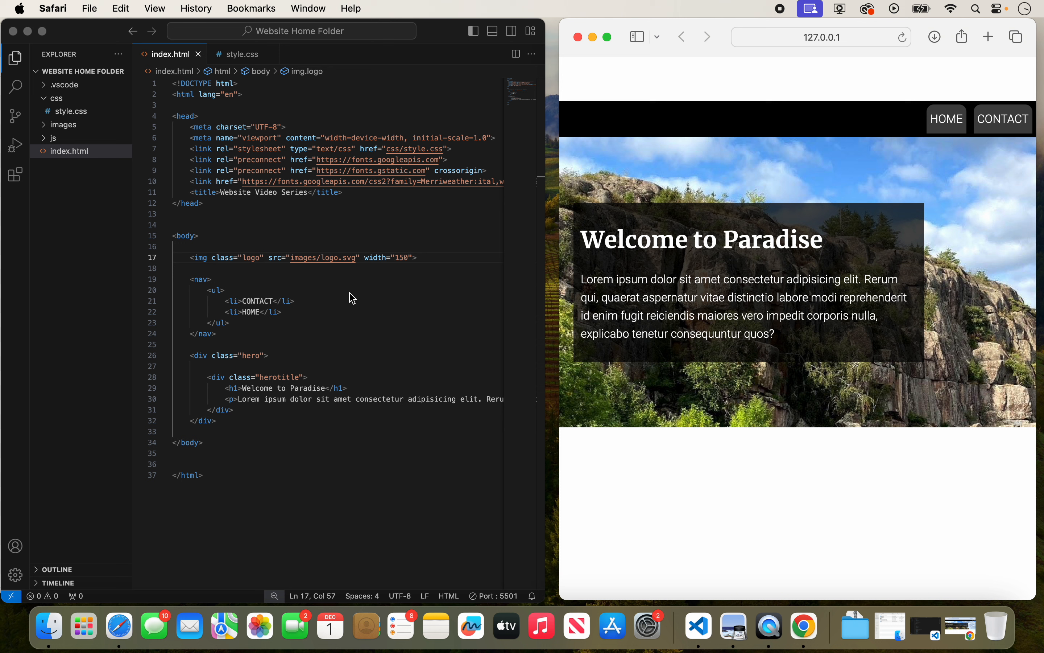
{"action": "mouse_move", "coordinate": [612, 154]}
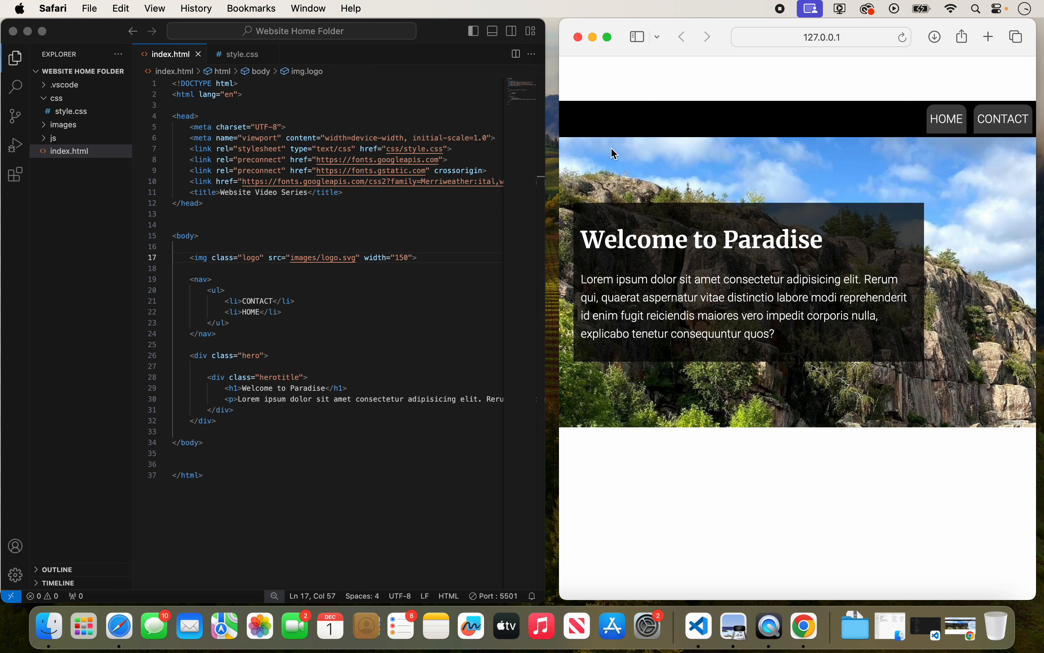
{"action": "mouse_move", "coordinate": [646, 107]}
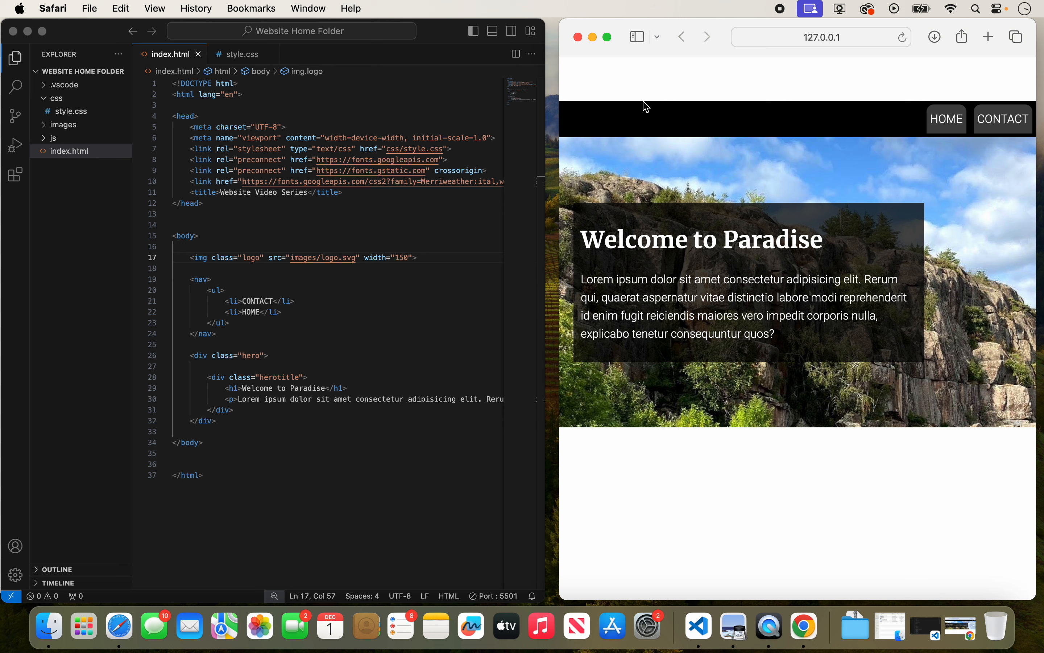
{"action": "mouse_move", "coordinate": [580, 107]}
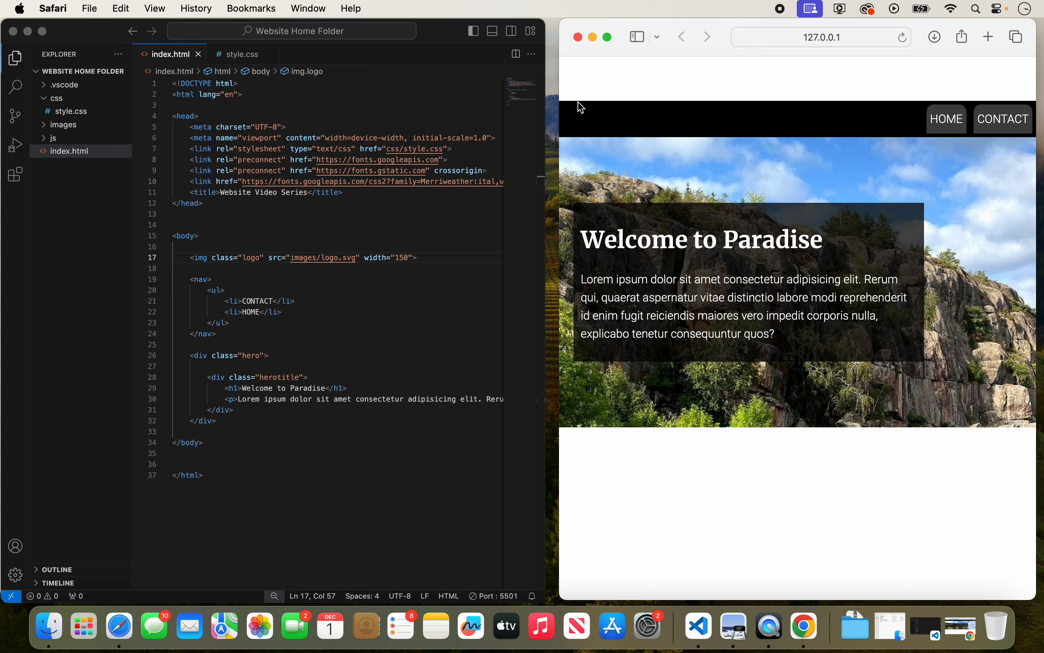
{"action": "mouse_move", "coordinate": [667, 119]}
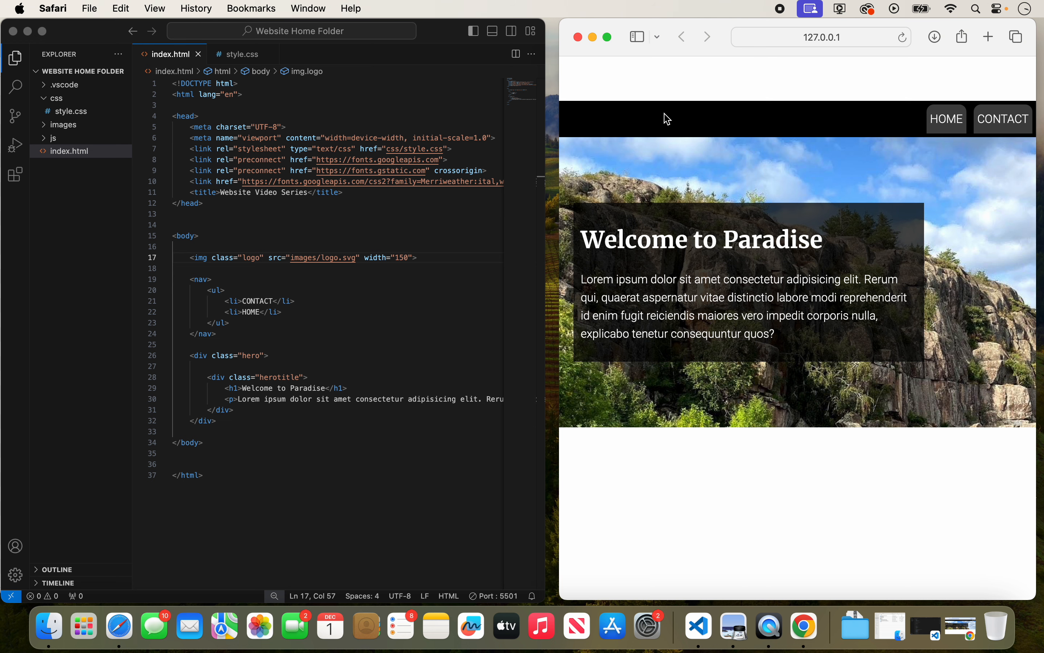
{"action": "mouse_move", "coordinate": [593, 44]}
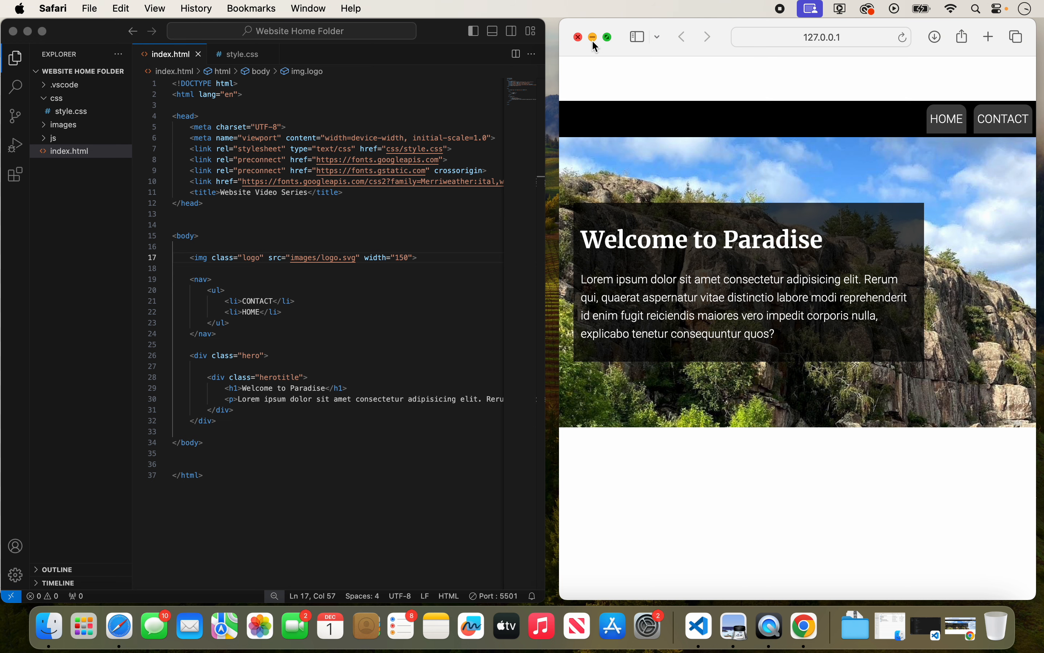
- Minimize Safari, go into Website Home Folder > images and select castle_rock.jpg for Quick Look
{"action": "left_click", "coordinate": [577, 37]}
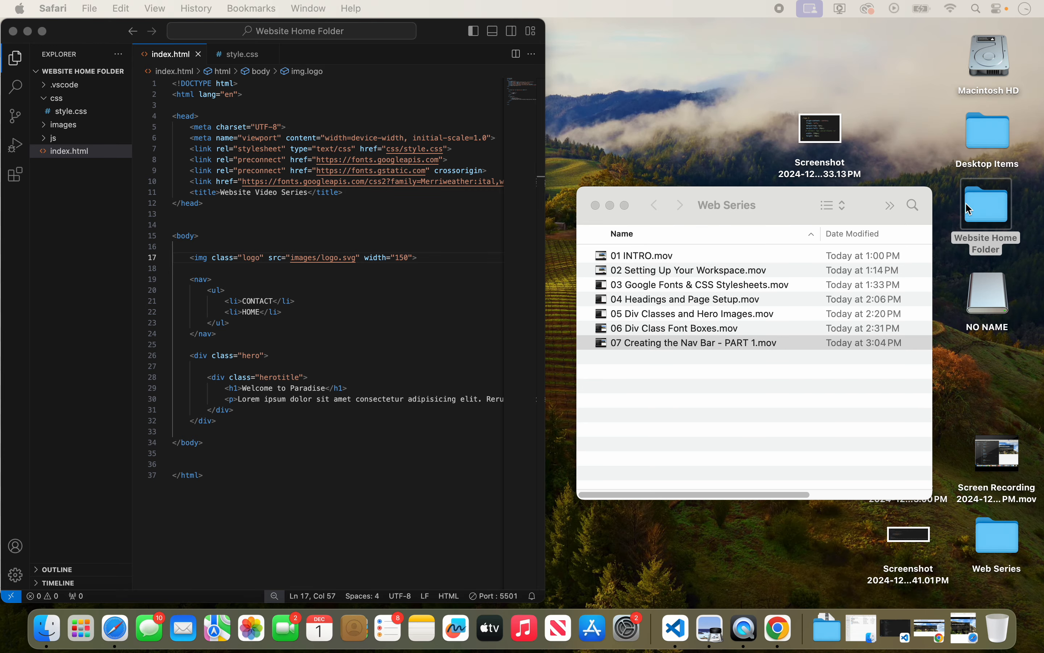
{"action": "double_click", "coordinate": [988, 203]}
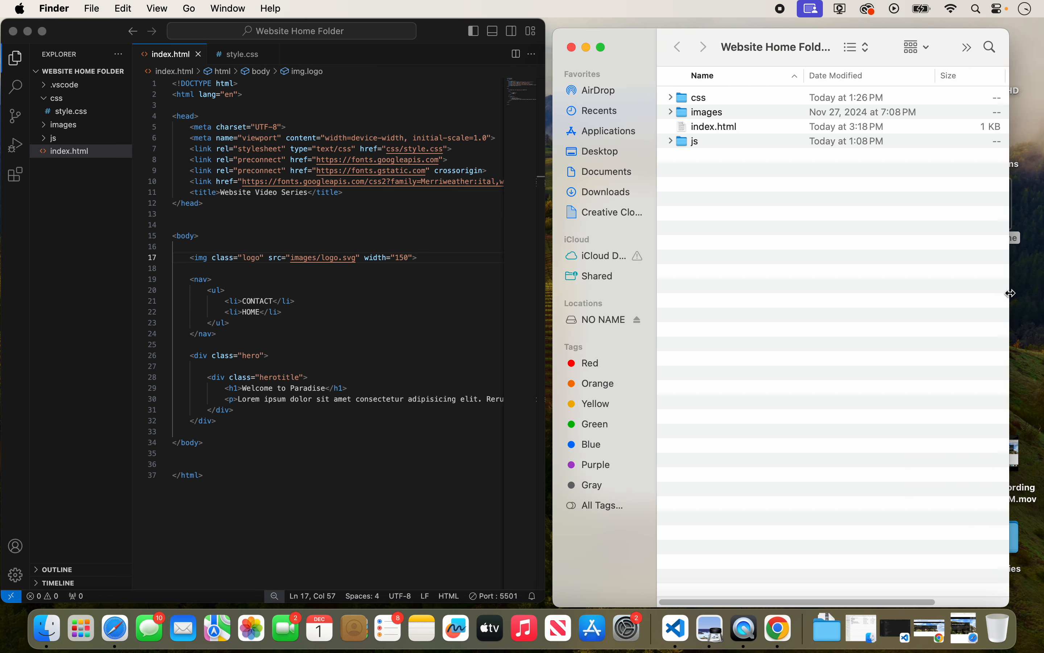
{"action": "double_click", "coordinate": [707, 111]}
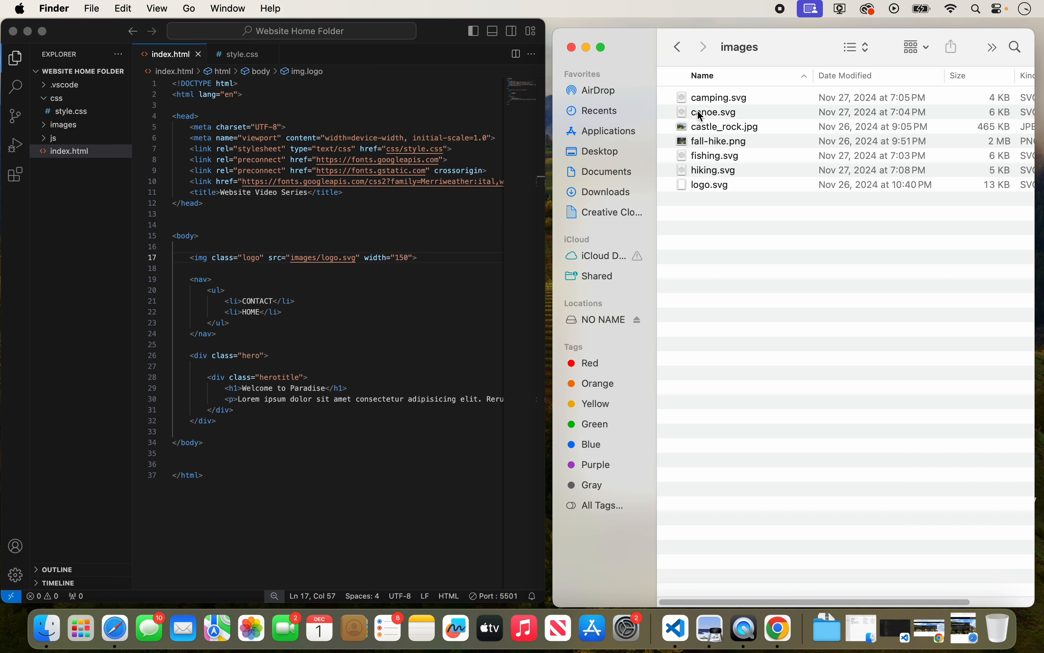
{"action": "left_click", "coordinate": [724, 126]}
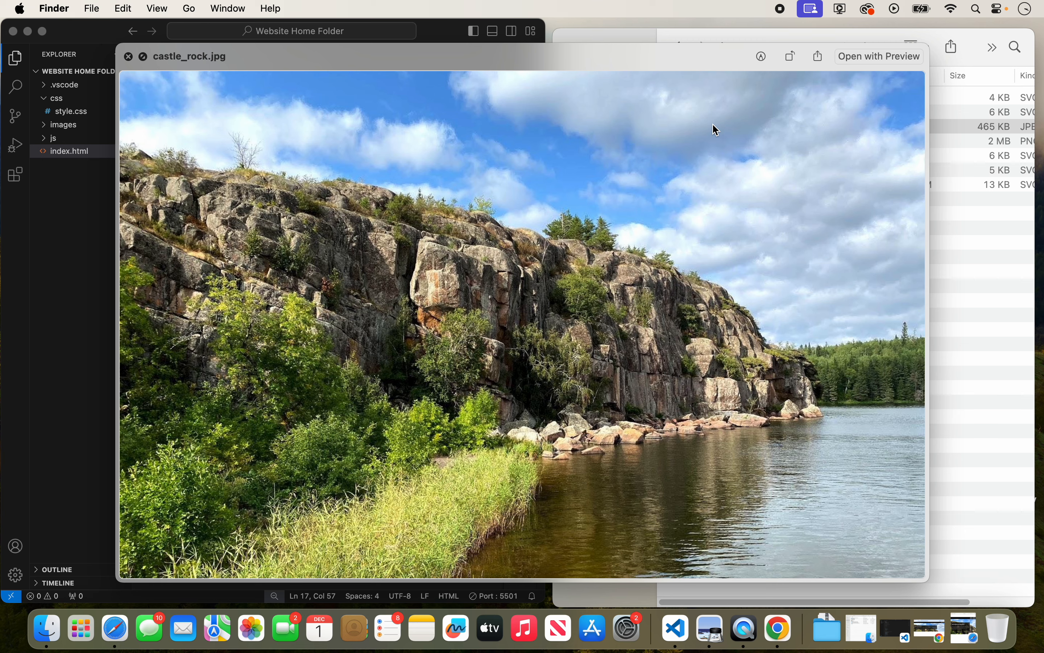
- Move the Quick Look preview on to fall-hike.png, then close the preview
{"action": "left_click", "coordinate": [128, 56]}
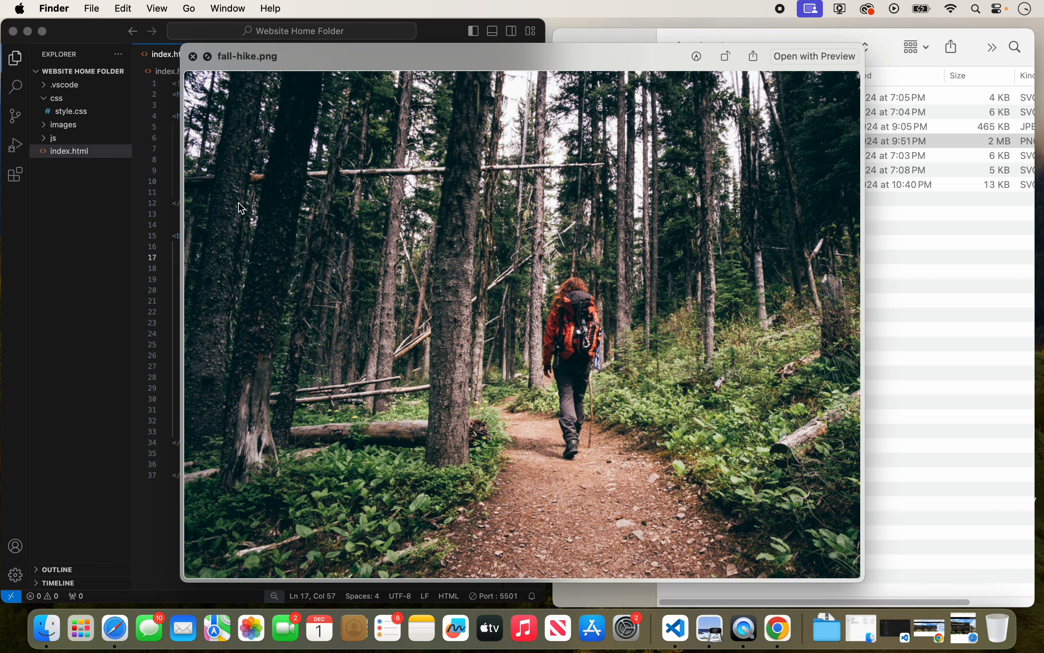
{"action": "mouse_move", "coordinate": [507, 313]}
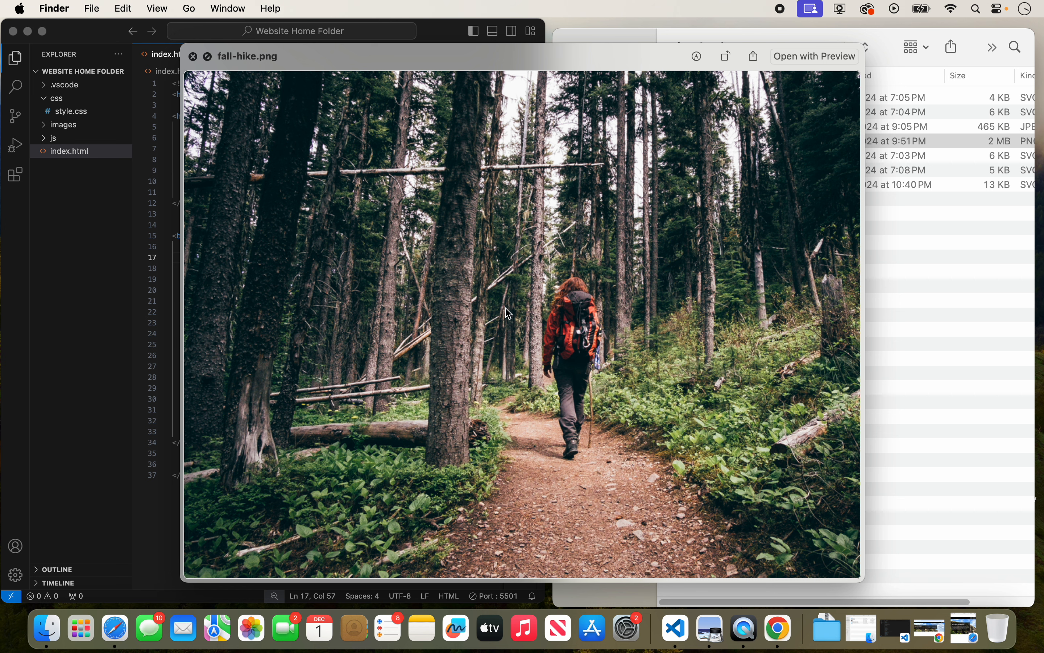
{"action": "mouse_move", "coordinate": [469, 147]}
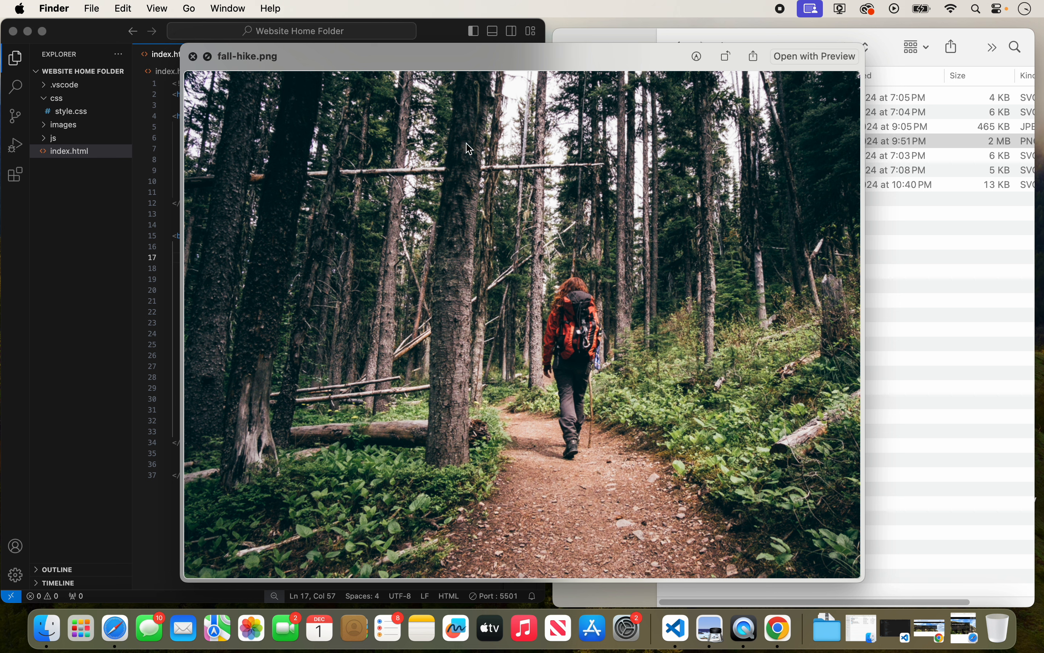
{"action": "mouse_move", "coordinate": [564, 296]}
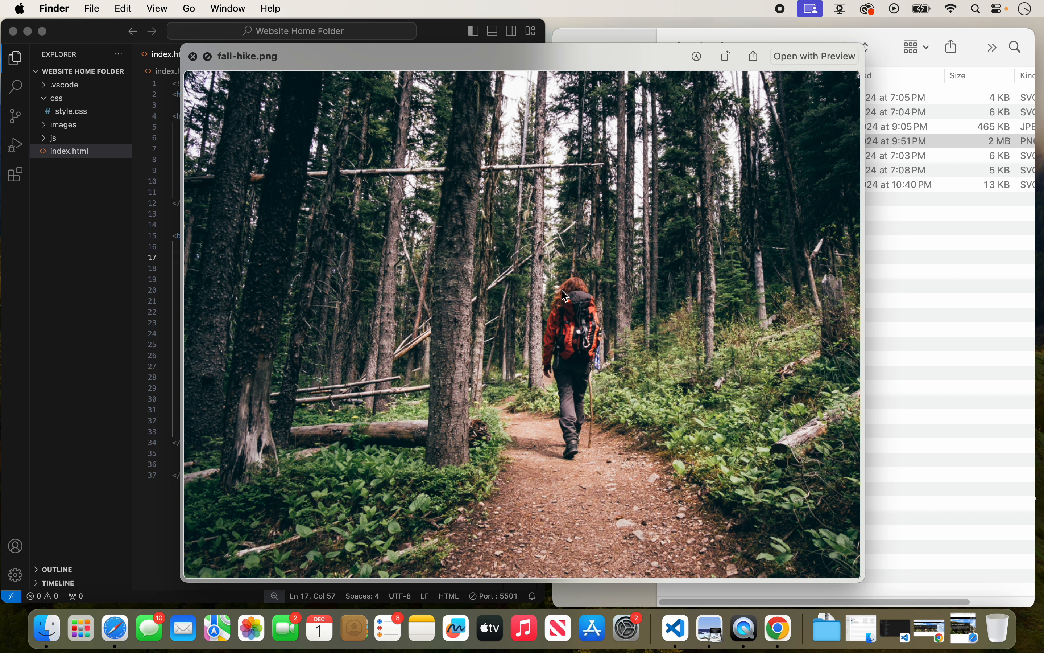
{"action": "mouse_move", "coordinate": [270, 62]}
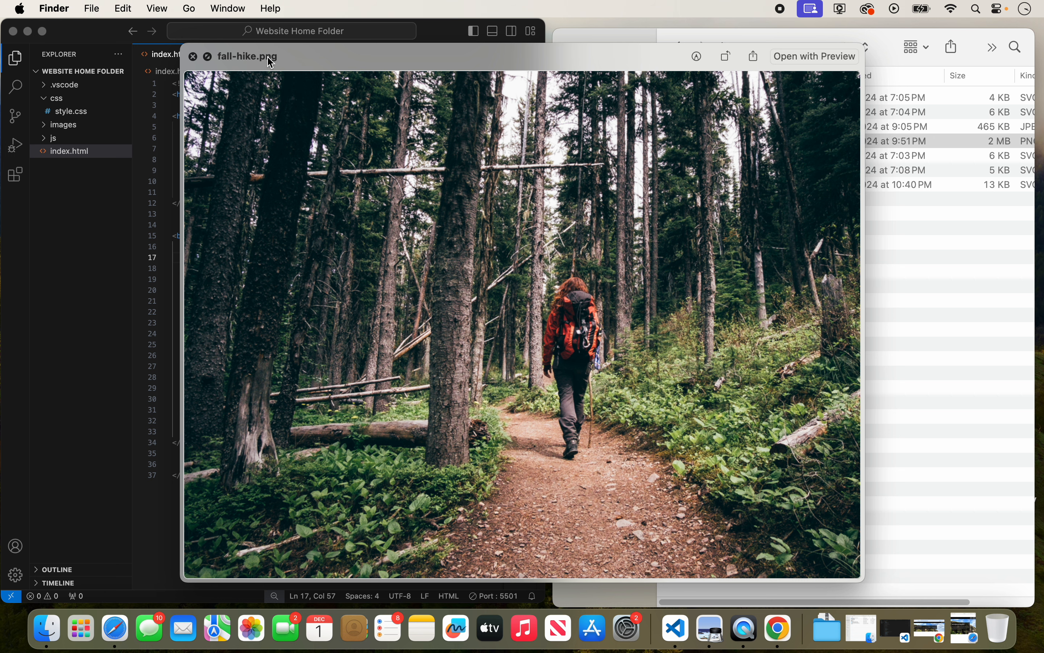
{"action": "mouse_move", "coordinate": [193, 59]}
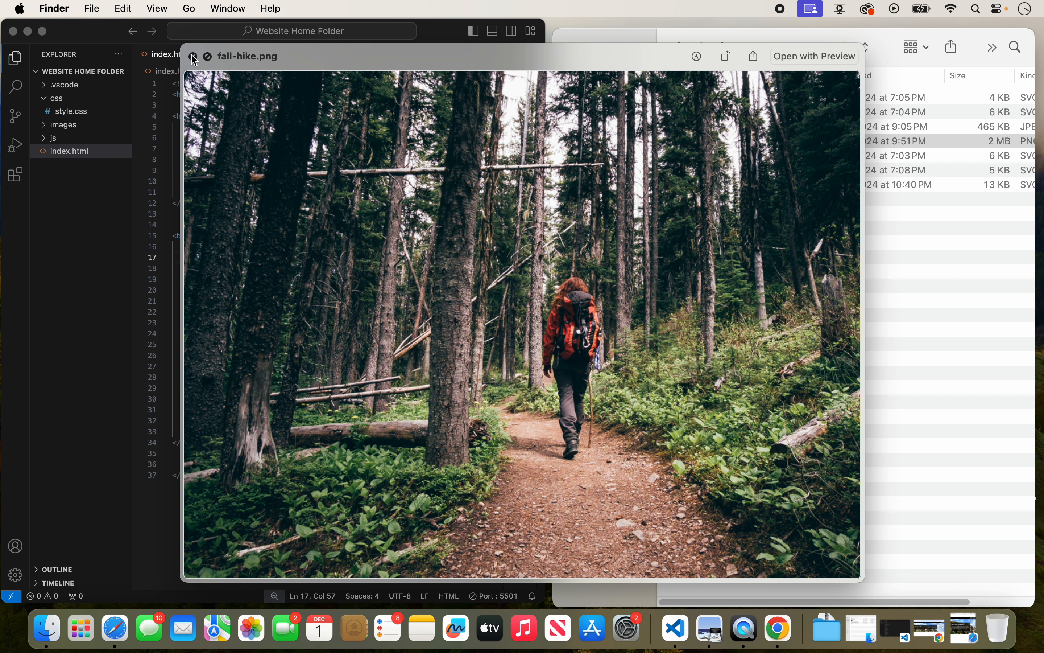
{"action": "mouse_move", "coordinate": [280, 97]}
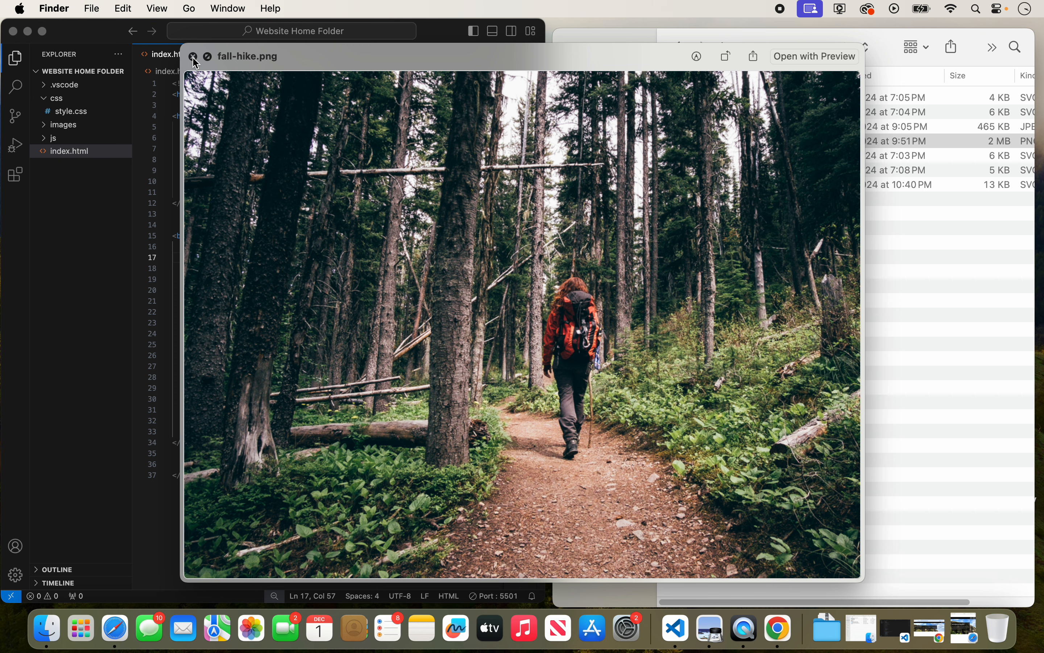
{"action": "left_click", "coordinate": [193, 56]}
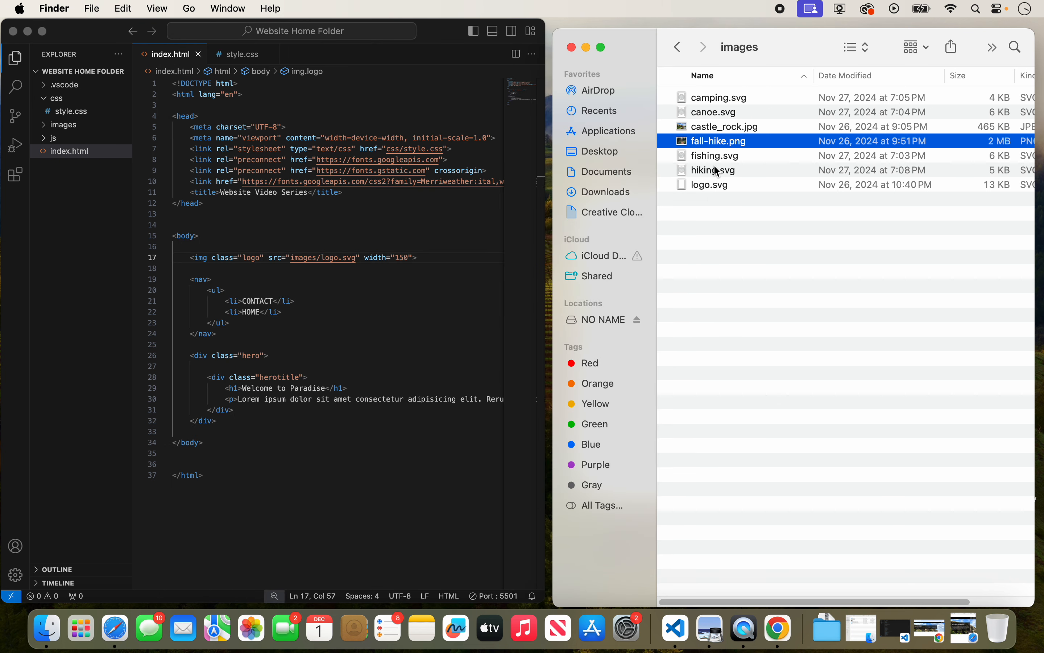
{"action": "mouse_move", "coordinate": [715, 160]}
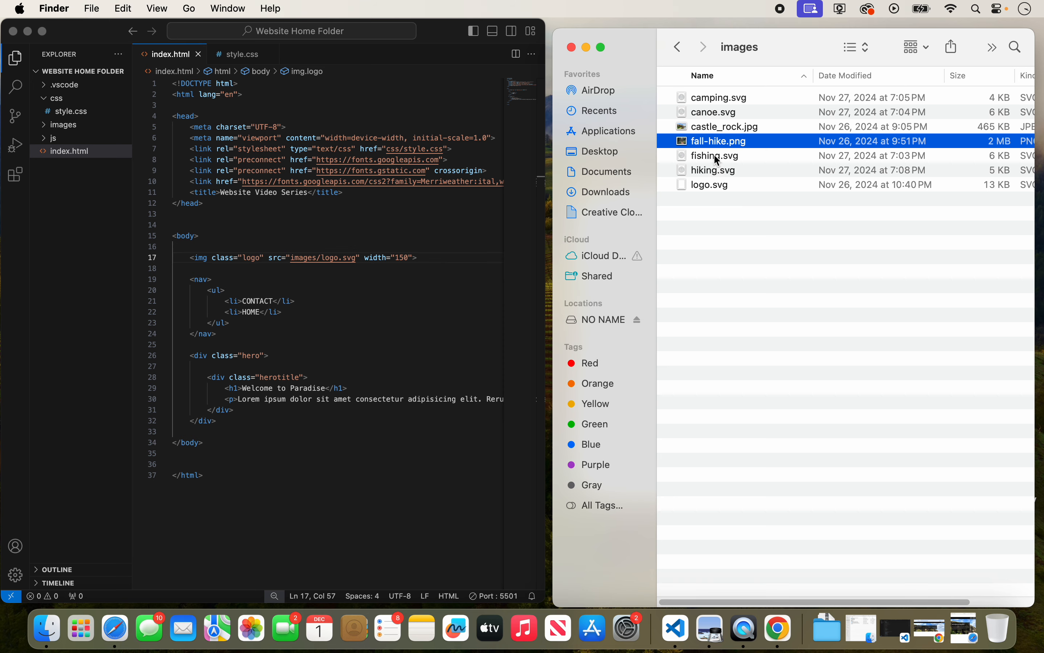
{"action": "mouse_move", "coordinate": [703, 188]}
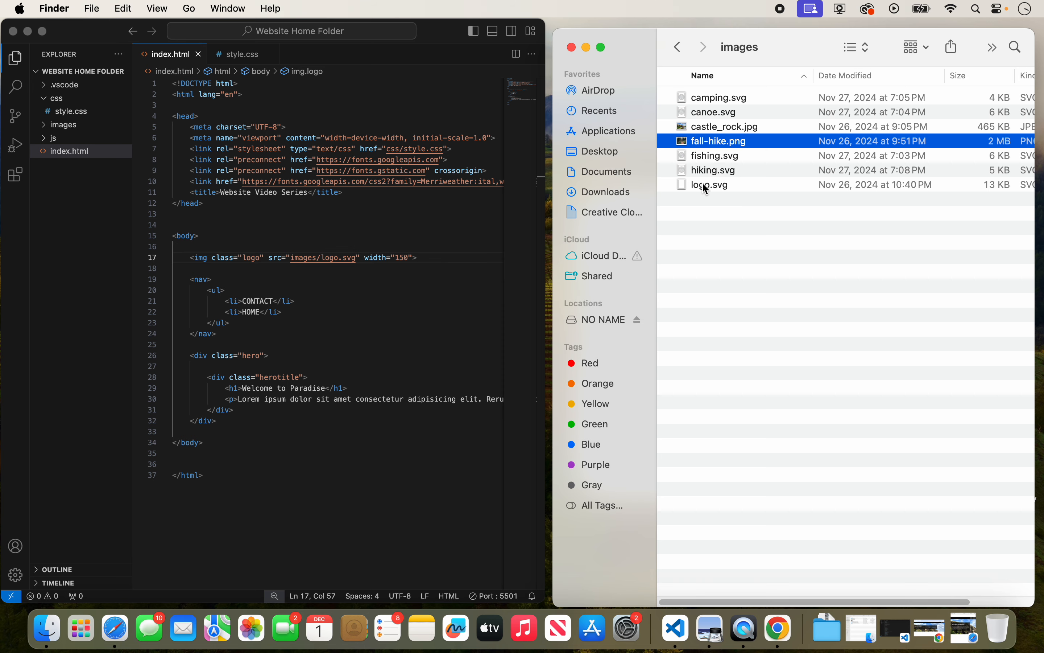
- Open logo.svg with Adobe Illustrator 2025 from its right-click Open With menu
{"action": "right_click", "coordinate": [708, 184]}
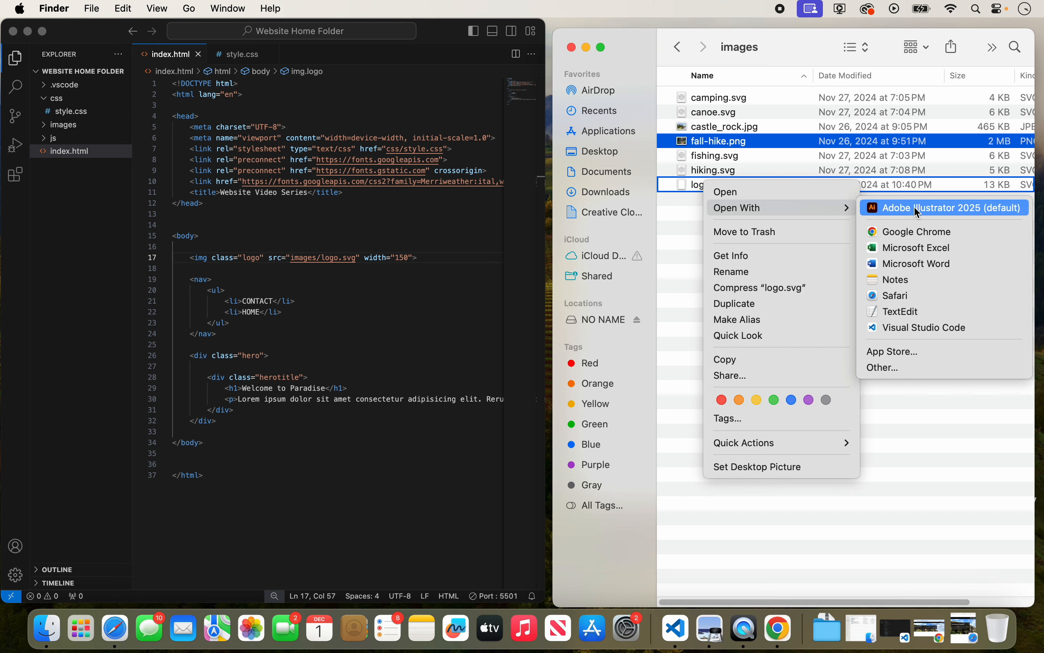
{"action": "left_click", "coordinate": [931, 208]}
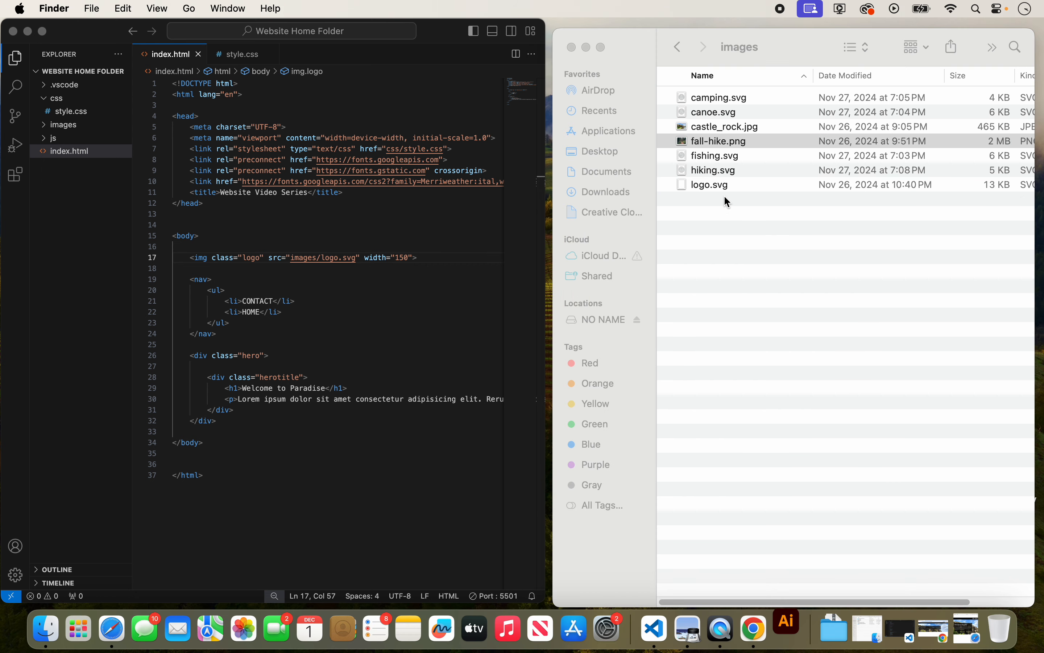
{"action": "left_click", "coordinate": [786, 628]}
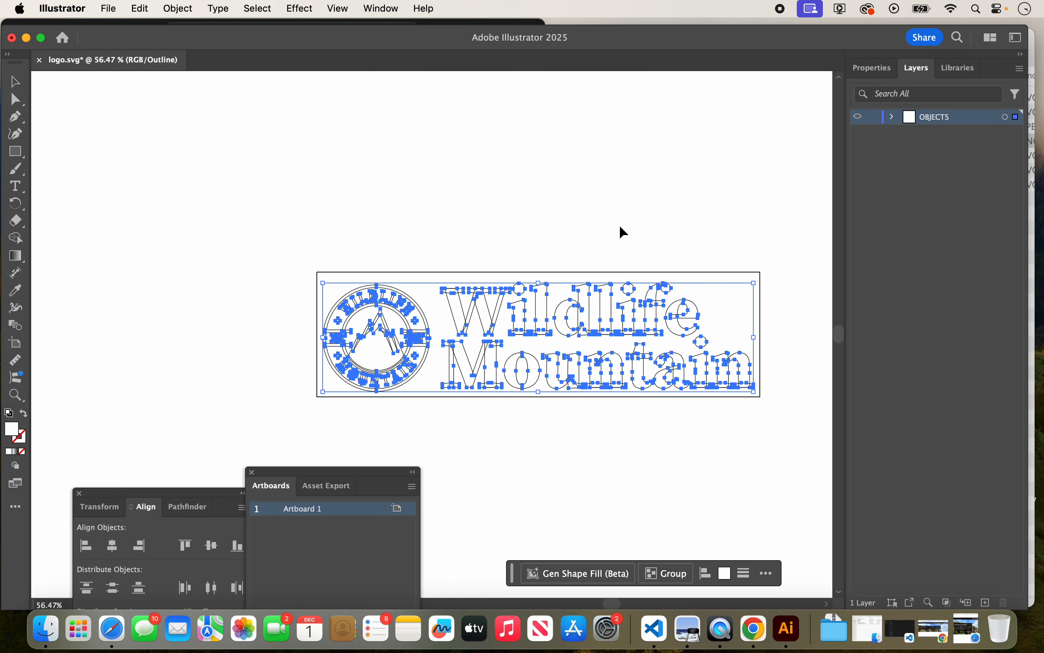
- Deselect the artwork and switch View from Outline to full-colour Preview
{"action": "left_click", "coordinate": [287, 123]}
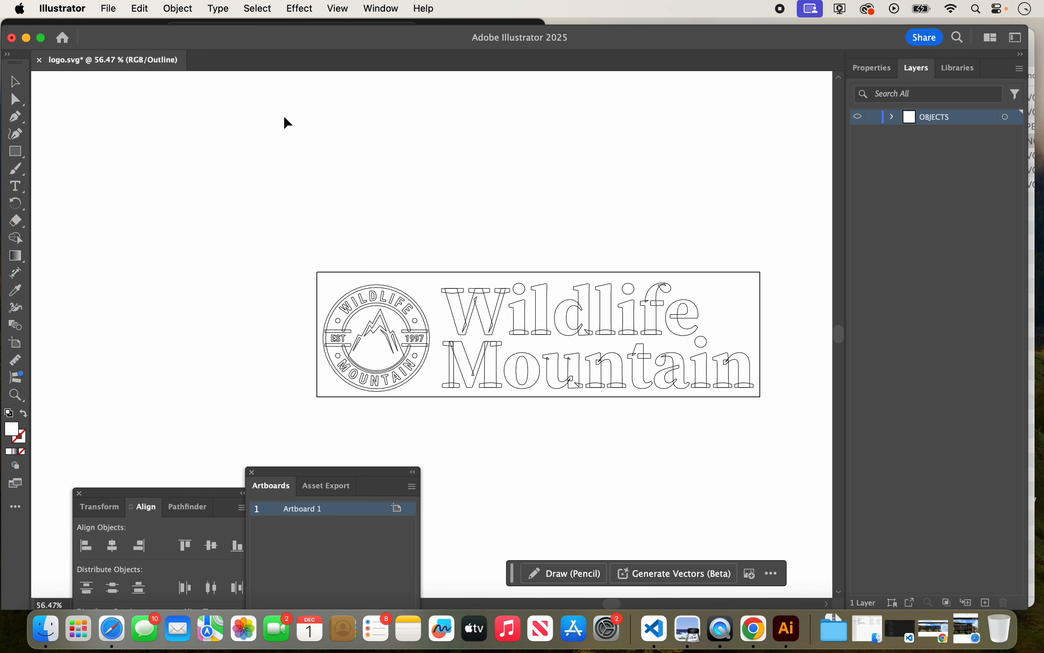
{"action": "left_click", "coordinate": [337, 8]}
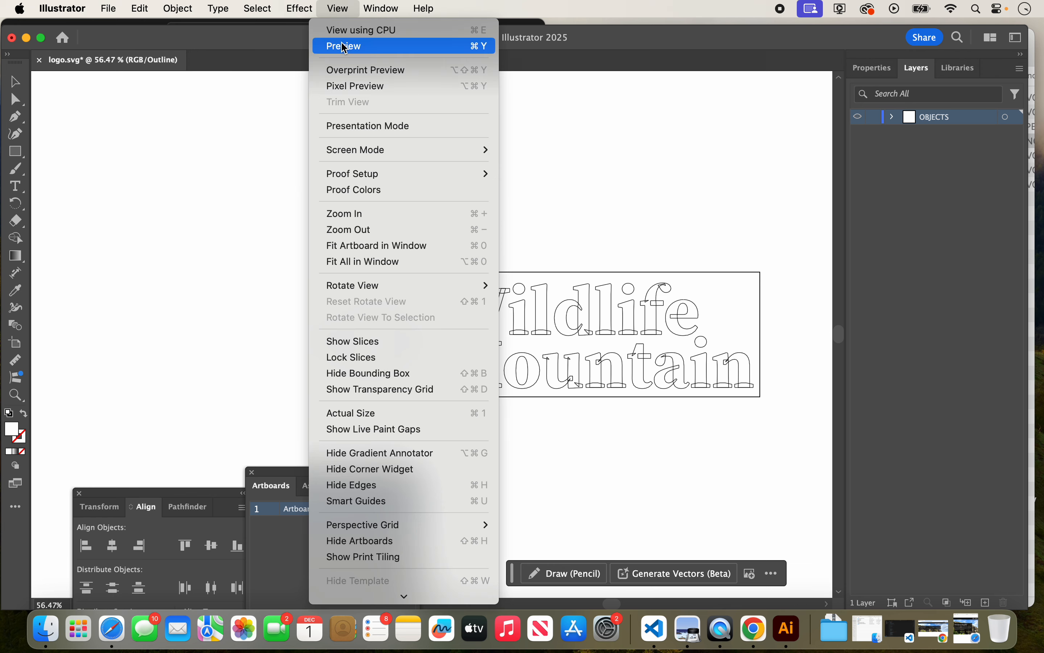
{"action": "left_click", "coordinate": [343, 46]}
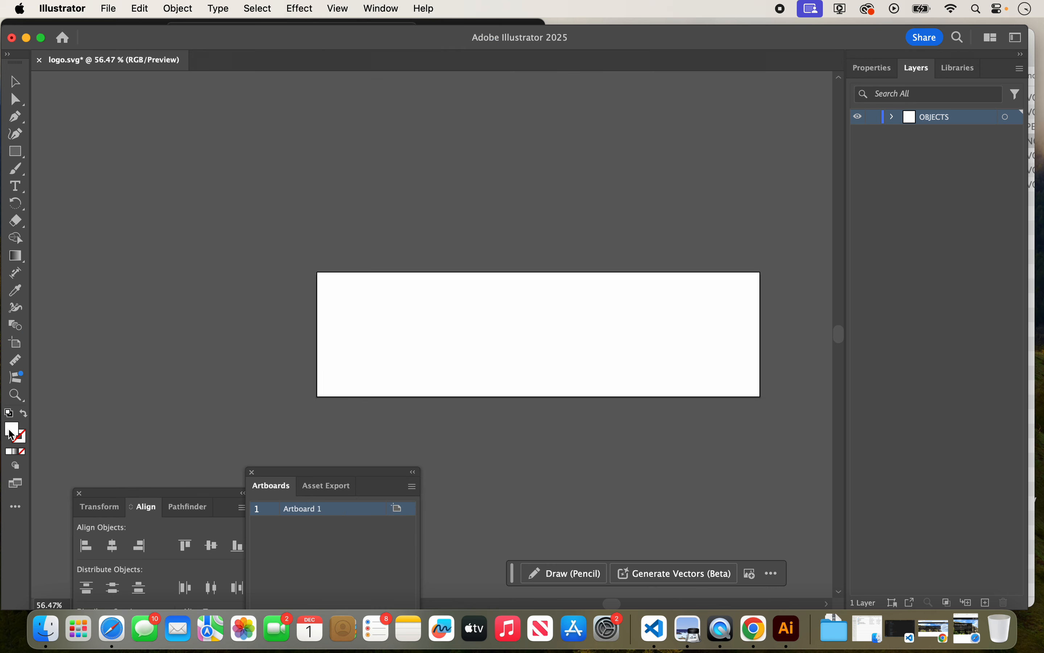
- Set a grey #9B9B9B fill rectangle and send it backward behind the white logo
{"action": "double_click", "coordinate": [10, 431]}
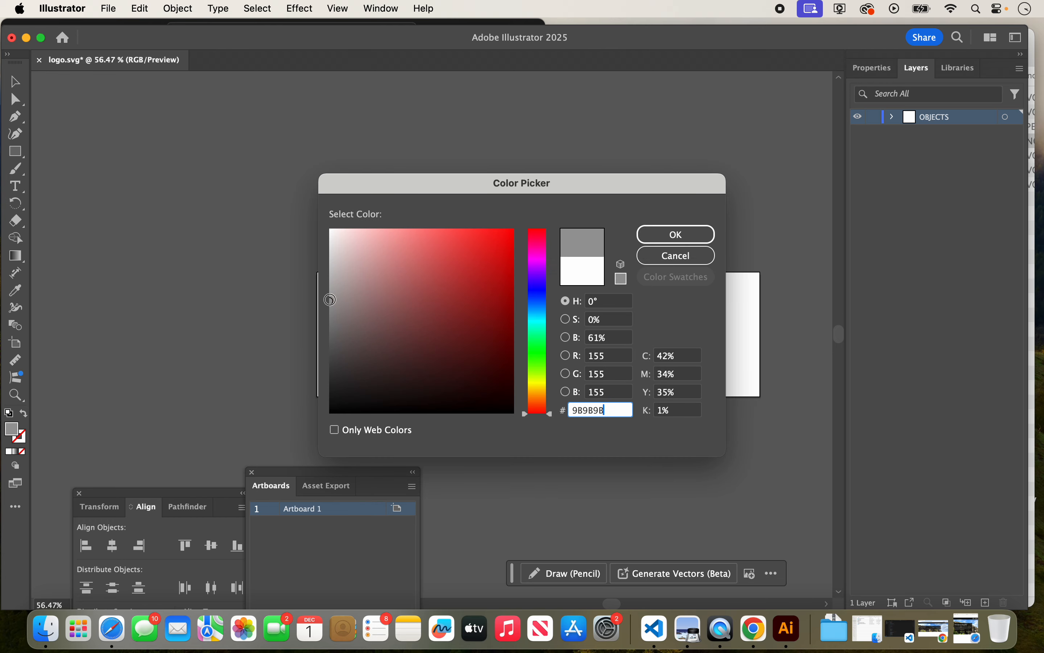
{"action": "left_click", "coordinate": [675, 234]}
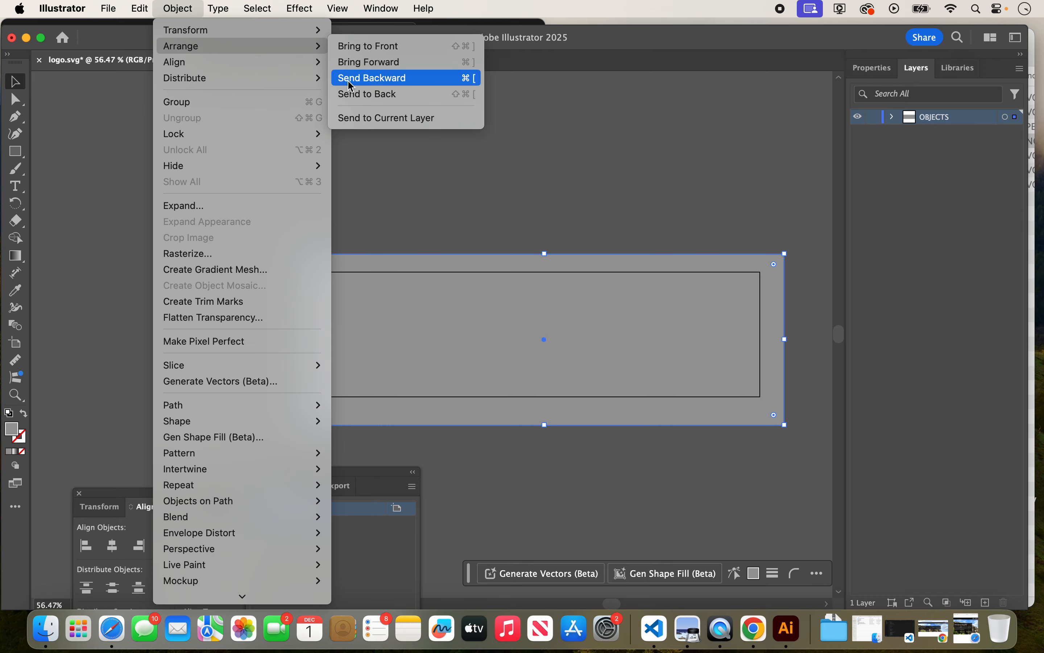
{"action": "left_click", "coordinate": [372, 77]}
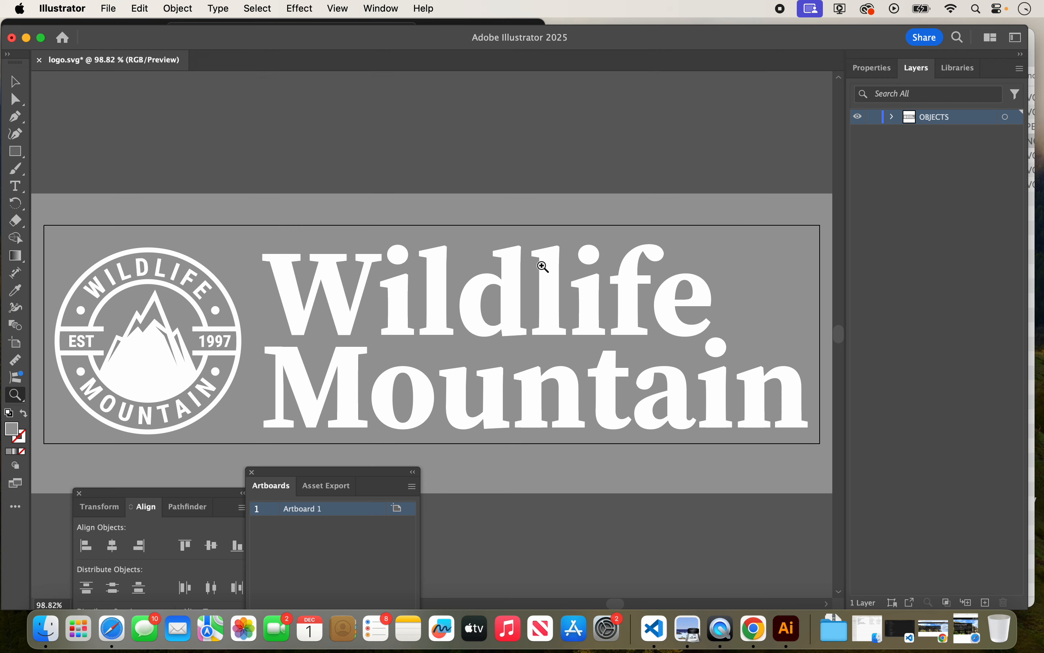
- Select and delete the grey background rectangle, then head to the Illustrator menu
{"action": "left_click", "coordinate": [15, 81]}
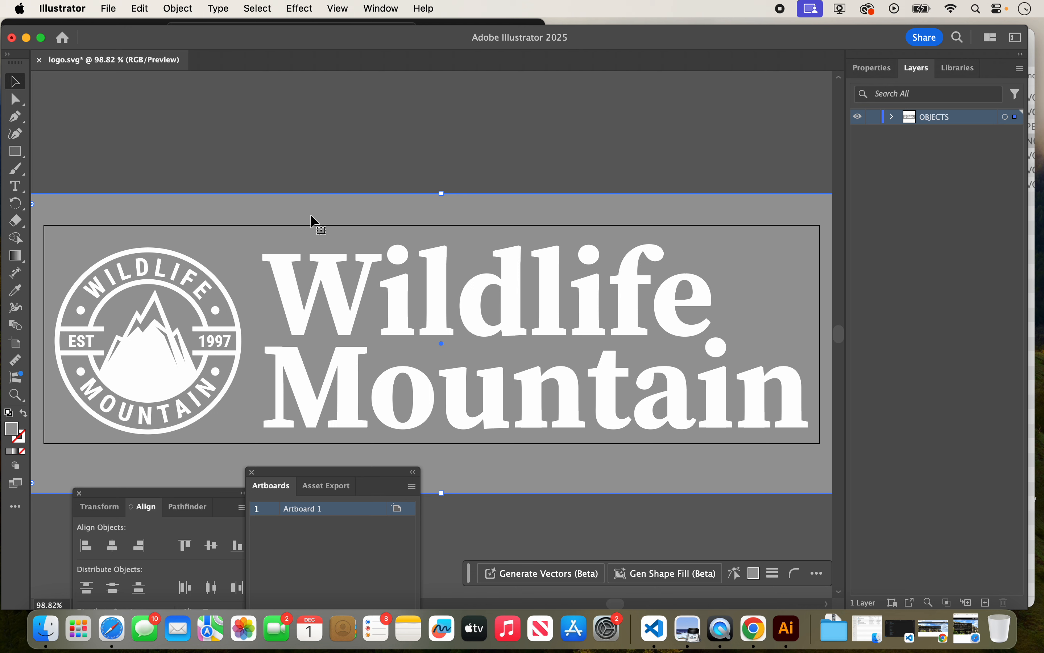
{"action": "mouse_move", "coordinate": [193, 387]}
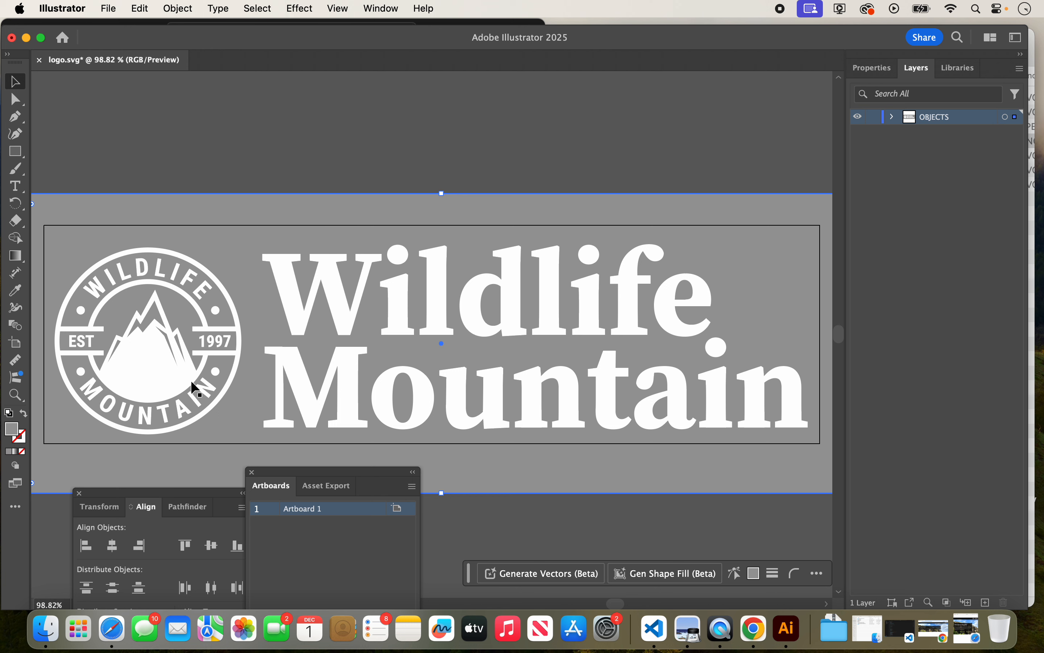
{"action": "mouse_move", "coordinate": [205, 328]}
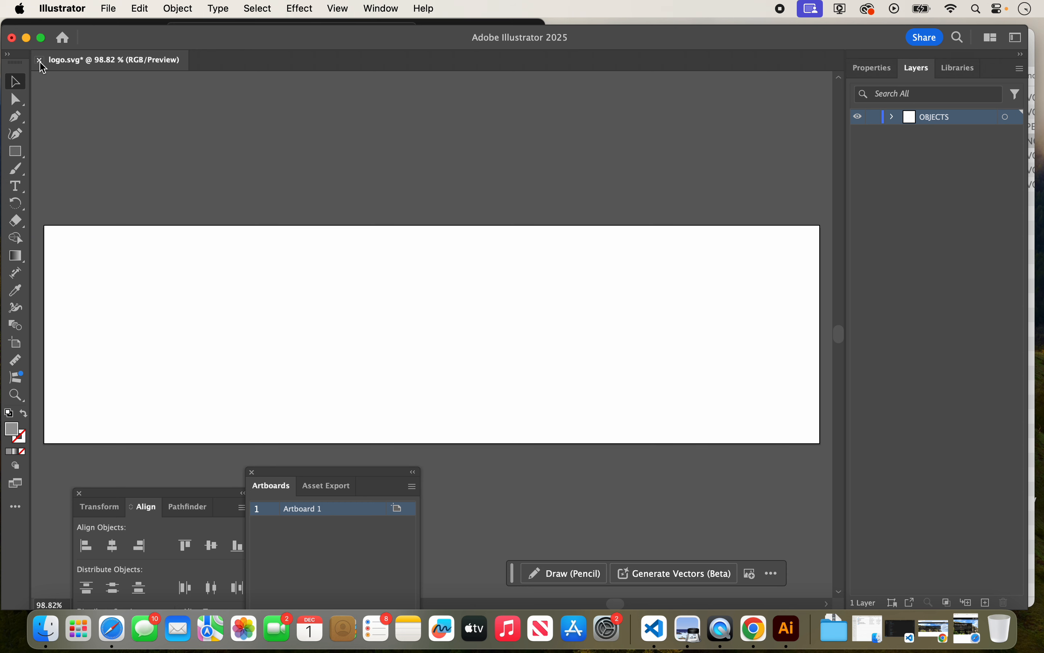
{"action": "mouse_move", "coordinate": [30, 52]}
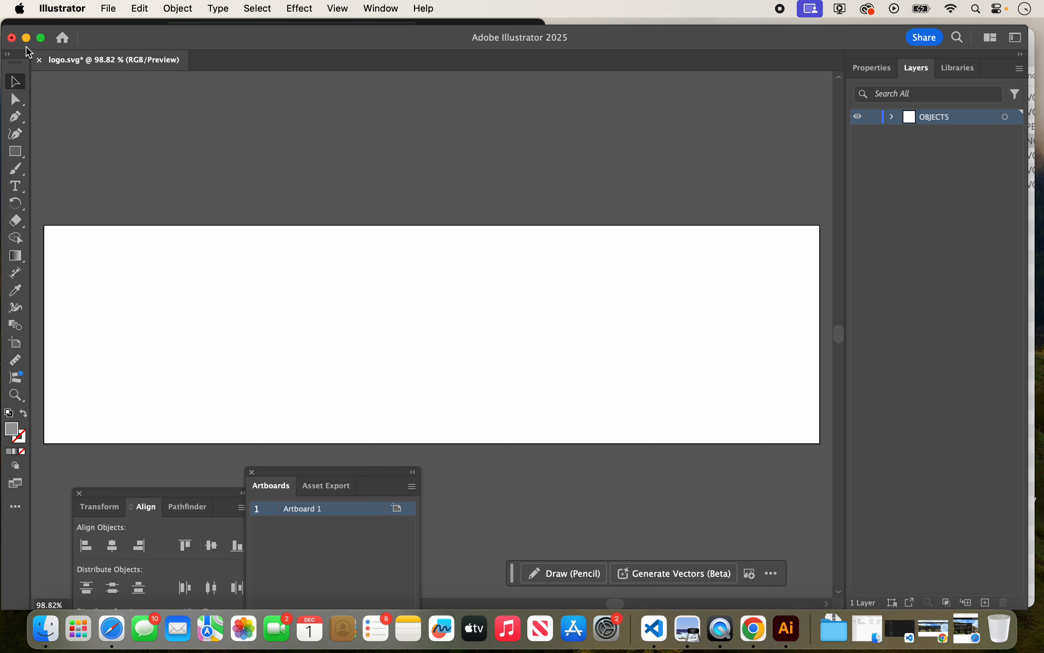
{"action": "left_click", "coordinate": [61, 8]}
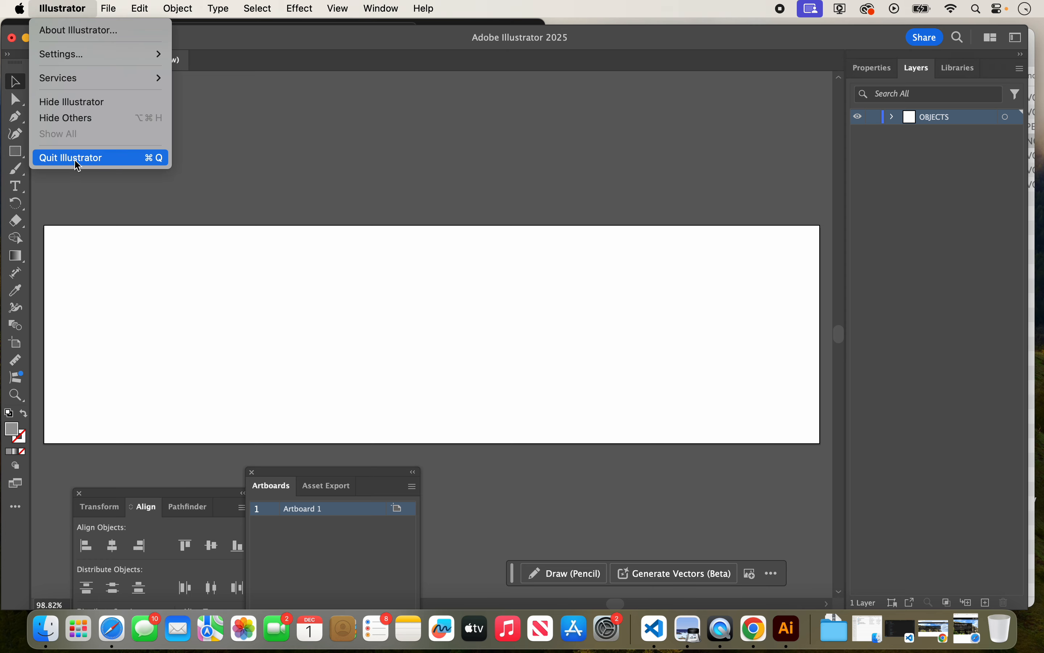
- Quit Illustrator with Don't Save for logo.svg and bring the website preview forward
{"action": "left_click", "coordinate": [70, 158]}
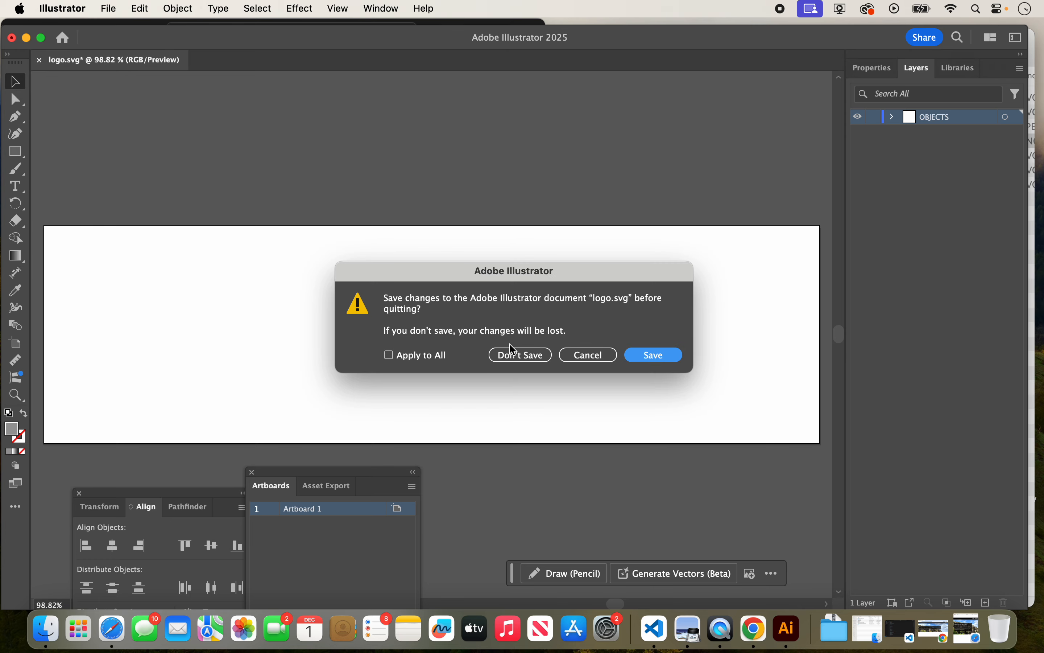
{"action": "left_click", "coordinate": [519, 355]}
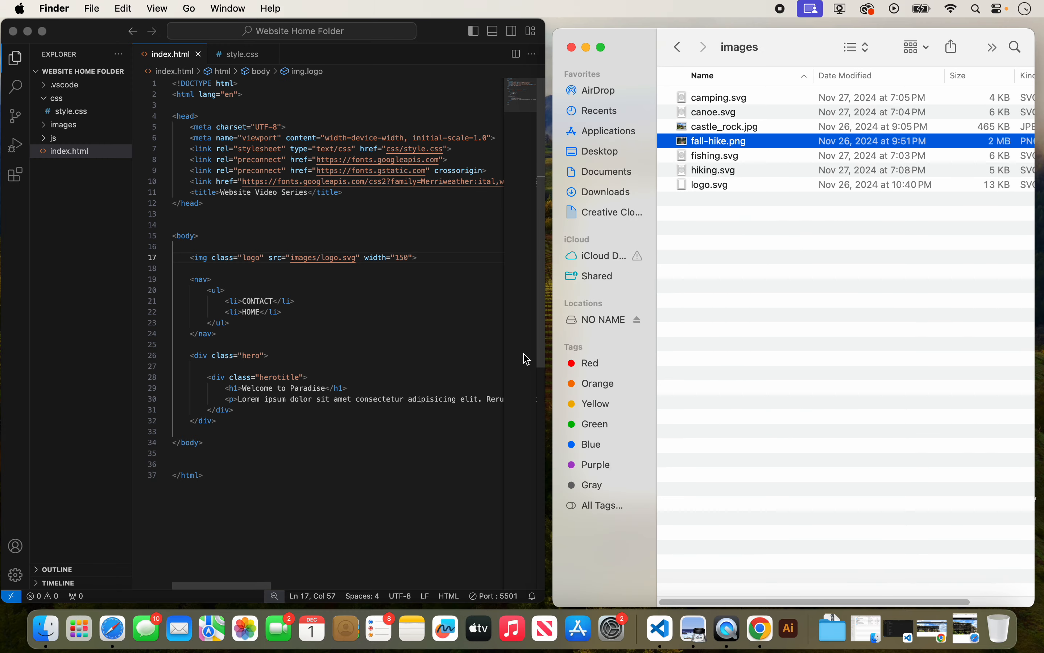
{"action": "mouse_move", "coordinate": [679, 507]}
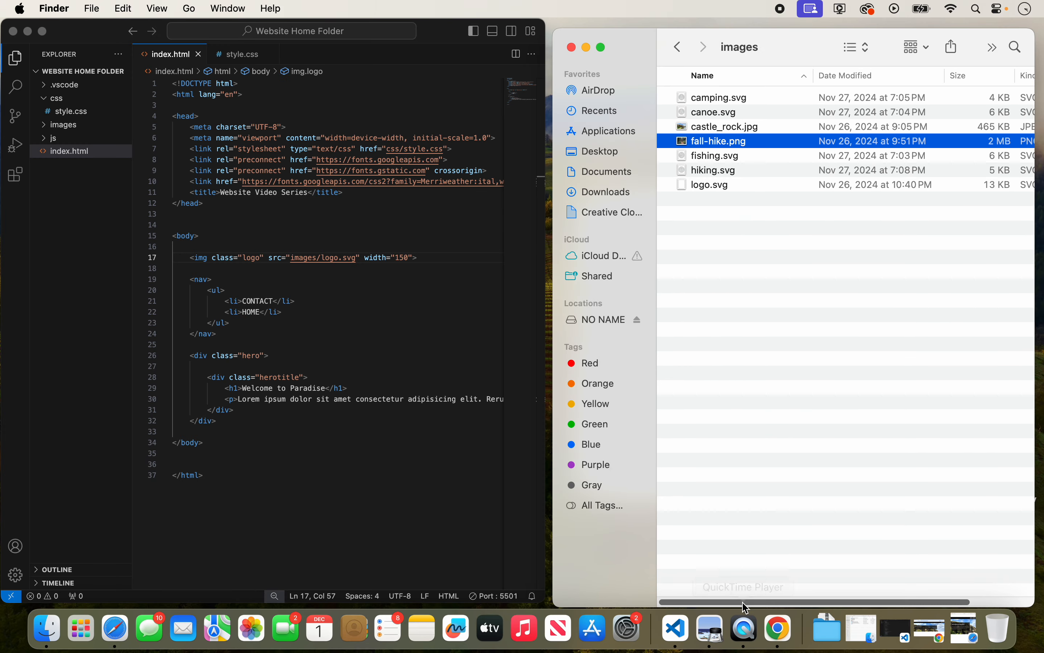
{"action": "mouse_move", "coordinate": [963, 625]}
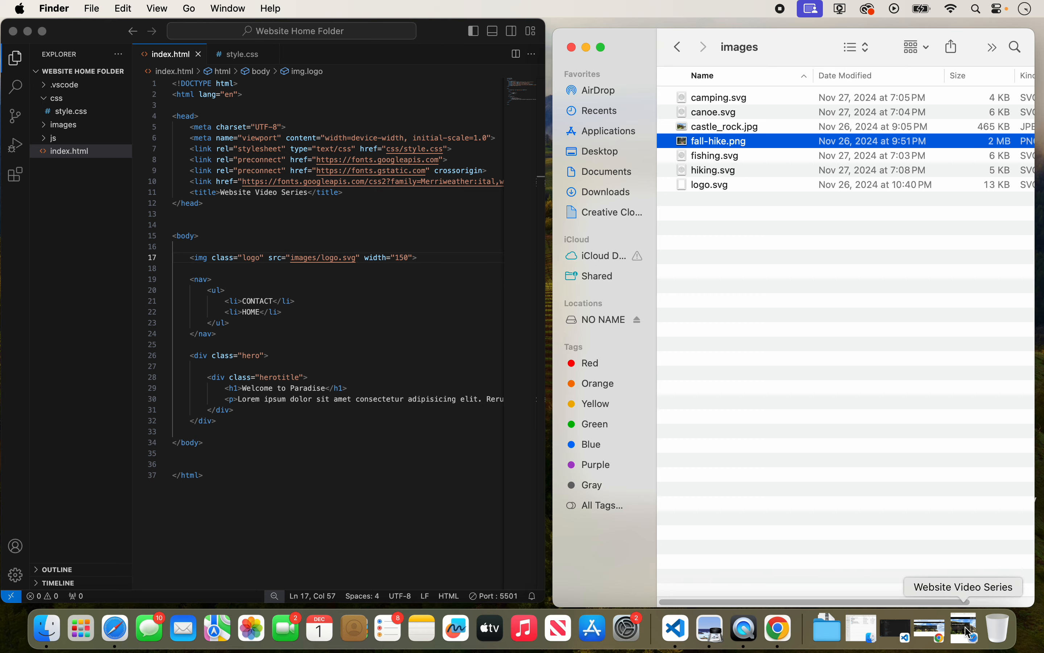
{"action": "left_click", "coordinate": [113, 626]}
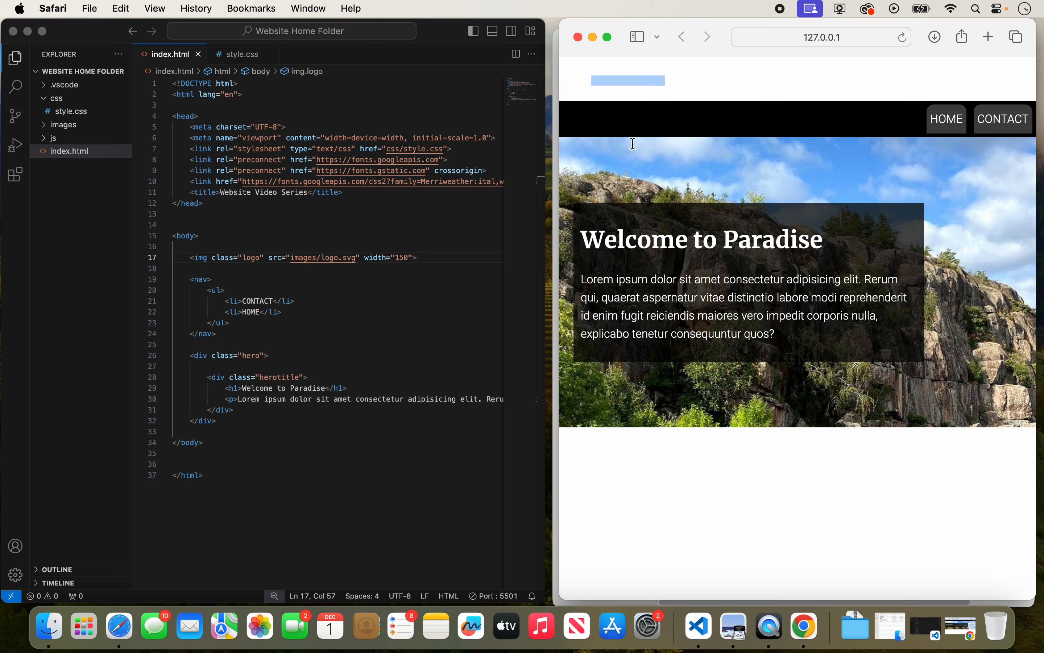
{"action": "mouse_move", "coordinate": [664, 164]}
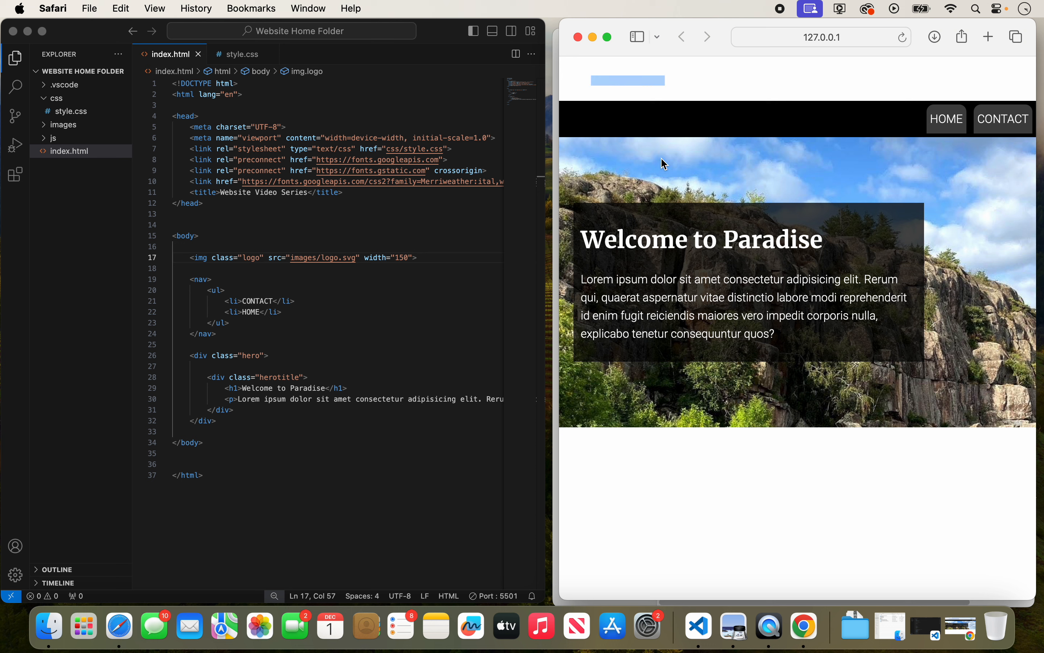
{"action": "mouse_move", "coordinate": [682, 143]}
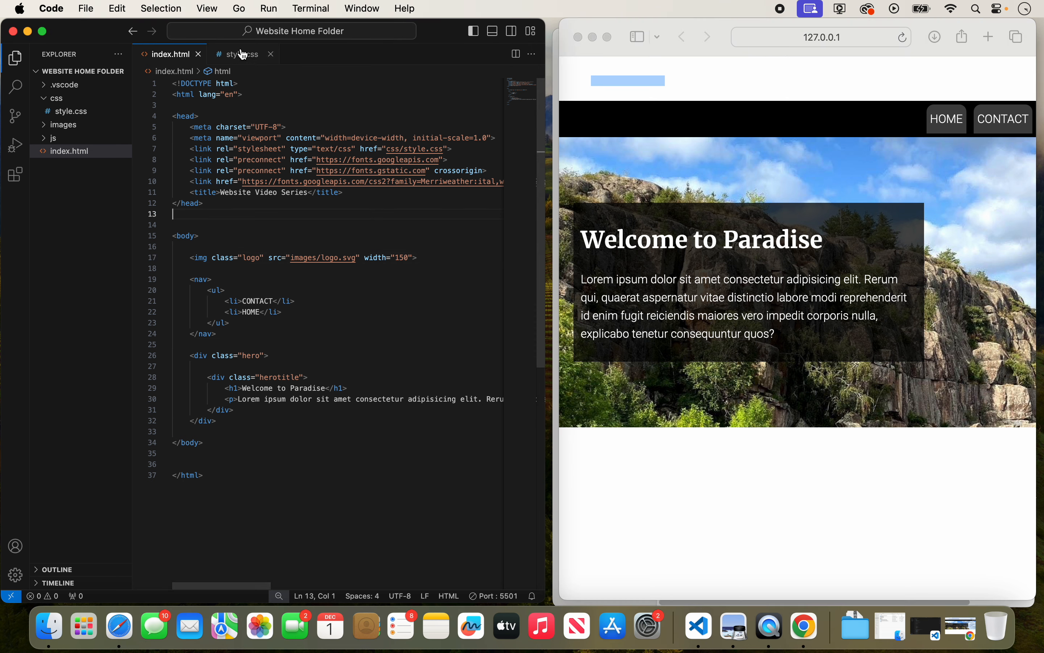
- Add an empty .logo { } rule after nav li:hover in style.css, then return to index.html
{"action": "left_click", "coordinate": [243, 53]}
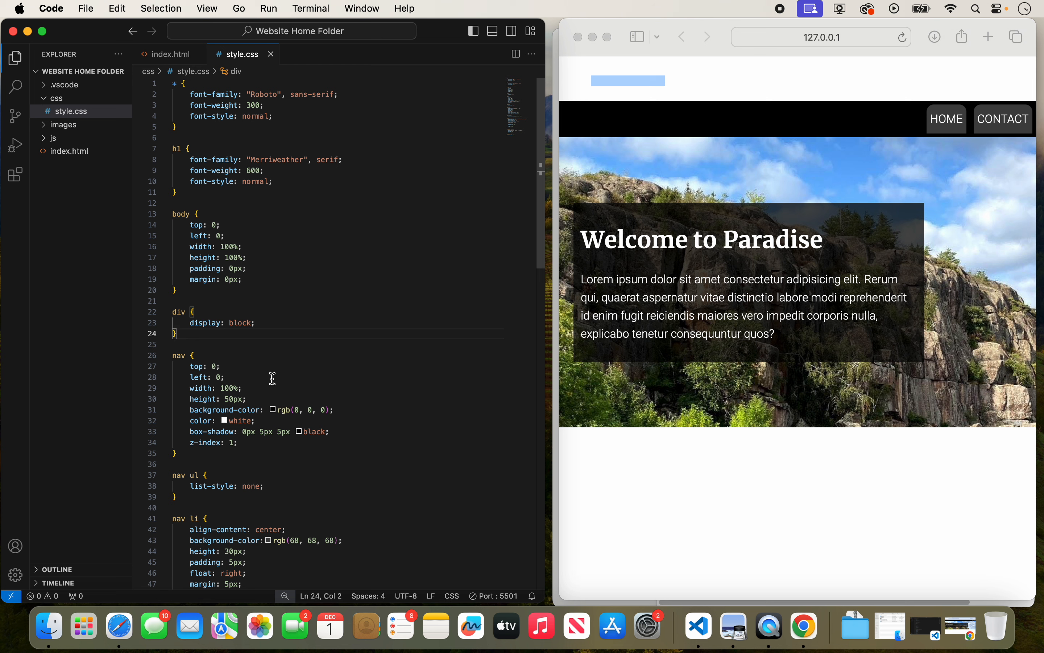
{"action": "mouse_move", "coordinate": [271, 372]}
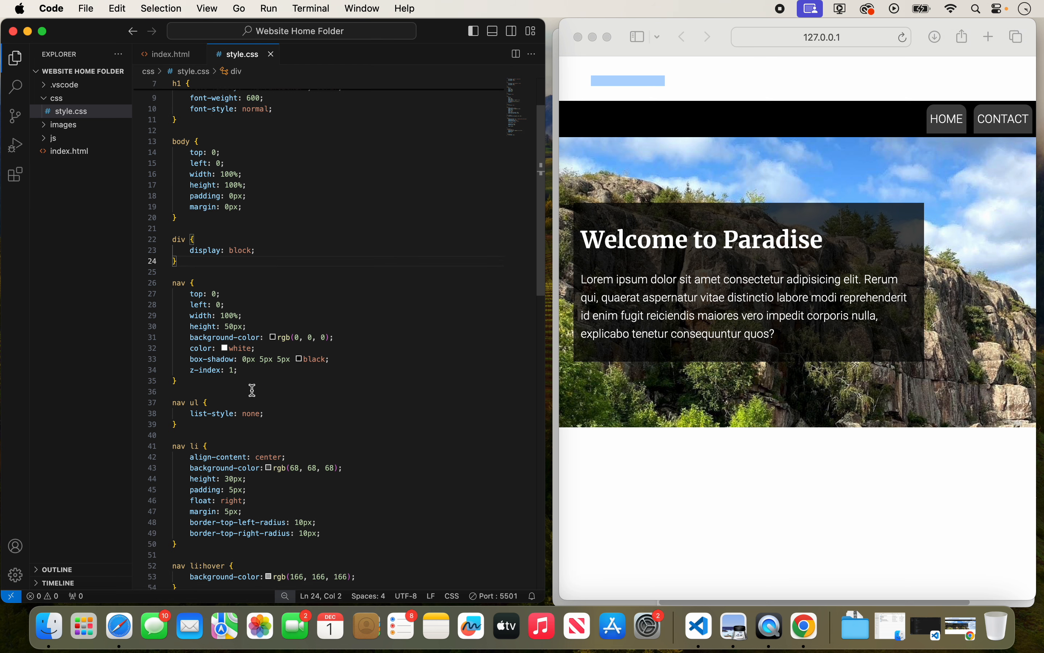
{"action": "scroll", "scroll_direction": "down", "scroll_amount": 3}
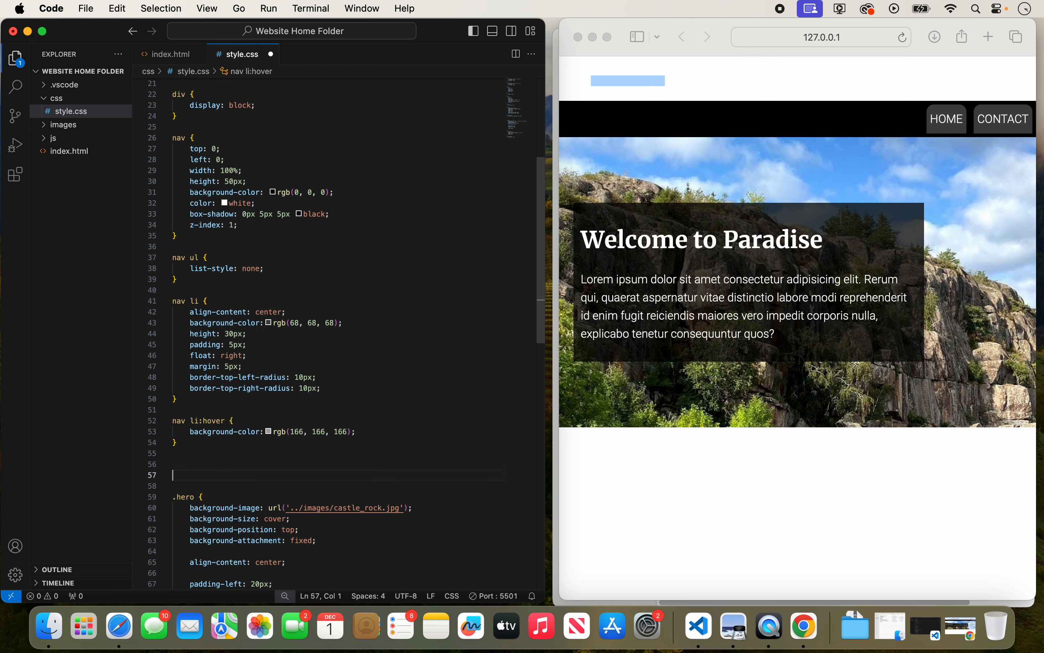
{"action": "type", "text": ","}
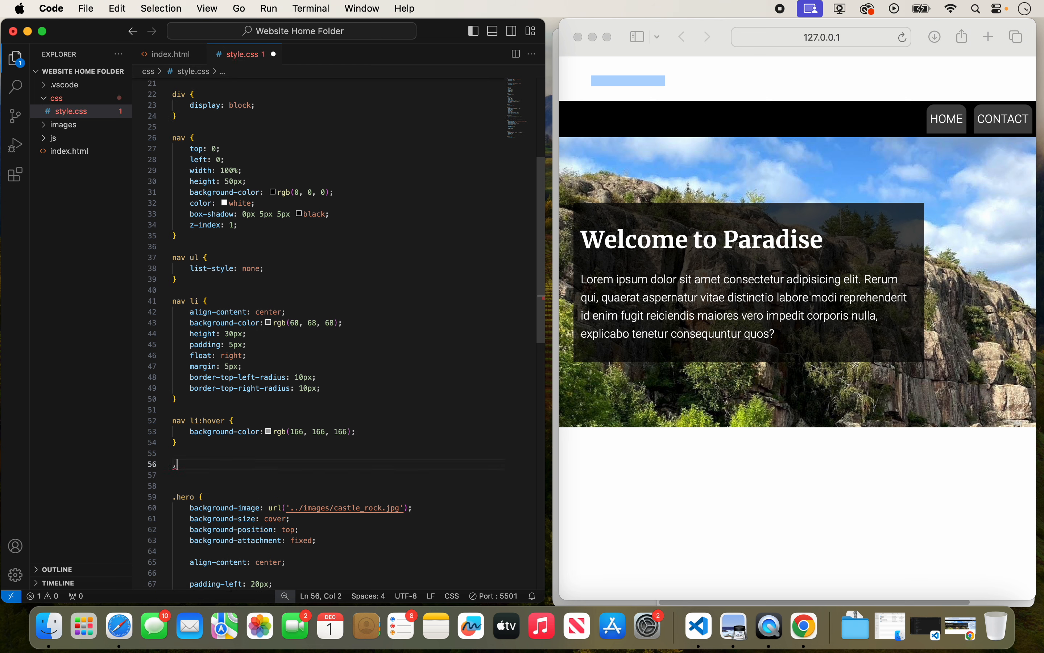
{"action": "type", "text": ".o"}
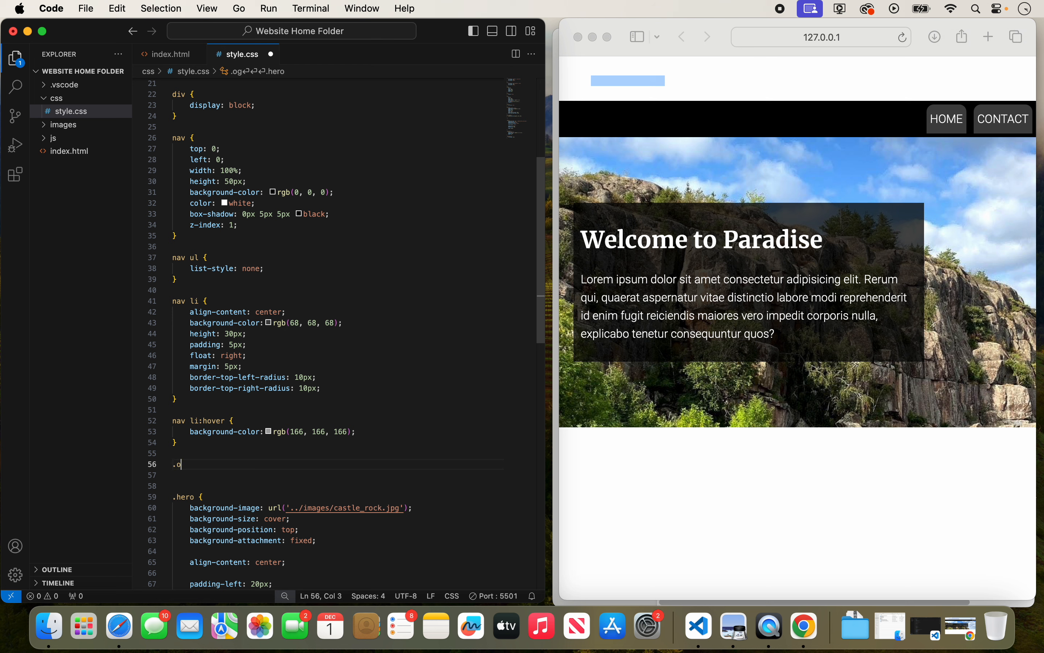
{"action": "type", "text": "logo {"}
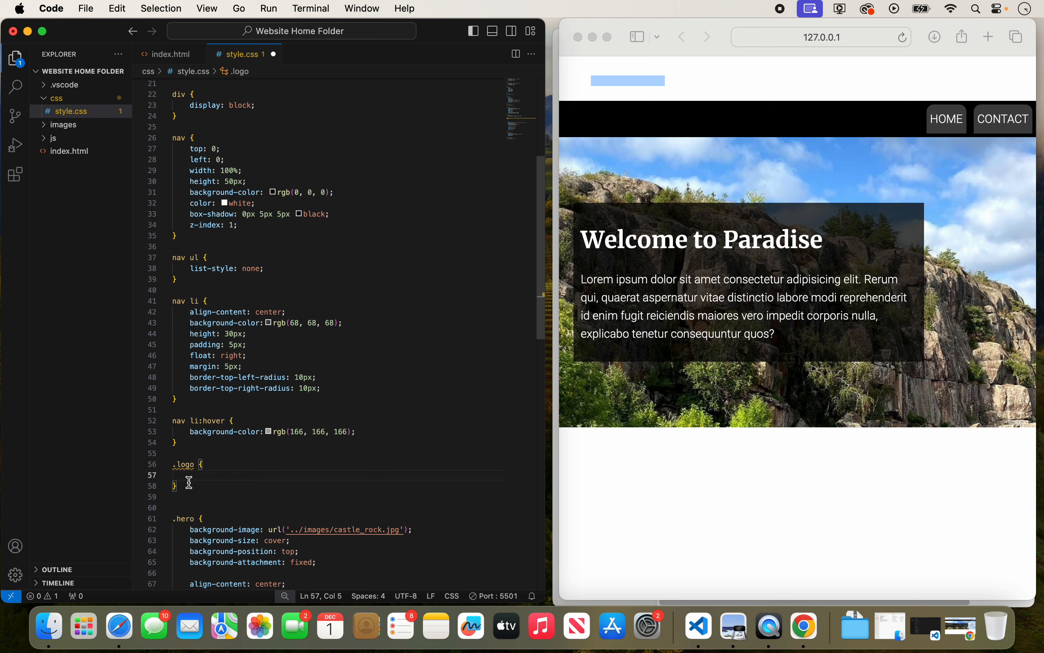
{"action": "mouse_move", "coordinate": [213, 457]}
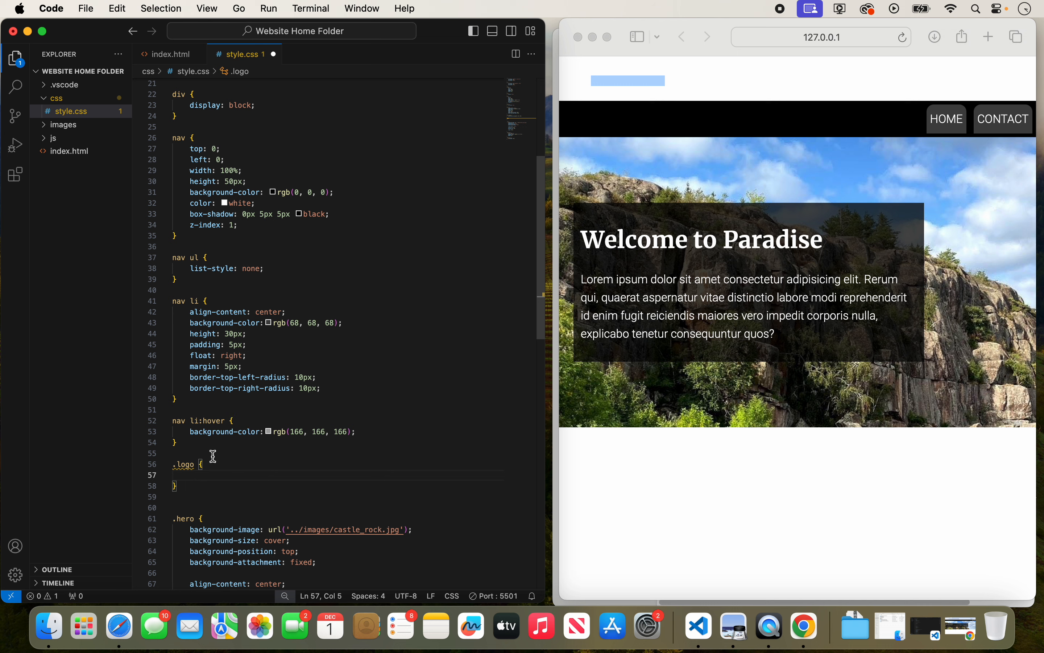
{"action": "mouse_move", "coordinate": [306, 360]}
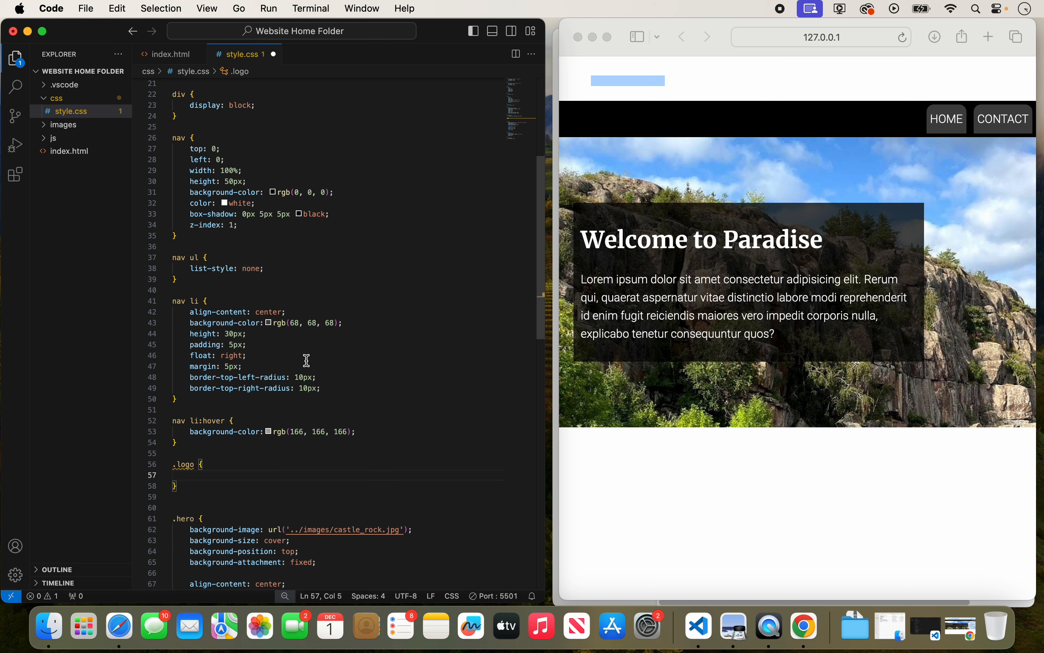
{"action": "left_click", "coordinate": [174, 53]}
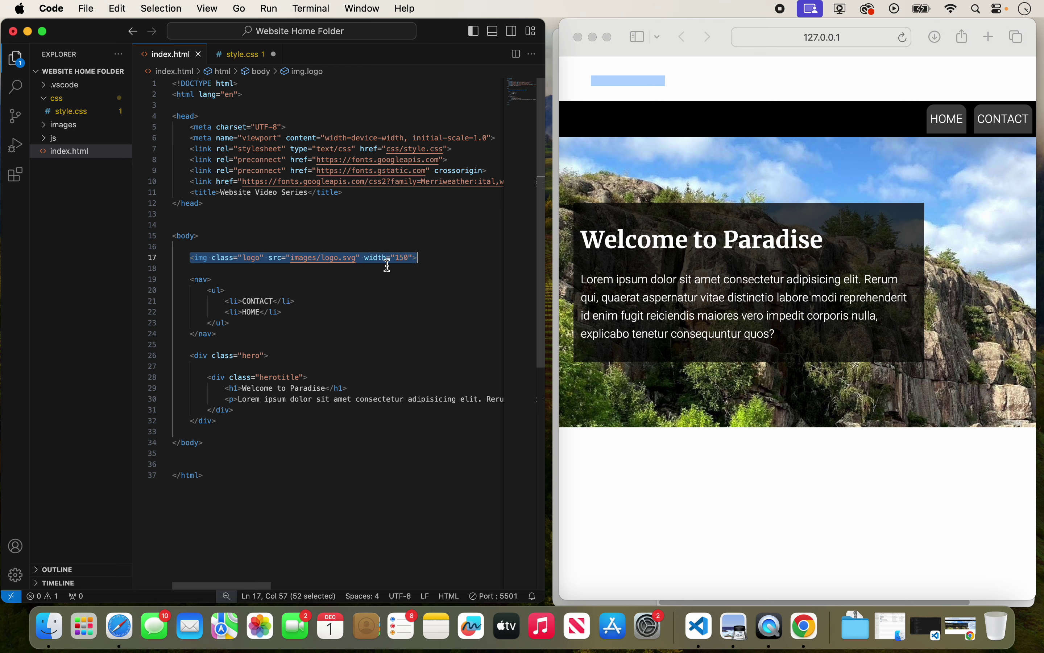
- Cut the img.logo line from body and place it inside <nav> before the <ul>
{"action": "key", "text": "Delete"}
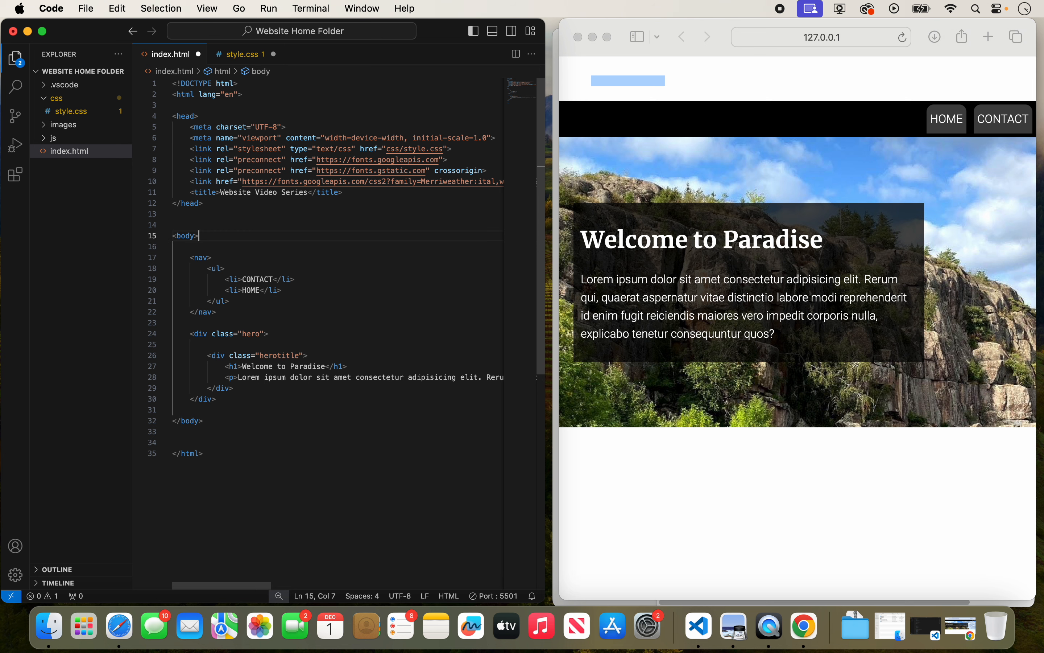
{"action": "left_click", "coordinate": [224, 257]}
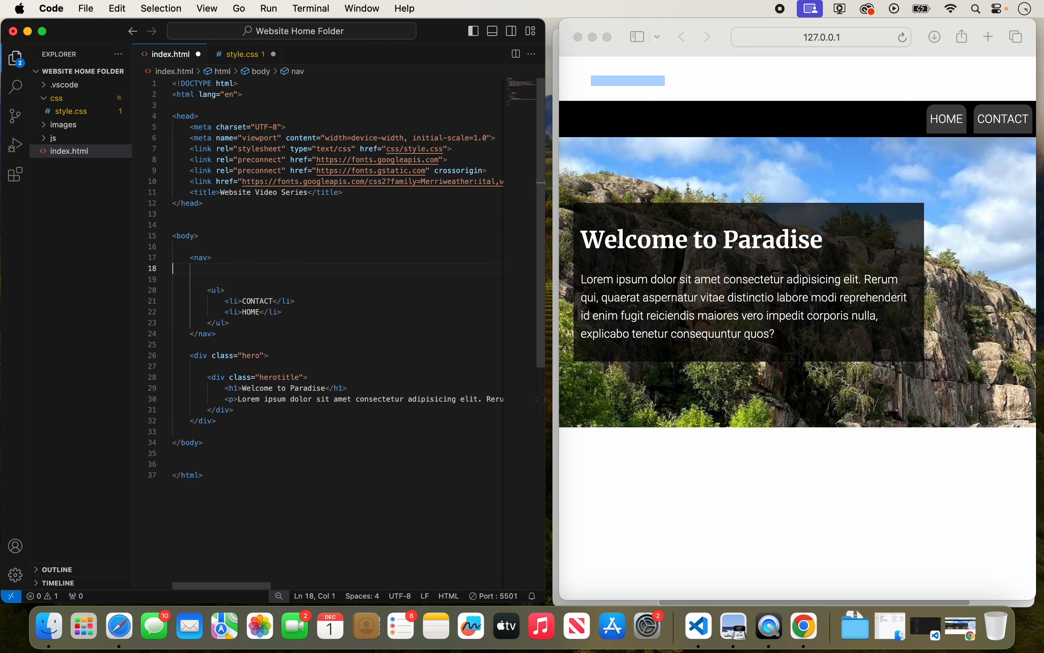
{"action": "left_click", "coordinate": [211, 257]}
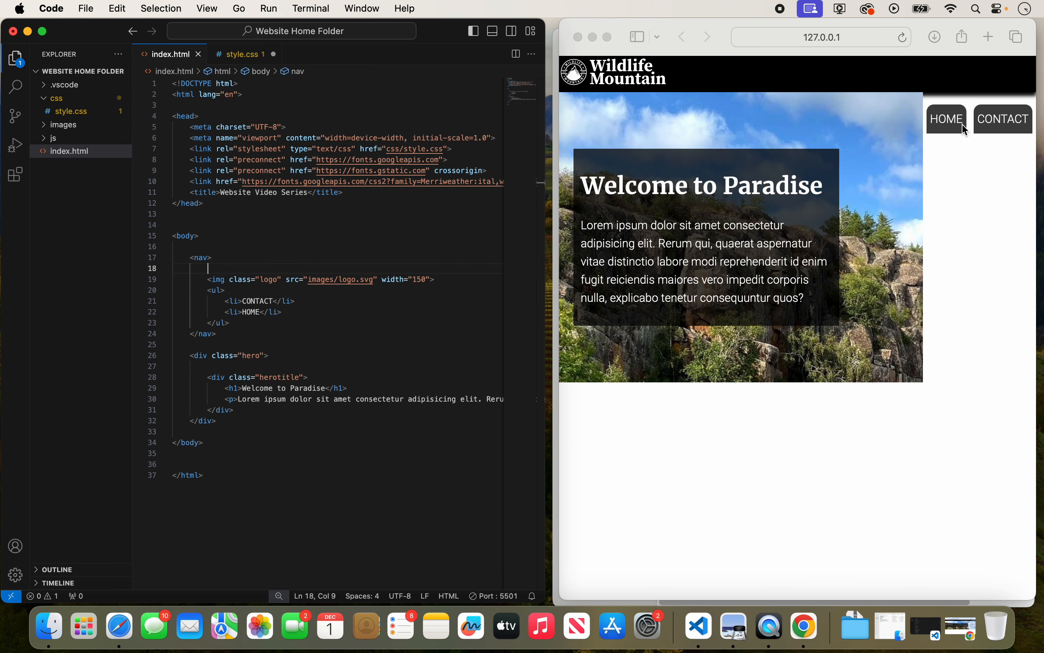
{"action": "mouse_move", "coordinate": [972, 130]}
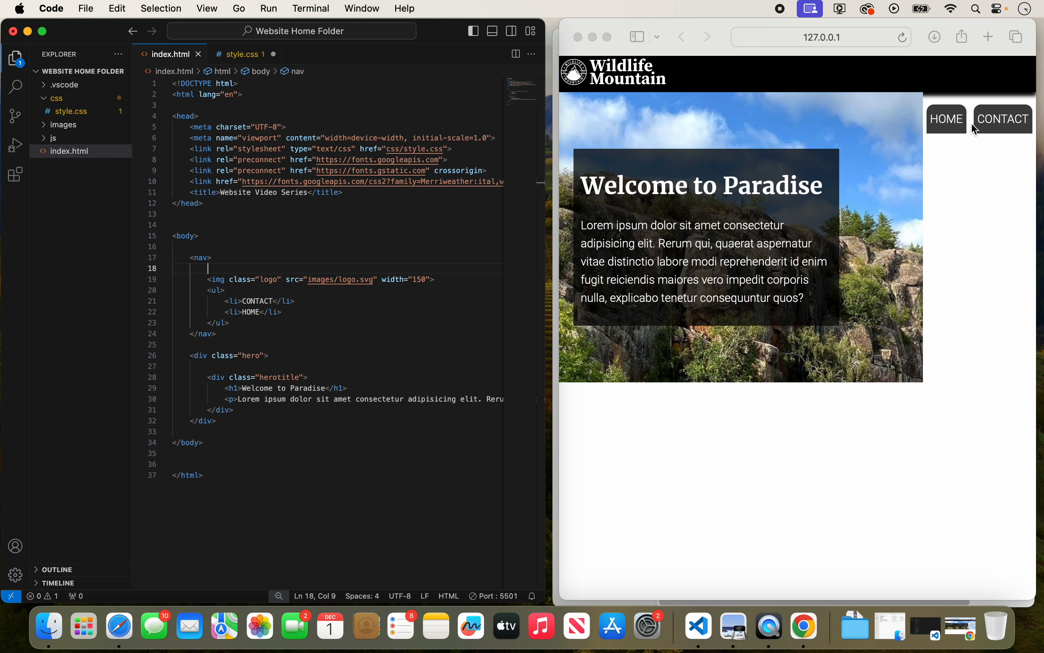
{"action": "mouse_move", "coordinate": [641, 93]}
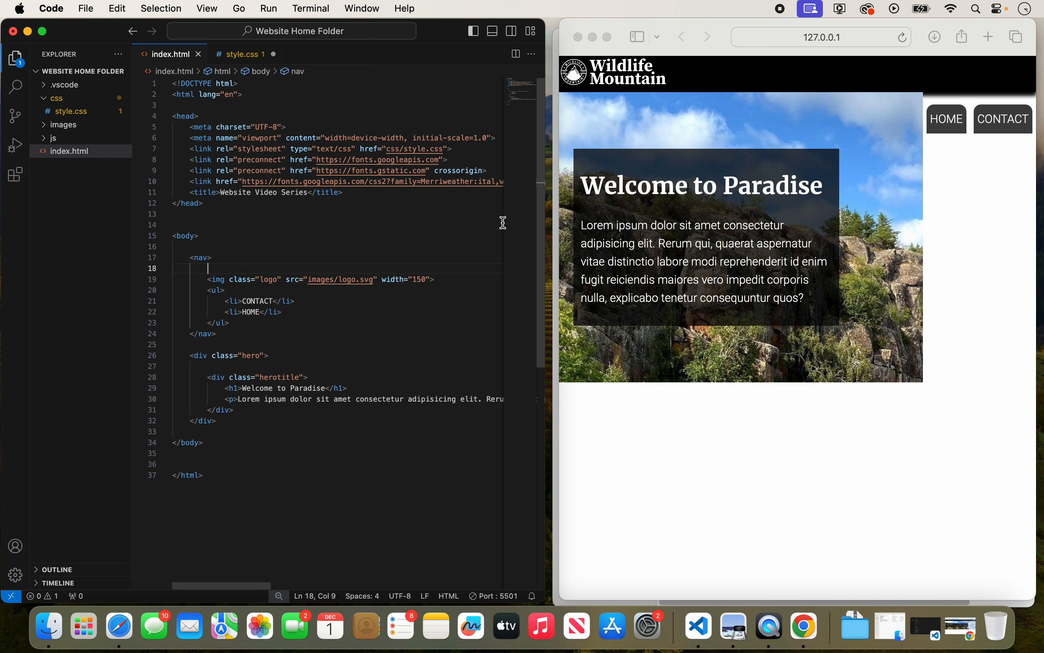
{"action": "mouse_move", "coordinate": [689, 85]}
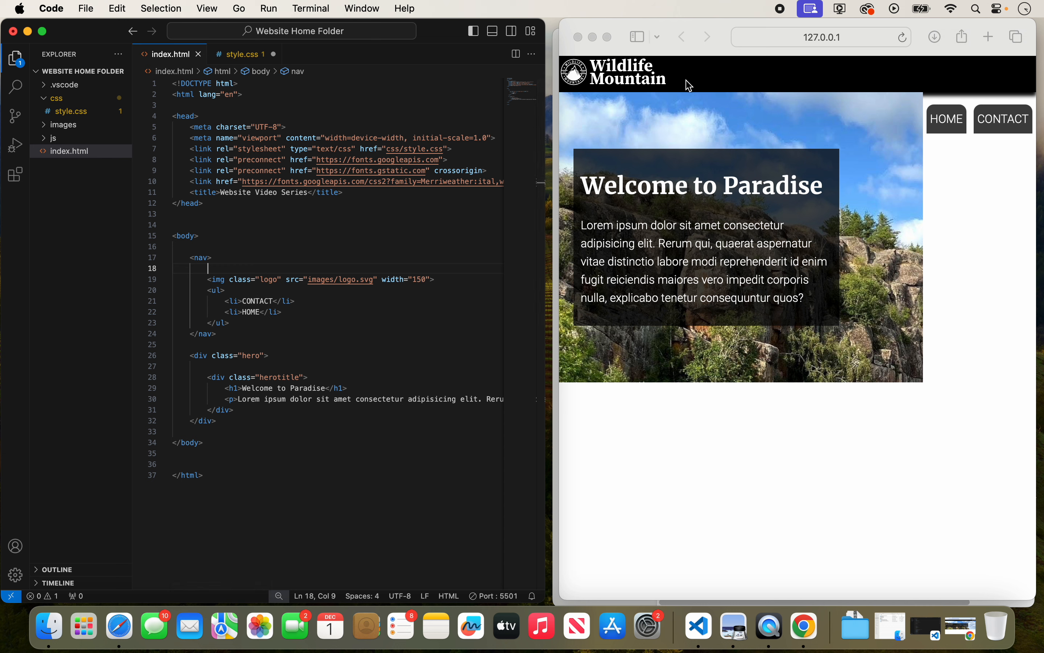
{"action": "mouse_move", "coordinate": [240, 53]}
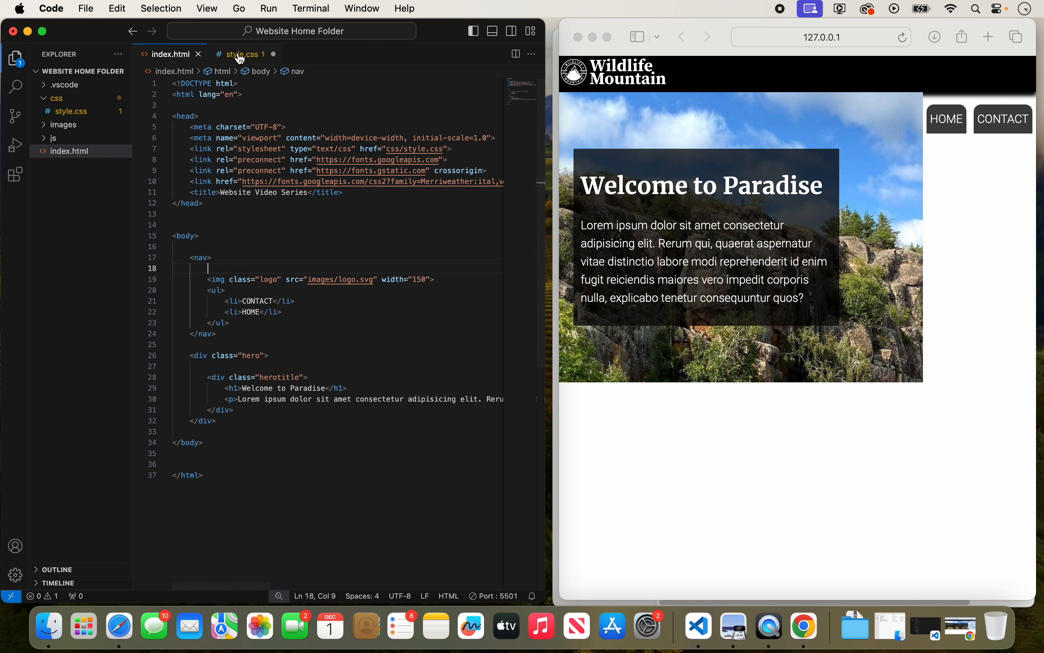
{"action": "mouse_move", "coordinate": [241, 54]}
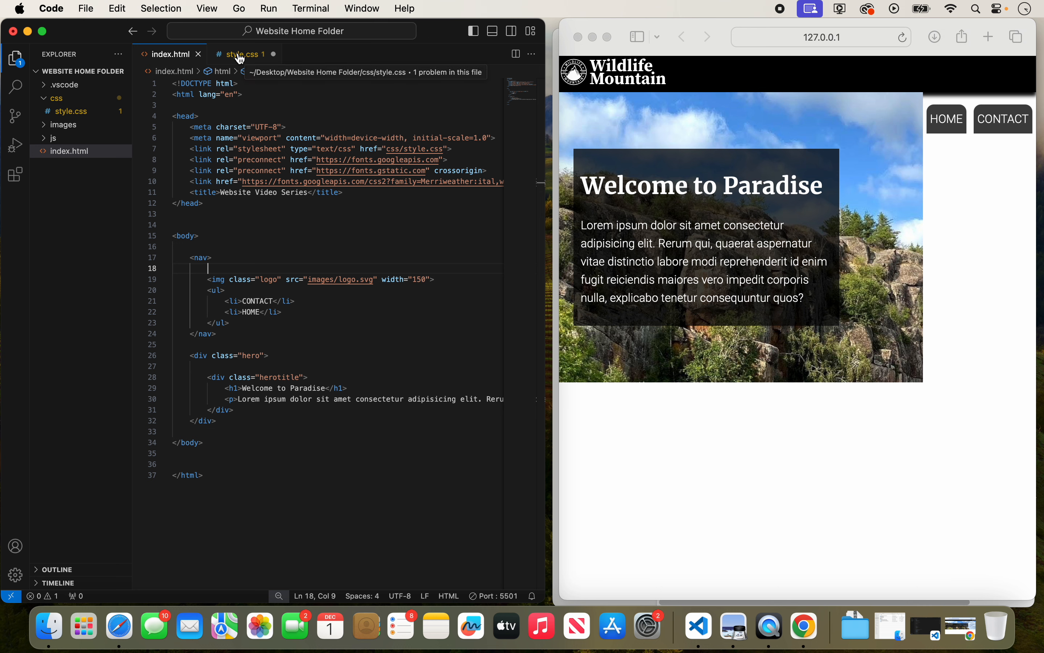
- Add a .logo rule in style.css with align-content: center and float: left
{"action": "left_click", "coordinate": [243, 54]}
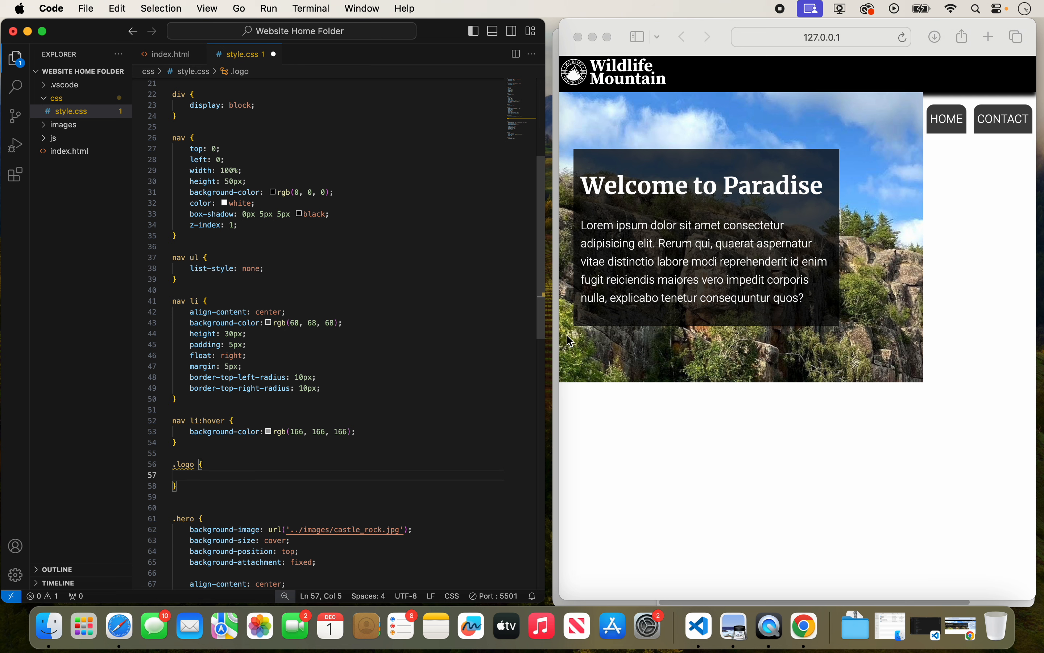
{"action": "mouse_move", "coordinate": [614, 106]}
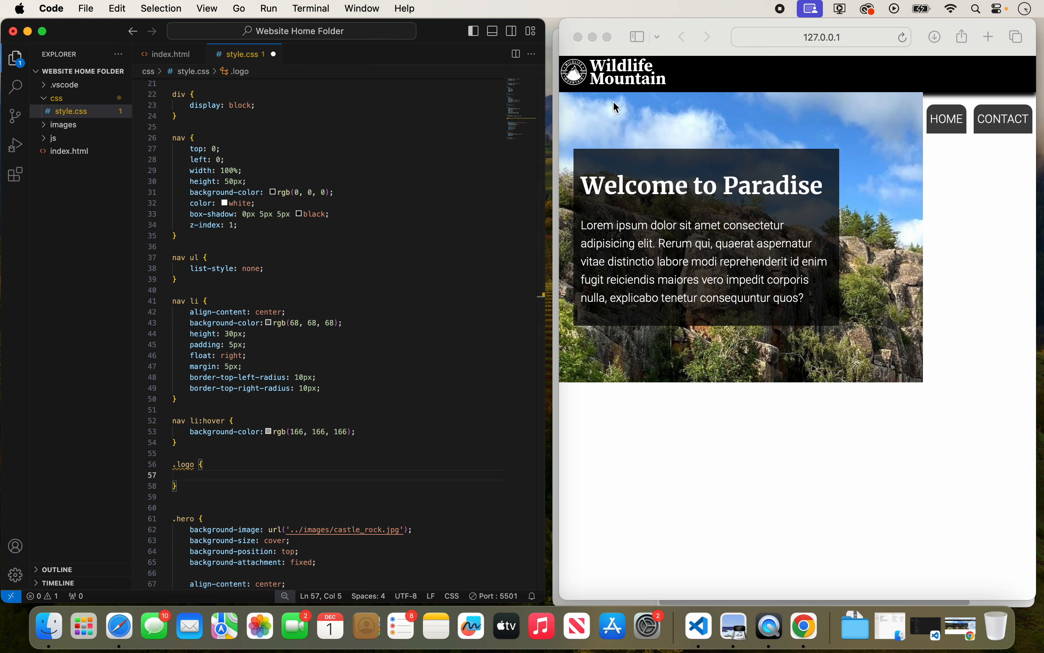
{"action": "type", "text": "align-content: center;"}
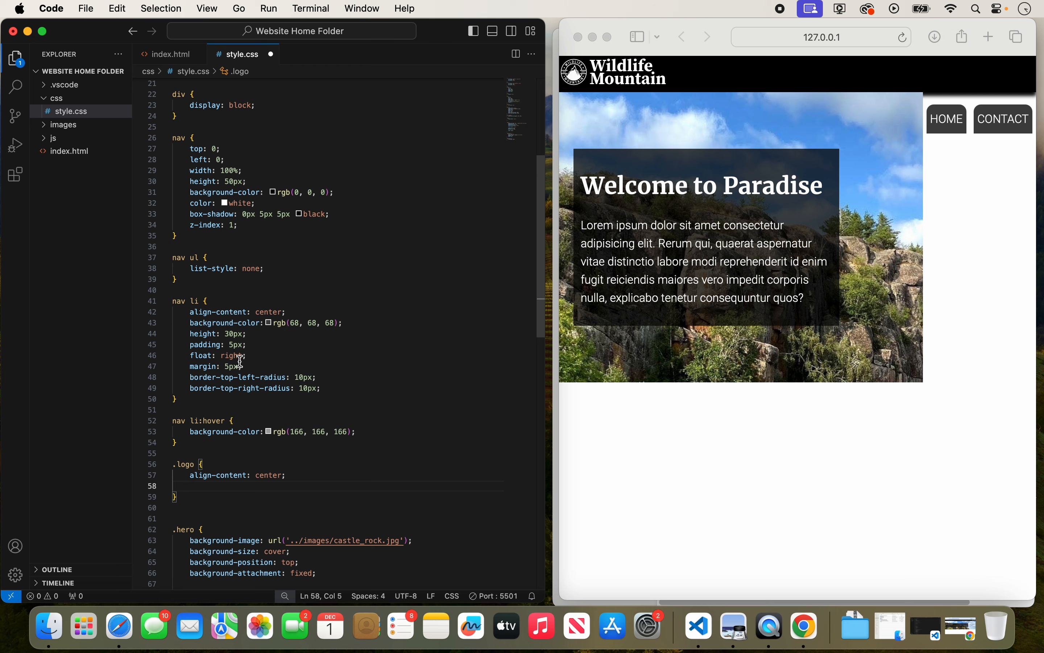
{"action": "type", "text": "float"}
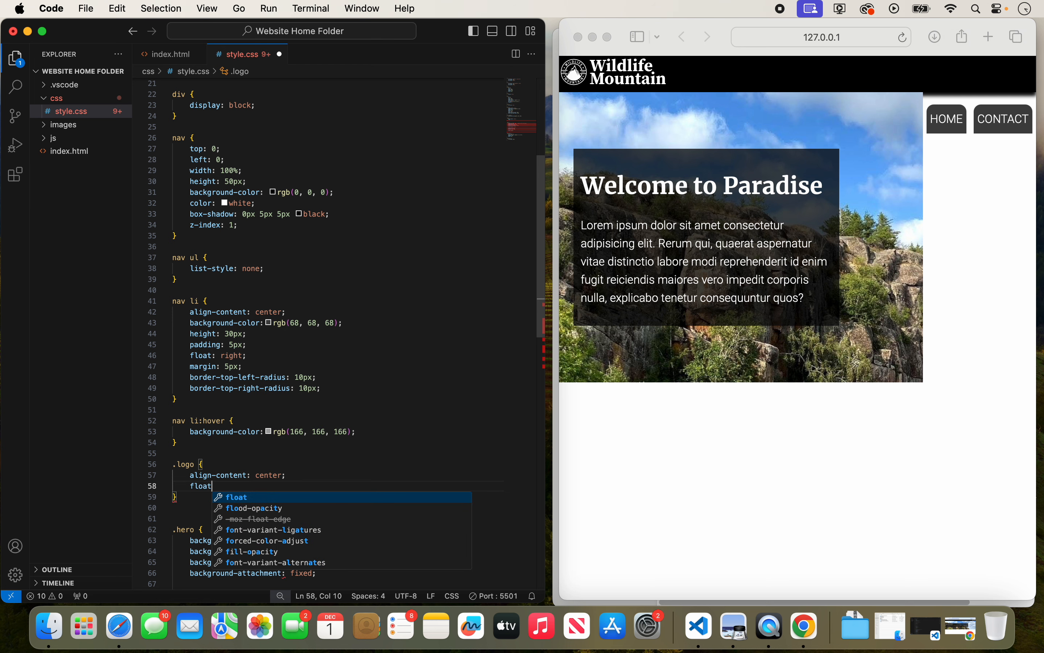
{"action": "type", "text": "lke"}
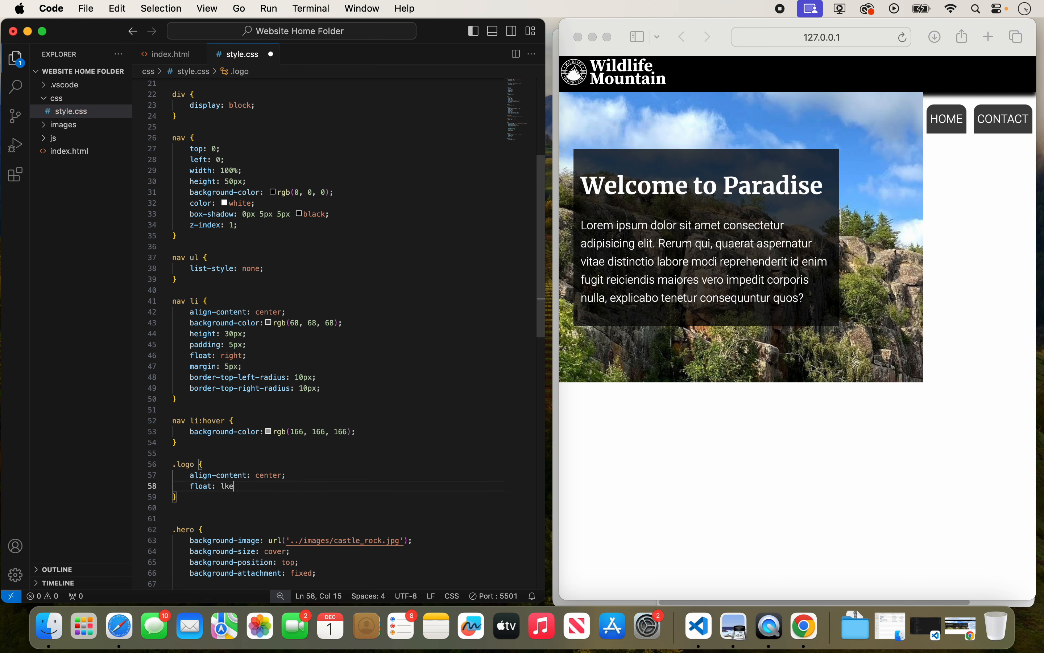
{"action": "type", "text": "left;"}
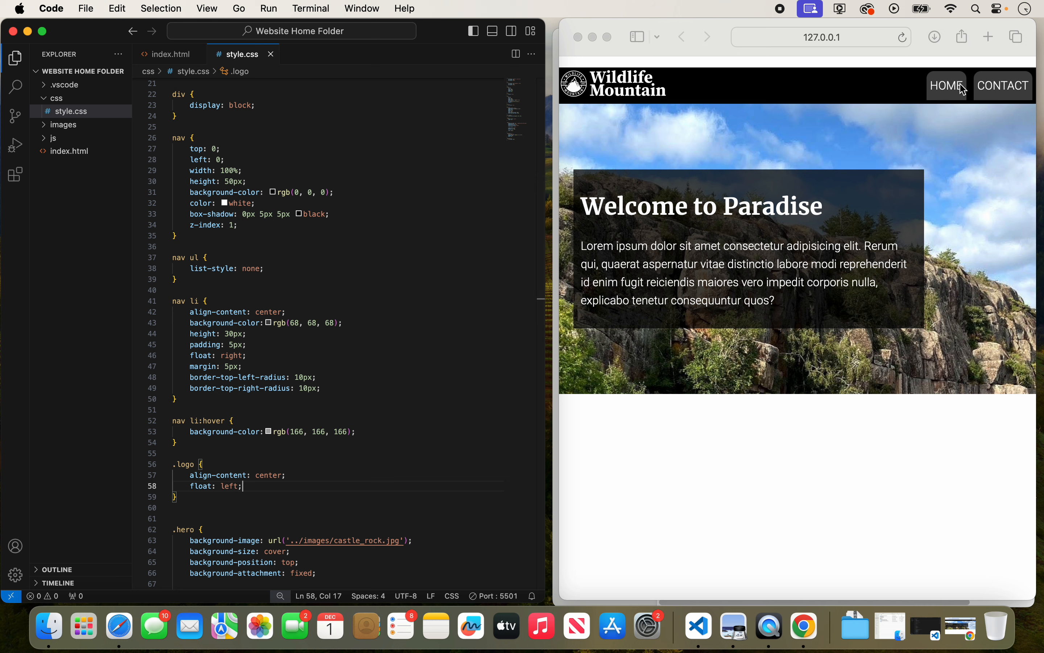
{"action": "mouse_move", "coordinate": [965, 98]}
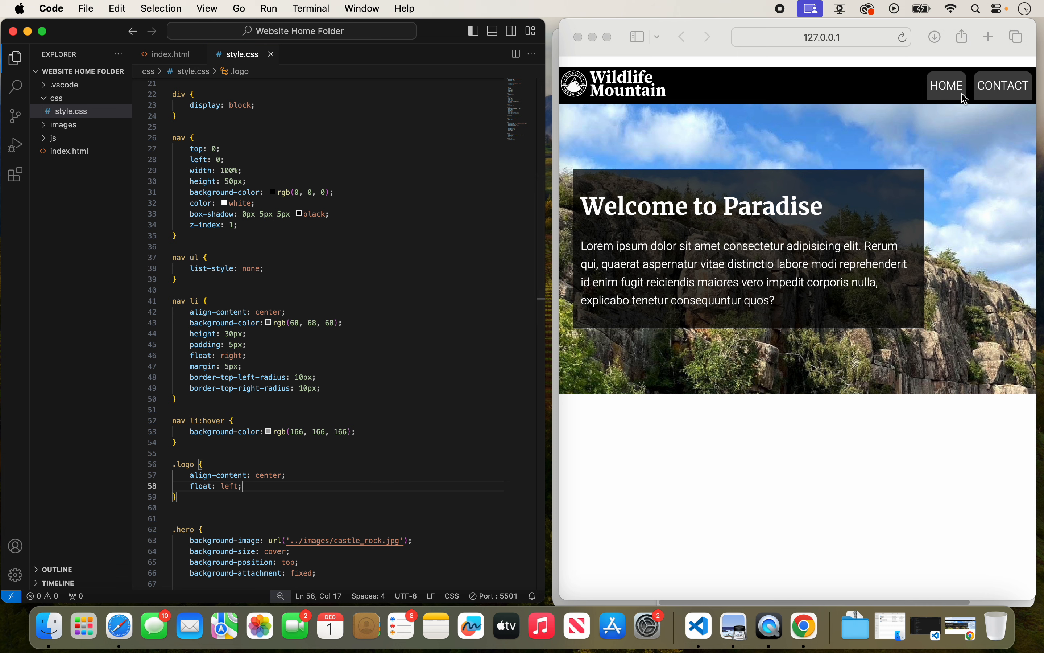
{"action": "mouse_move", "coordinate": [713, 87]}
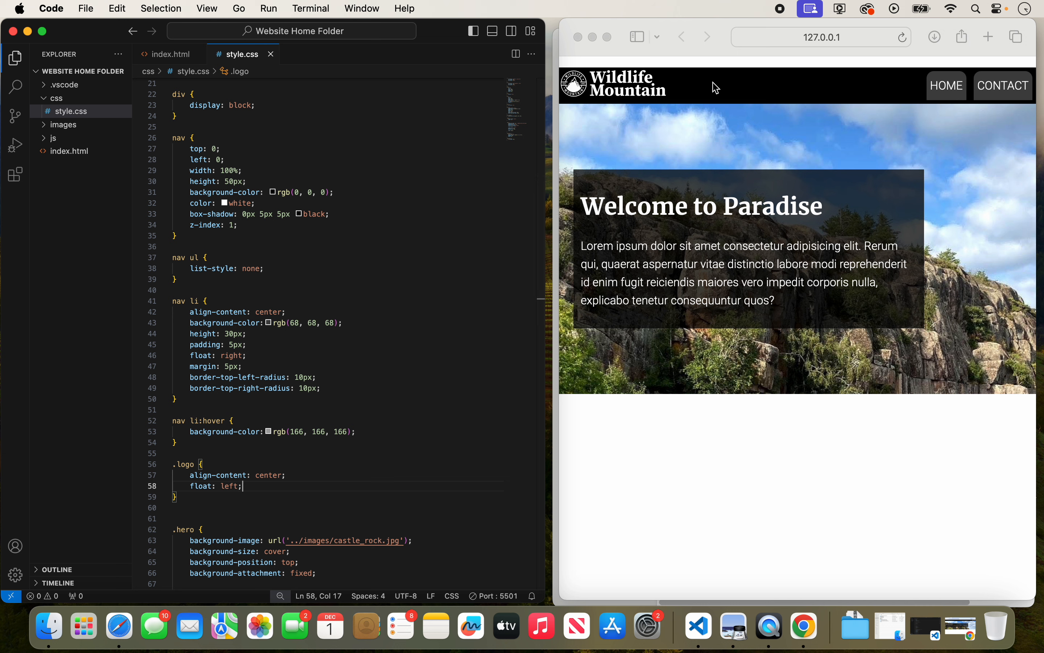
{"action": "mouse_move", "coordinate": [706, 152]}
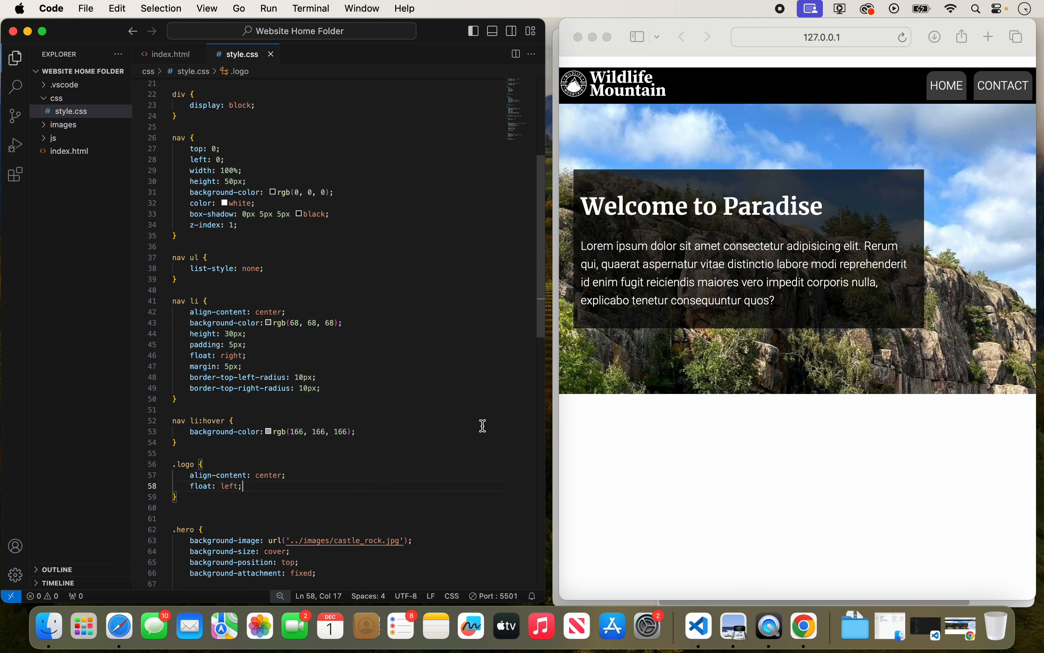
- Add margin-top: 5px and margin-left: 20px to the .logo rule and save
{"action": "key", "text": "enter"}
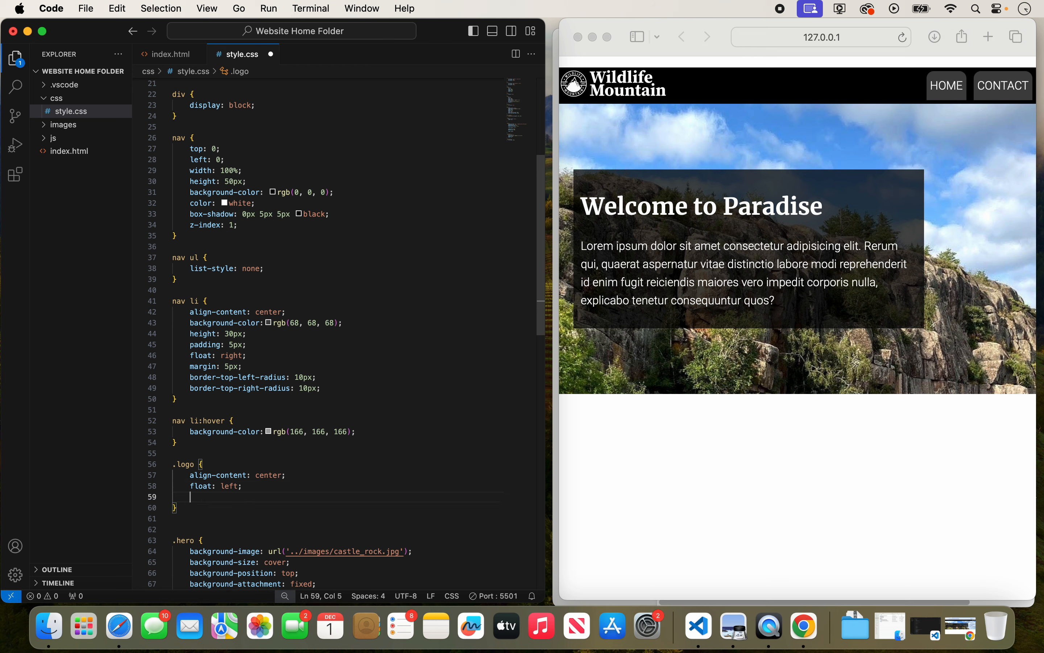
{"action": "type", "text": "magi"}
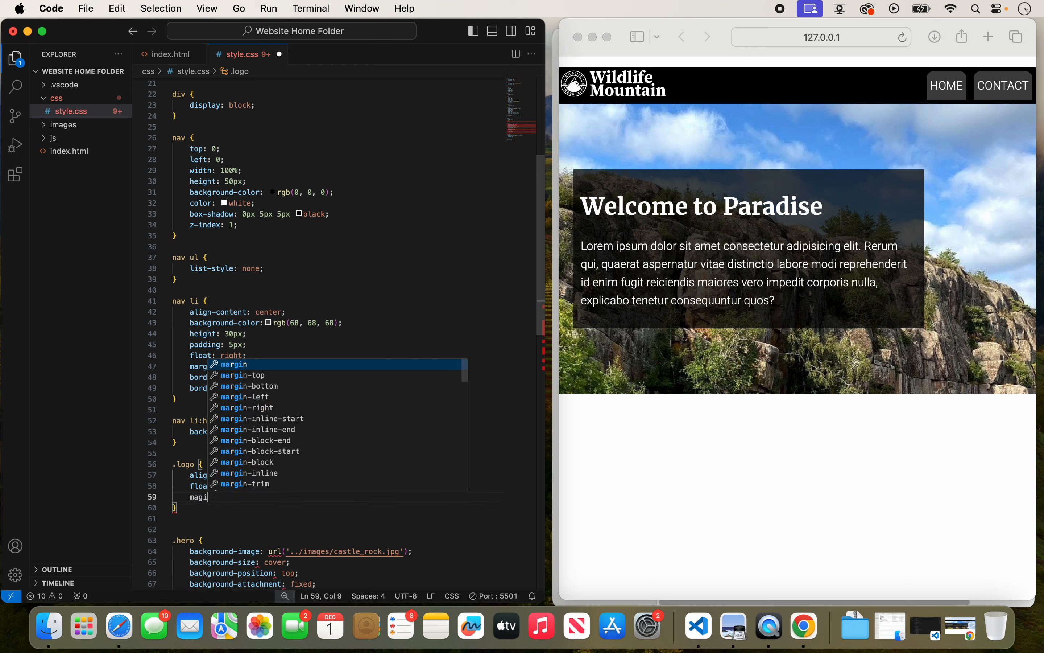
{"action": "key", "text": "Backspace"}
{"action": "type", "text": "rgin-t"}
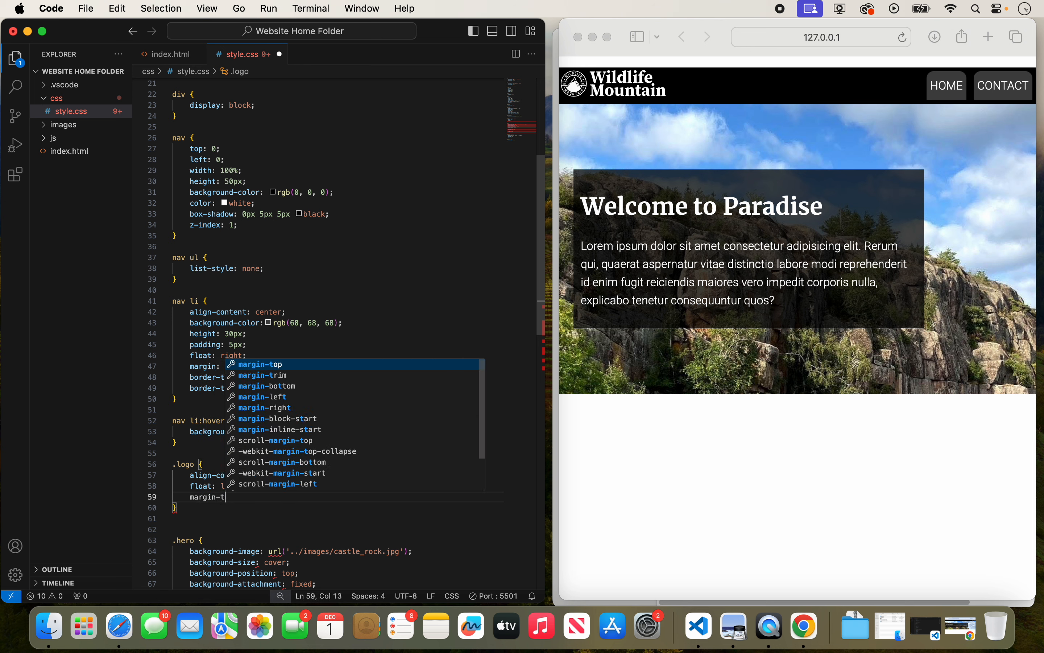
{"action": "type", "text": "op"}
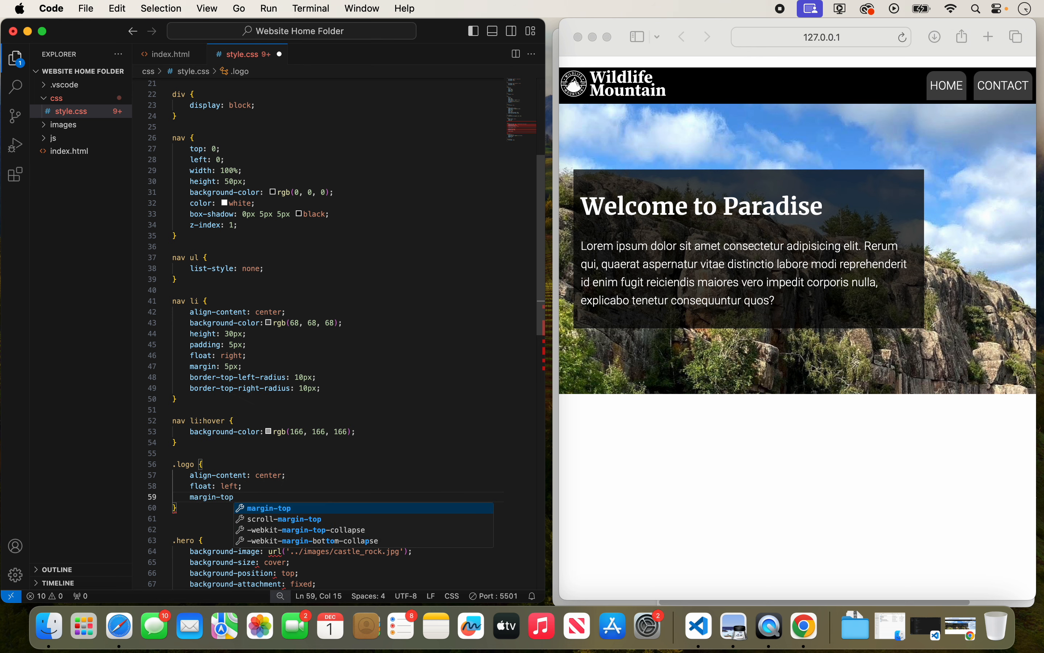
{"action": "type", "text": ": 5"}
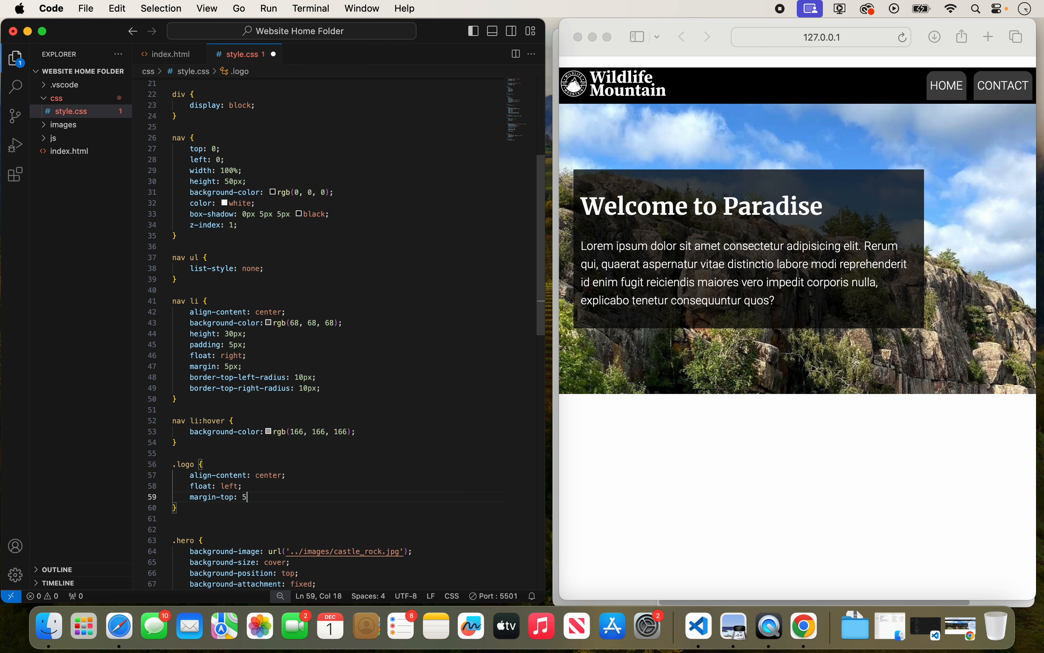
{"action": "type", "text": "px;"}
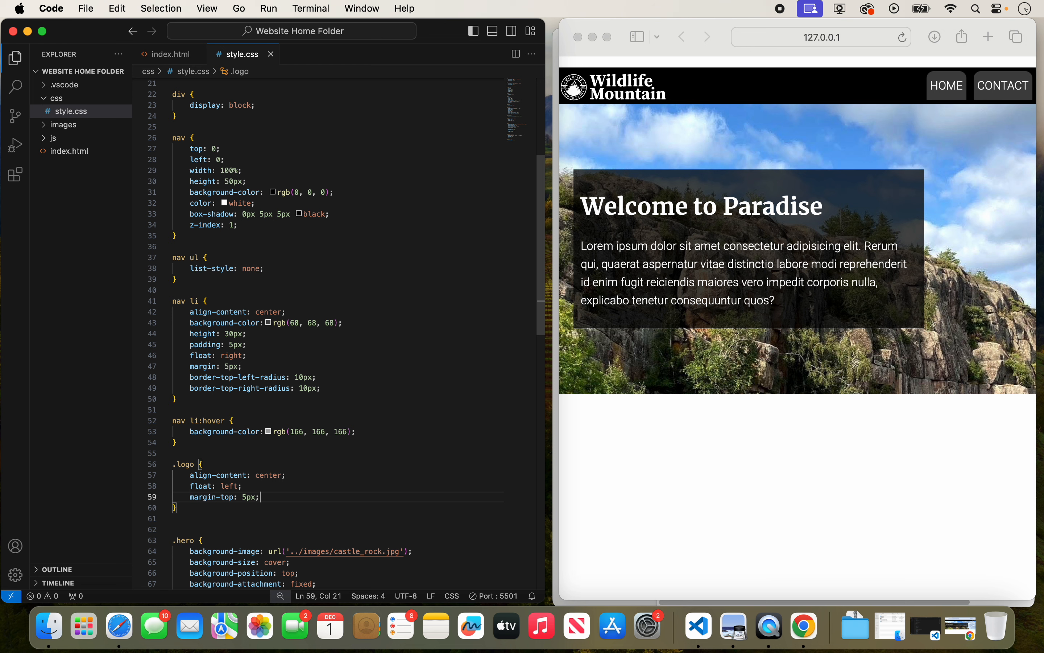
{"action": "type", "text": "margin-left"}
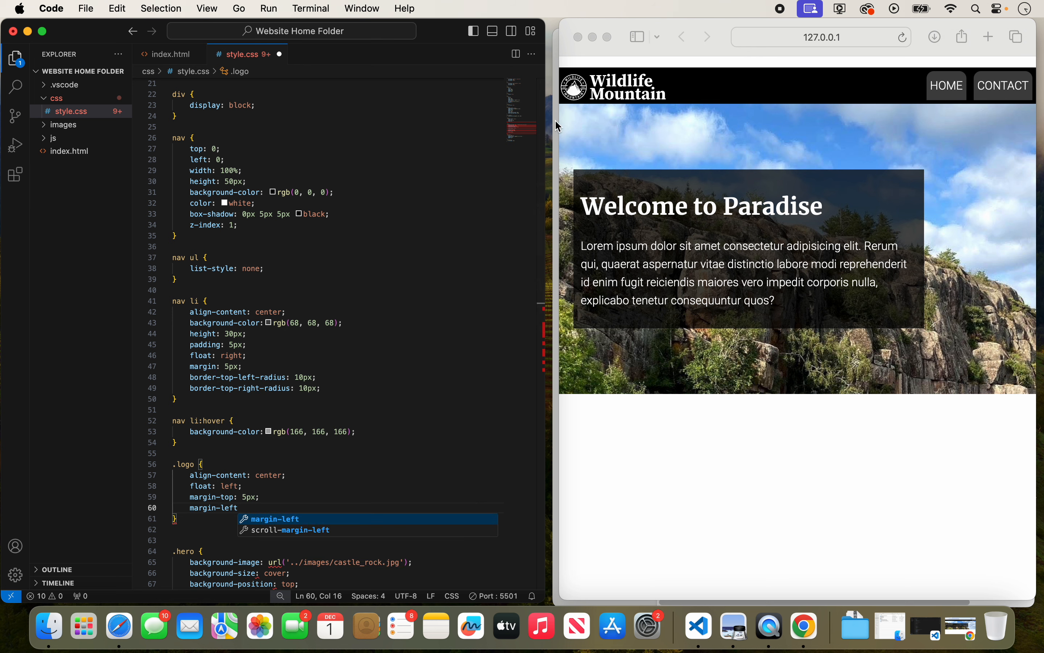
{"action": "type", "text": ": 20px;"}
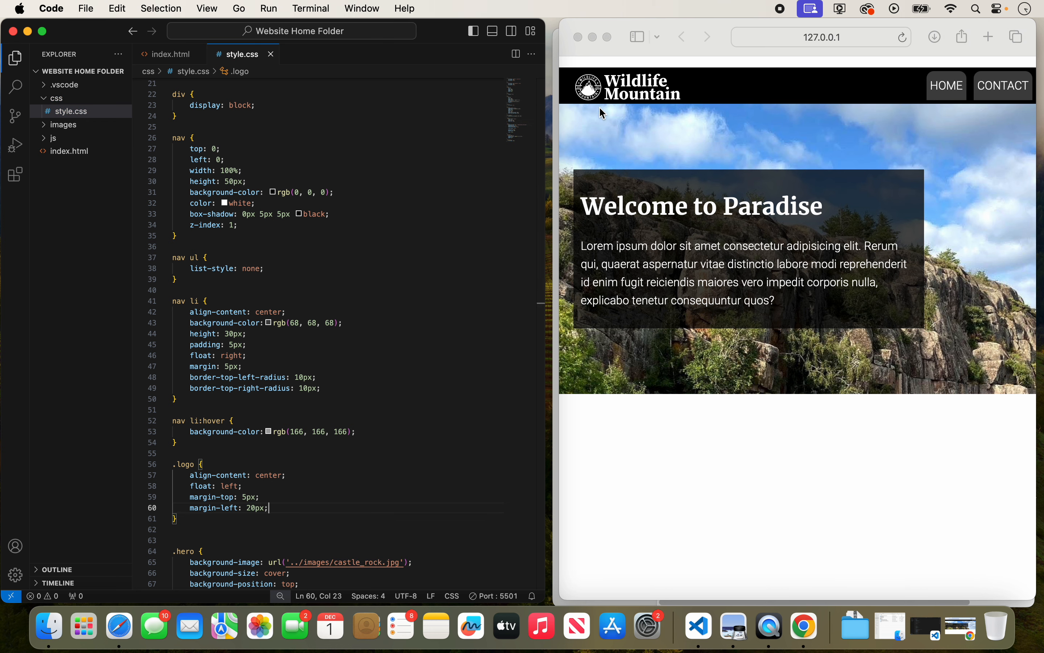
{"action": "mouse_move", "coordinate": [441, 331]}
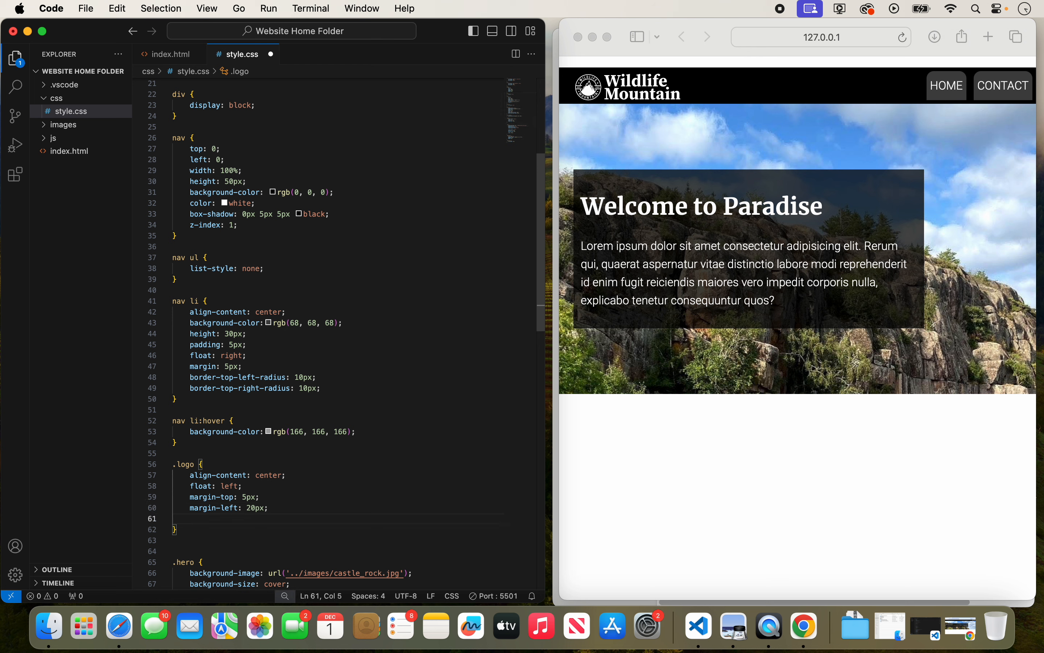
- Add width: 150px and height: 40px to the .logo rule and save
{"action": "type", "text": "width: 150px;"}
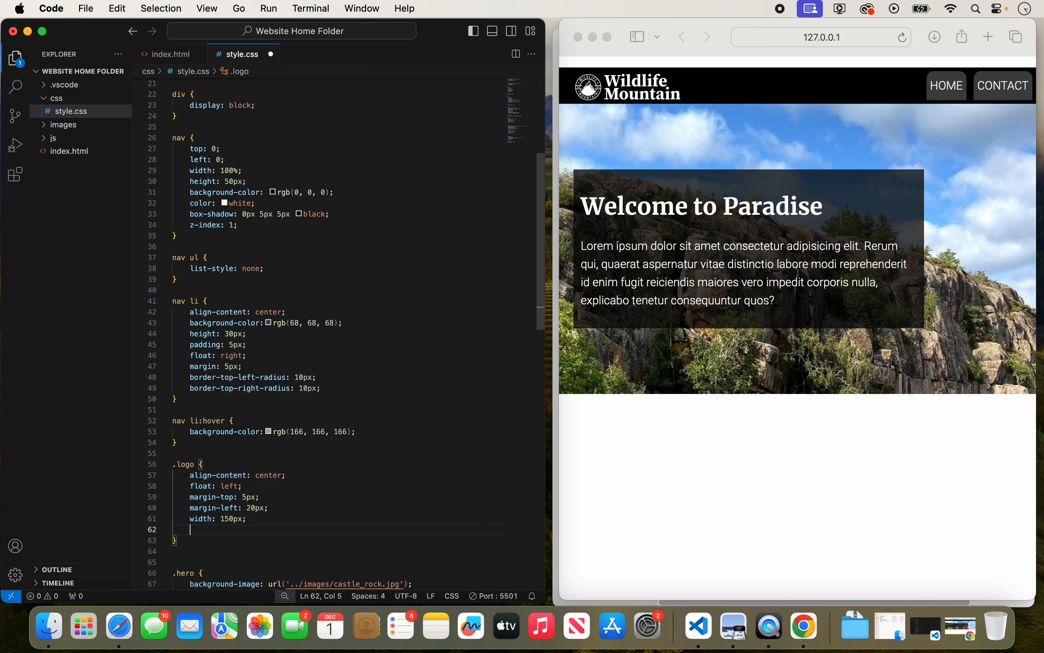
{"action": "type", "text": "height: 4"}
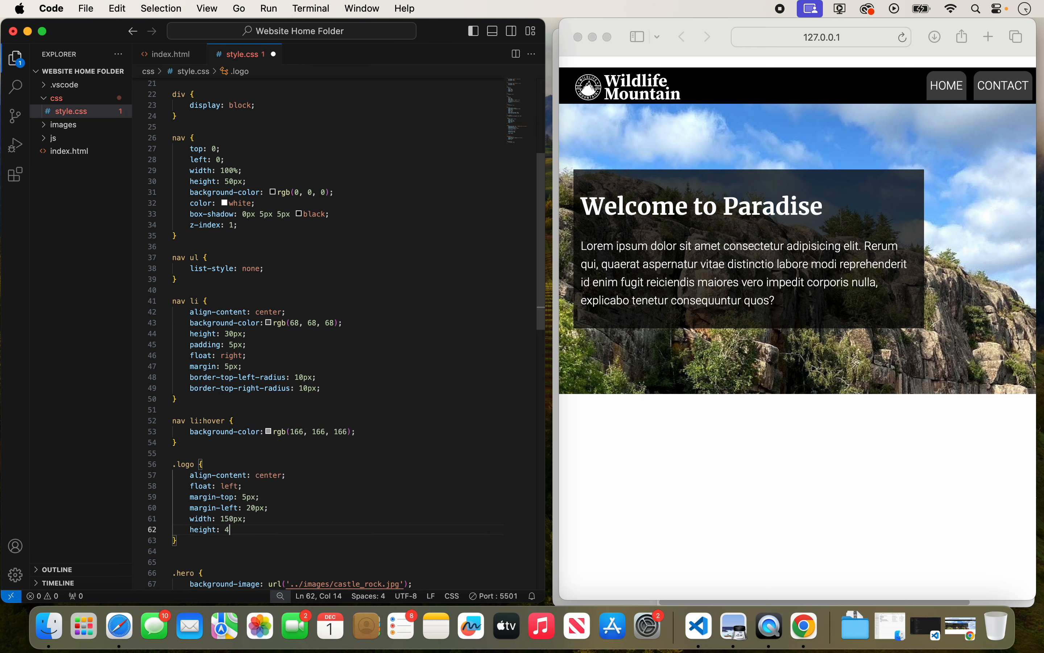
{"action": "type", "text": "0px;"}
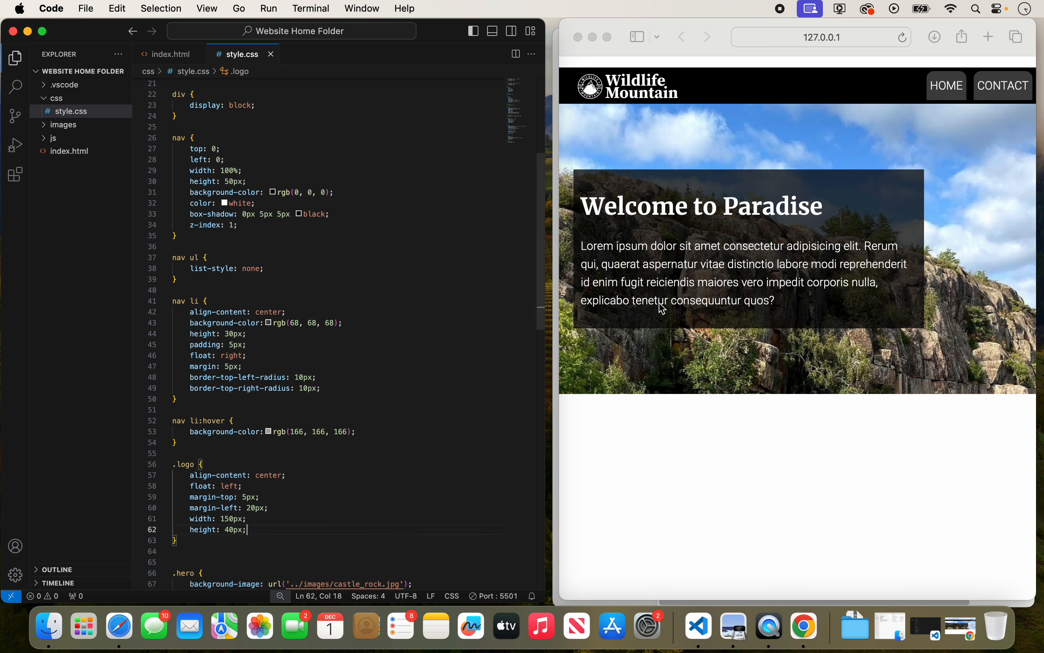
{"action": "mouse_move", "coordinate": [685, 92]}
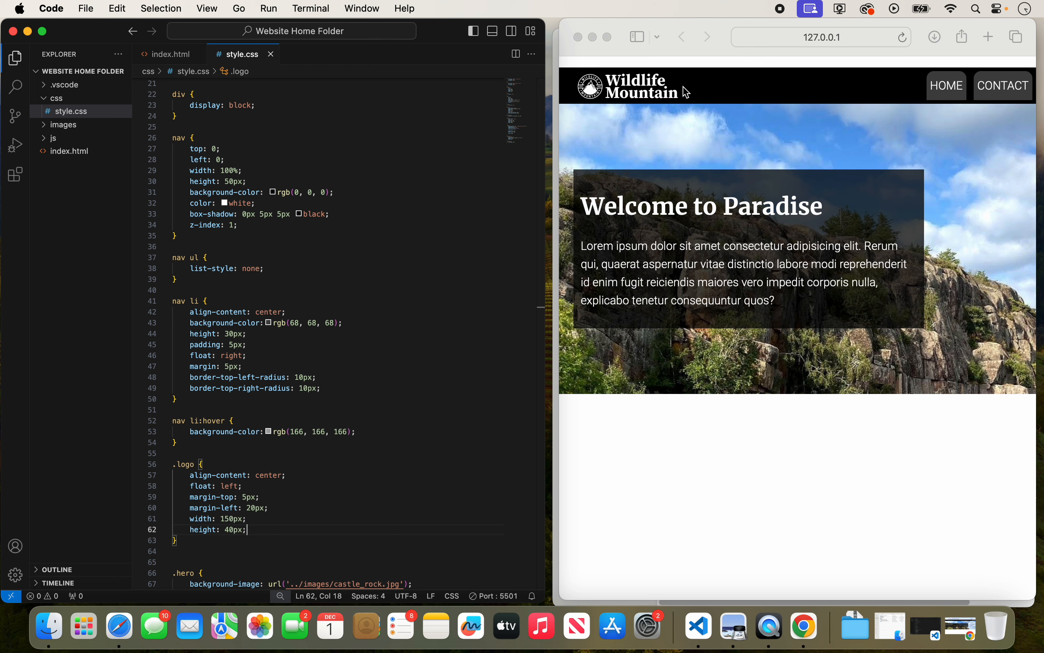
{"action": "mouse_move", "coordinate": [901, 93]}
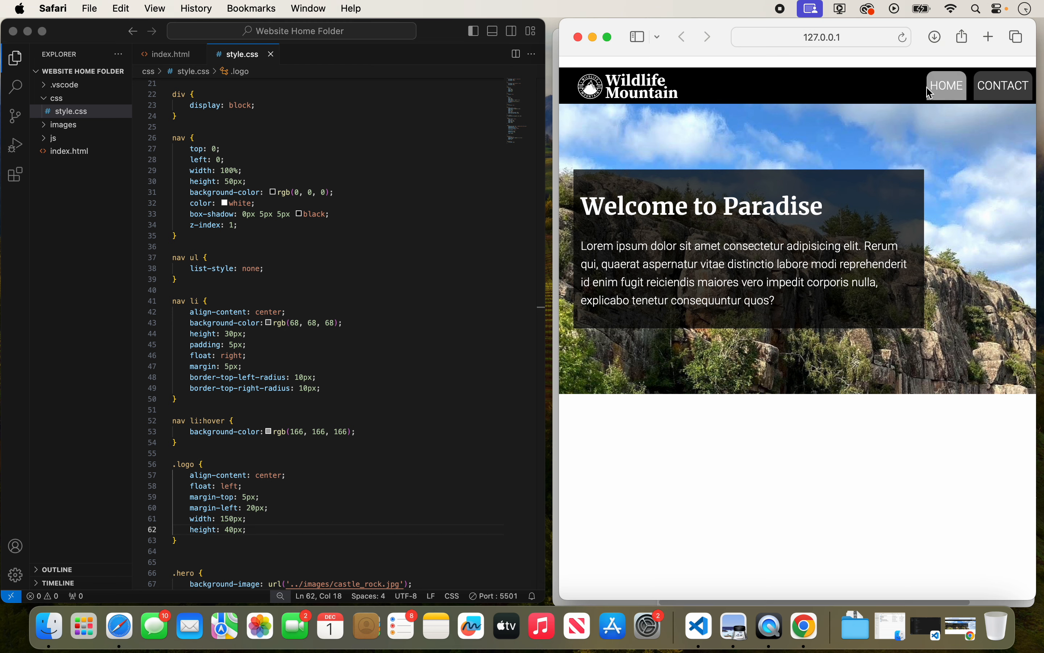
{"action": "mouse_move", "coordinate": [663, 94]}
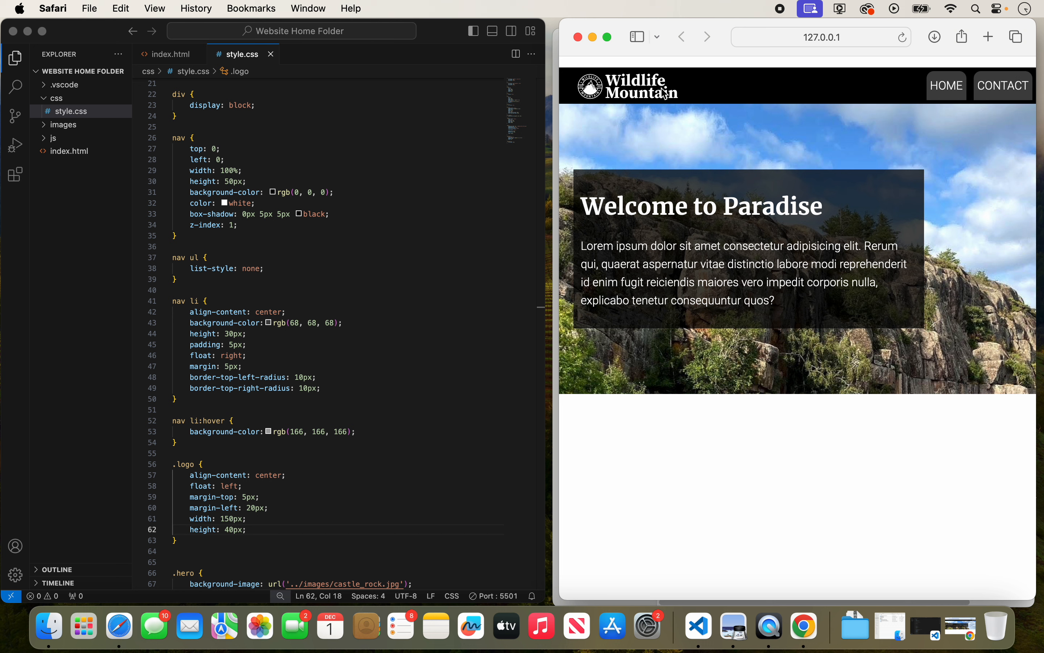
{"action": "mouse_move", "coordinate": [694, 148]}
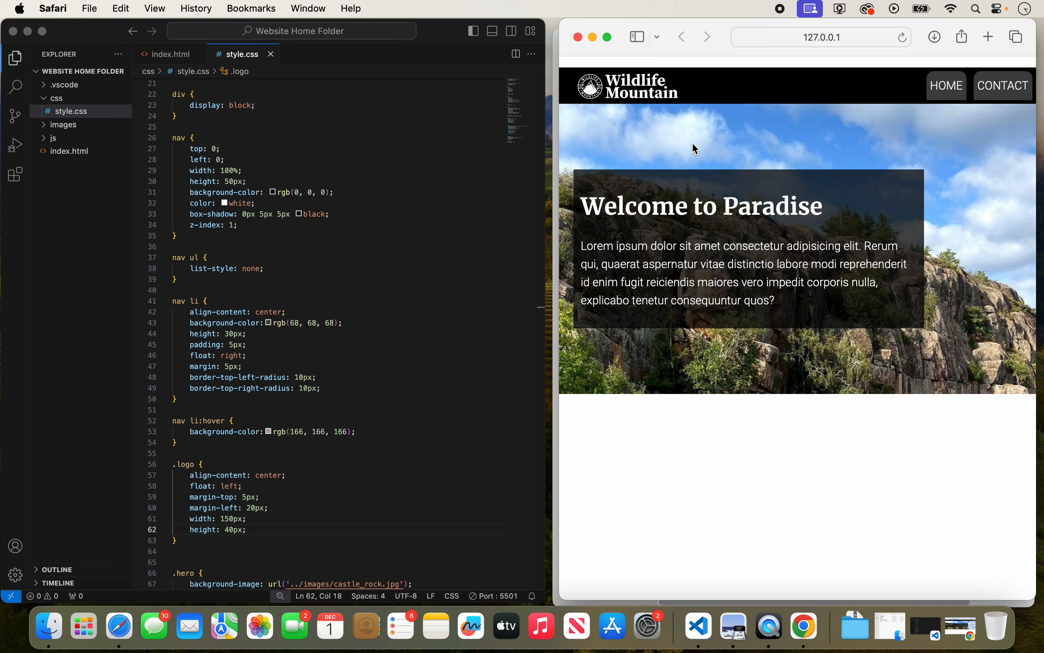
{"action": "mouse_move", "coordinate": [180, 578]}
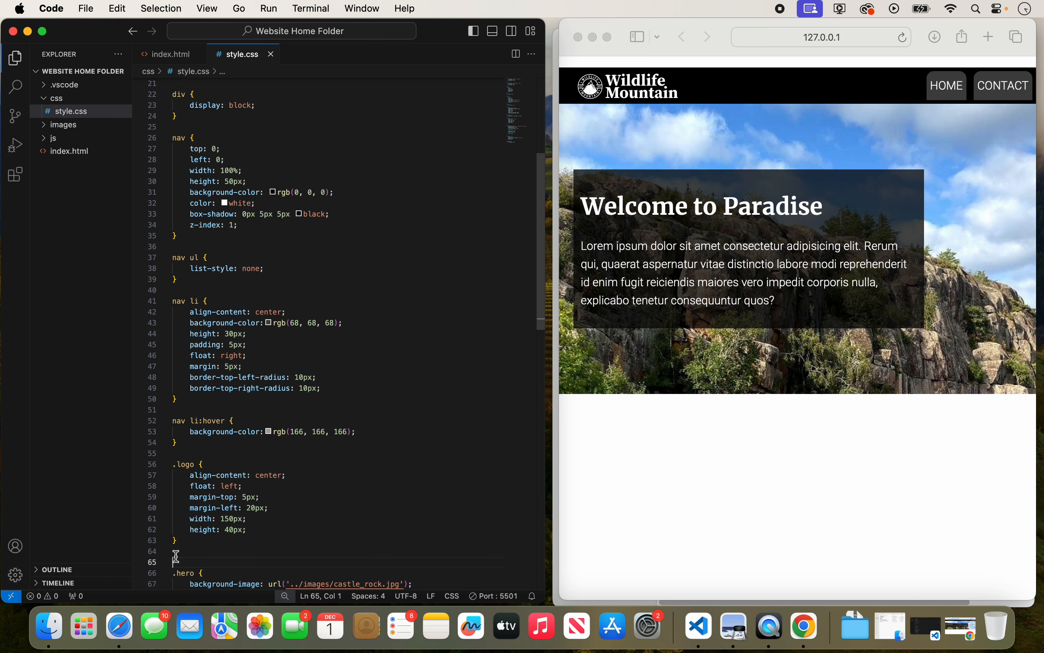
{"action": "mouse_move", "coordinate": [930, 96]}
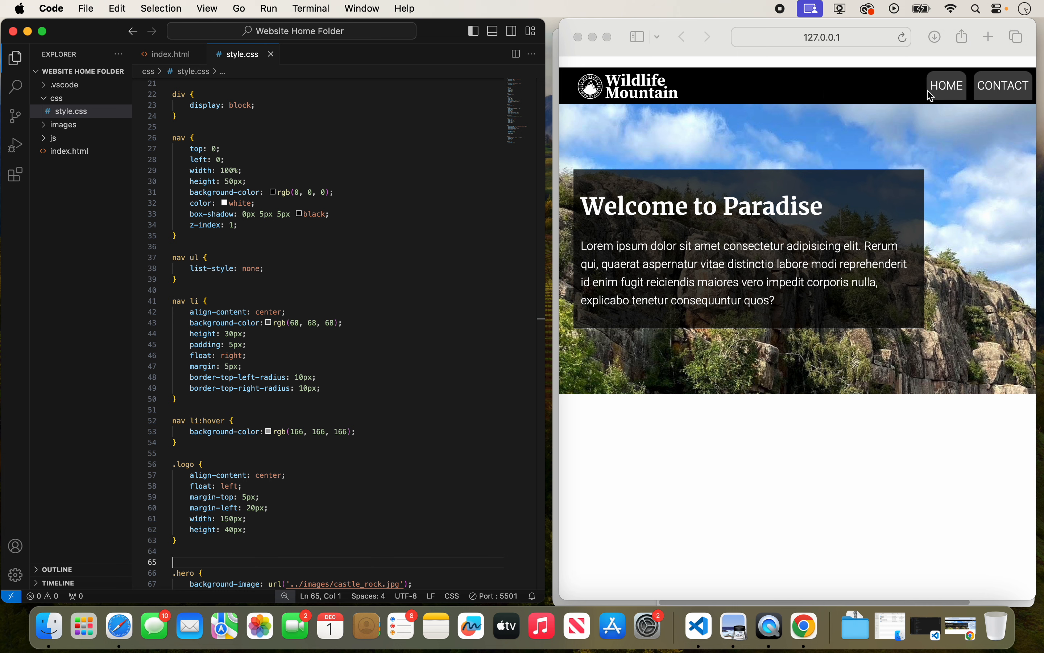
{"action": "mouse_move", "coordinate": [901, 107]}
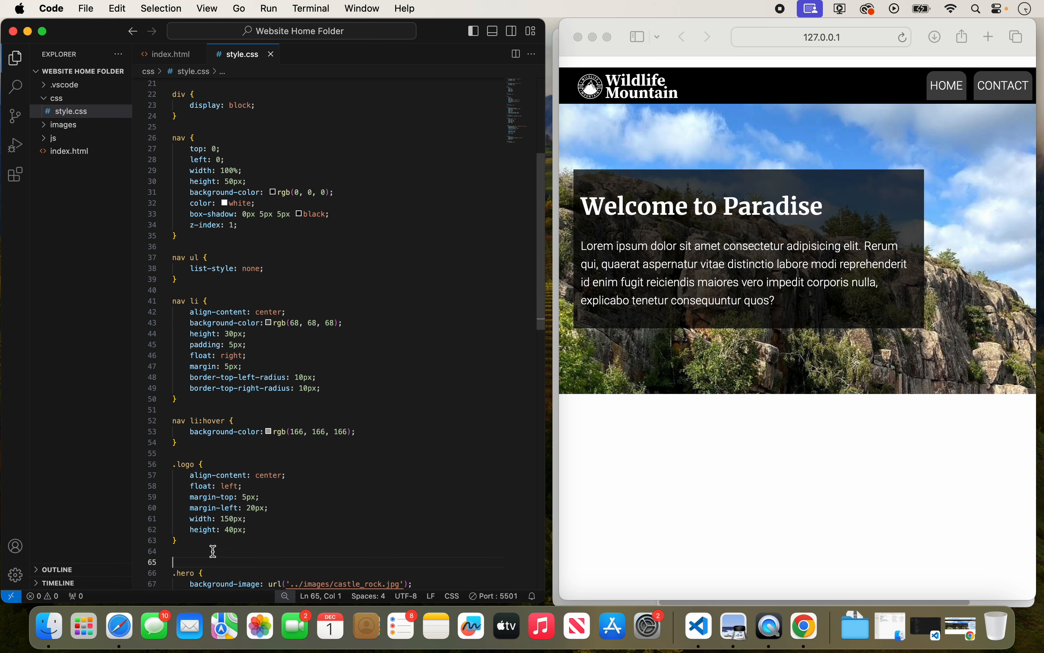
{"action": "mouse_move", "coordinate": [280, 494]}
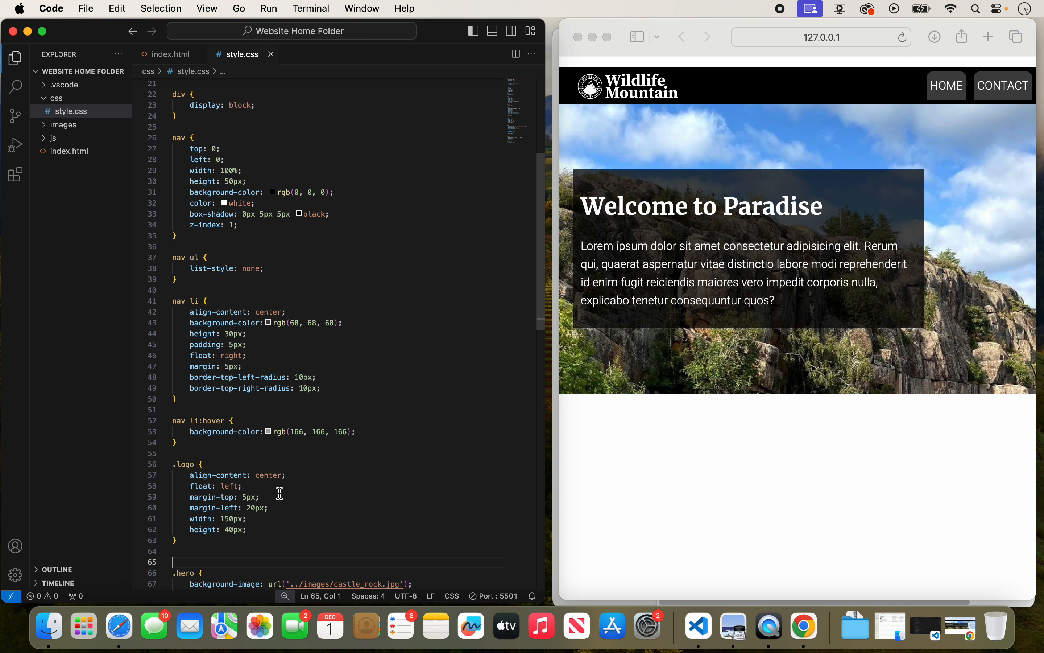
{"action": "mouse_move", "coordinate": [681, 142]}
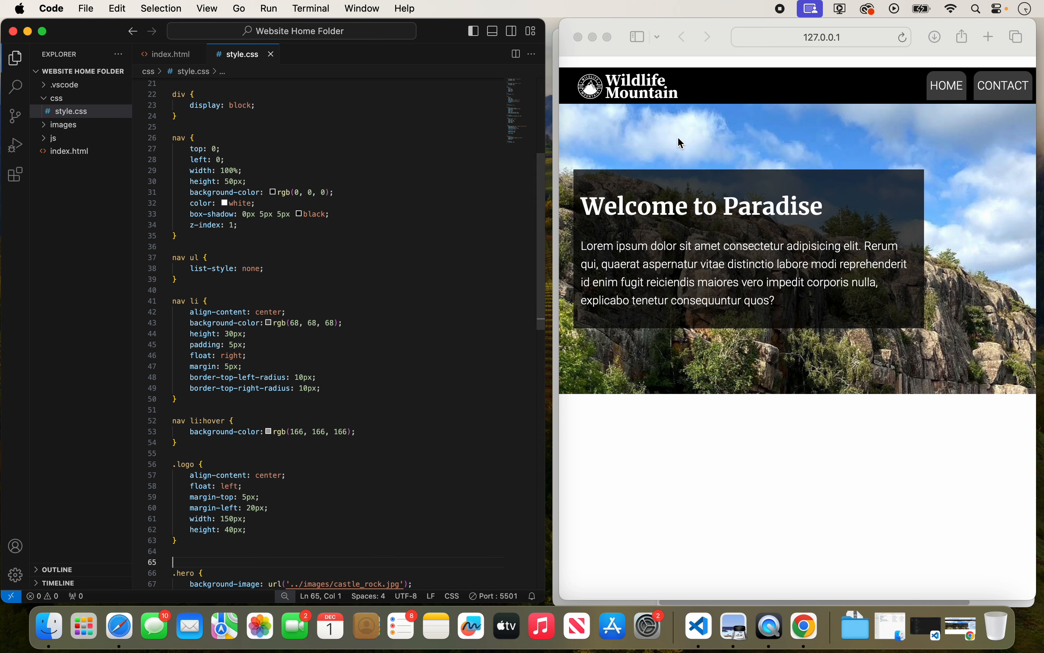
{"action": "mouse_move", "coordinate": [682, 95]}
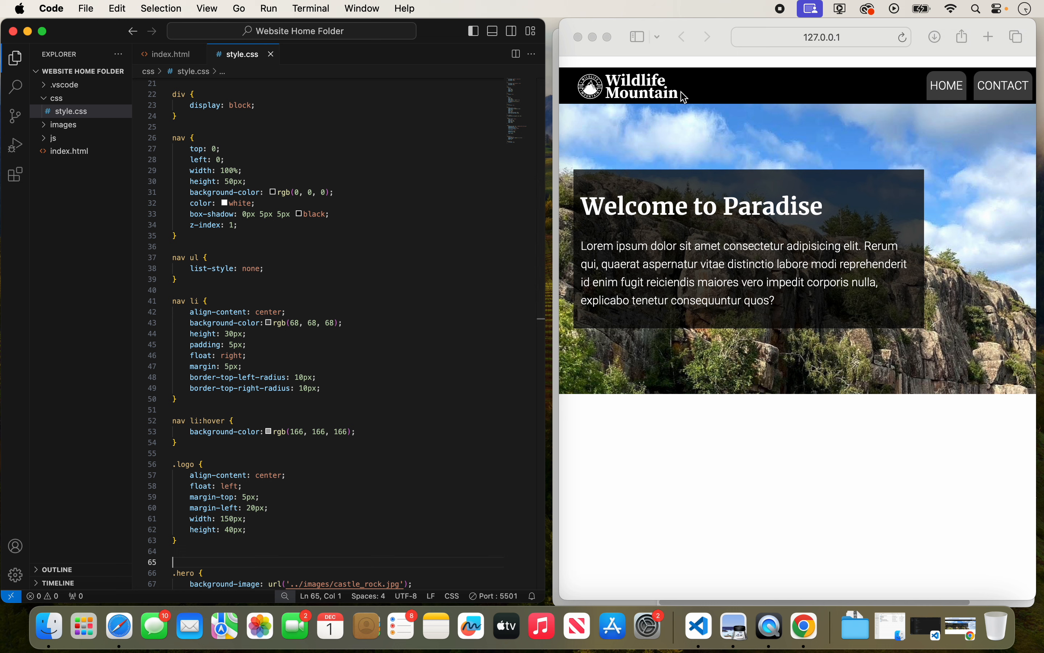
{"action": "mouse_move", "coordinate": [828, 94]}
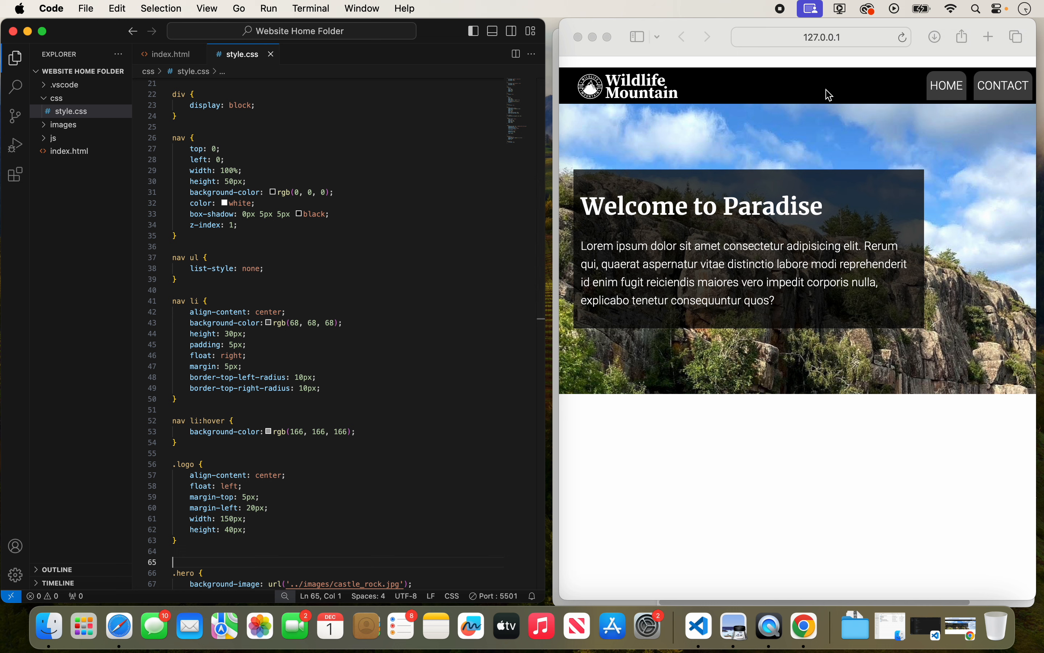
{"action": "mouse_move", "coordinate": [764, 278]}
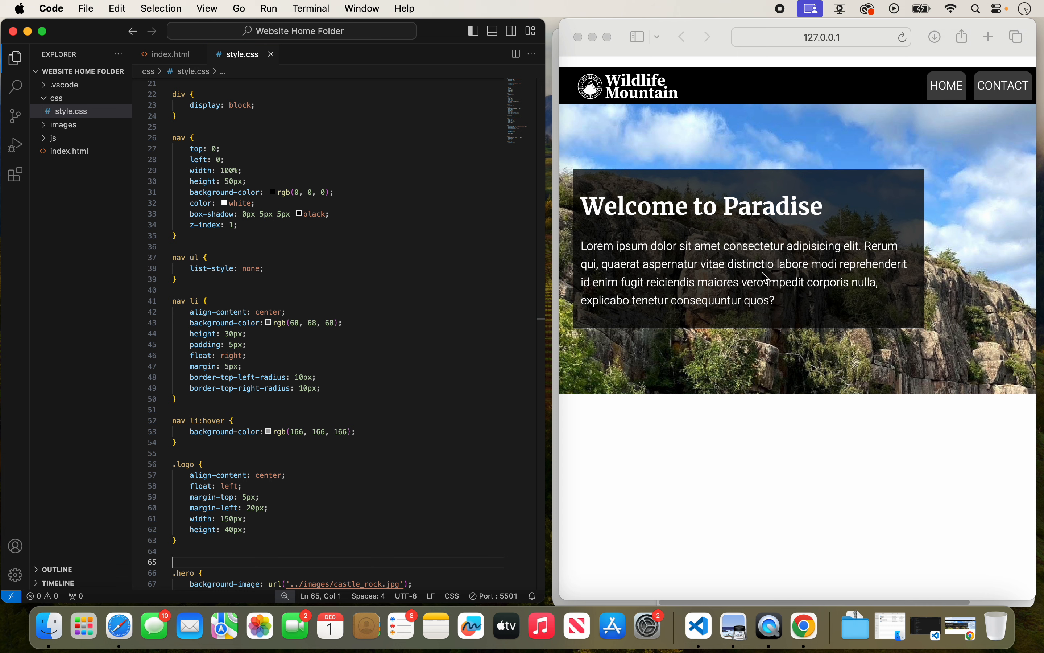
{"action": "mouse_move", "coordinate": [657, 333]}
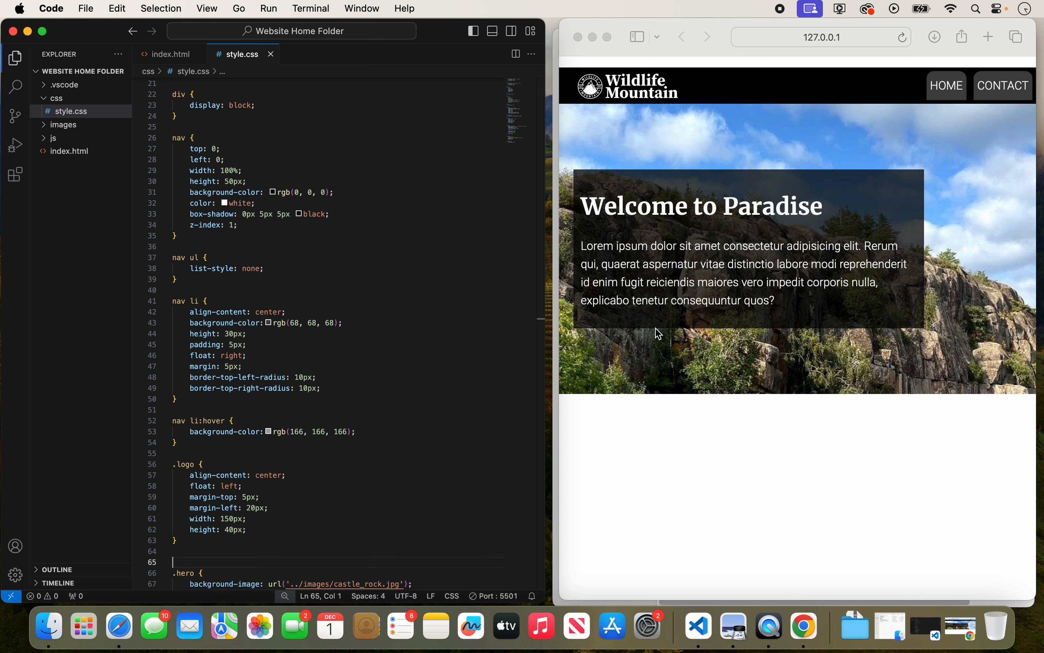
{"action": "mouse_move", "coordinate": [775, 79]}
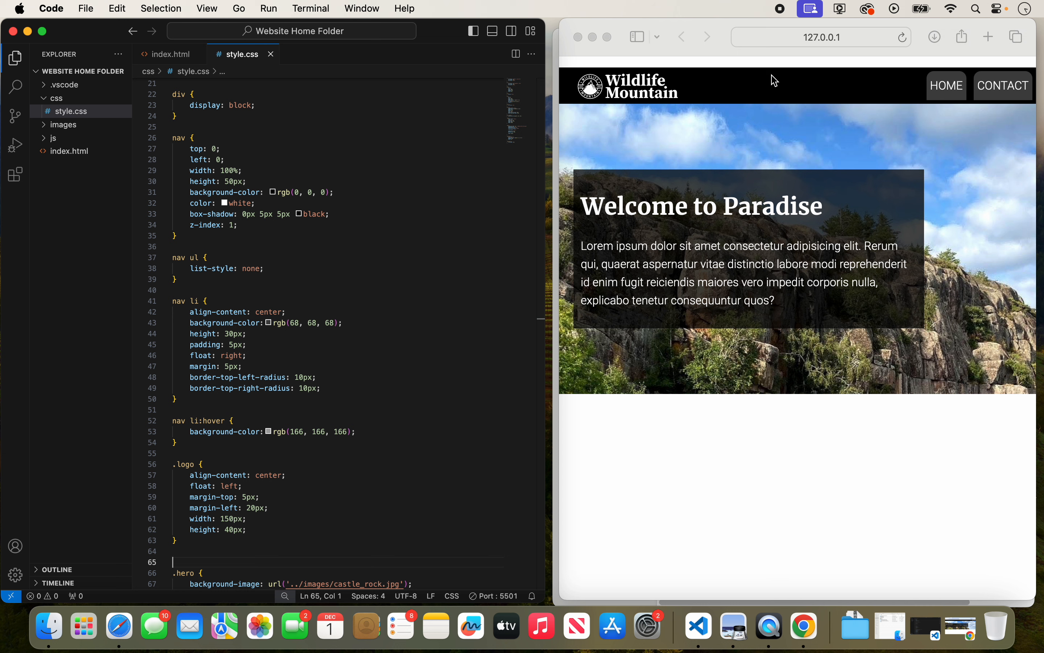
{"action": "mouse_move", "coordinate": [713, 161]}
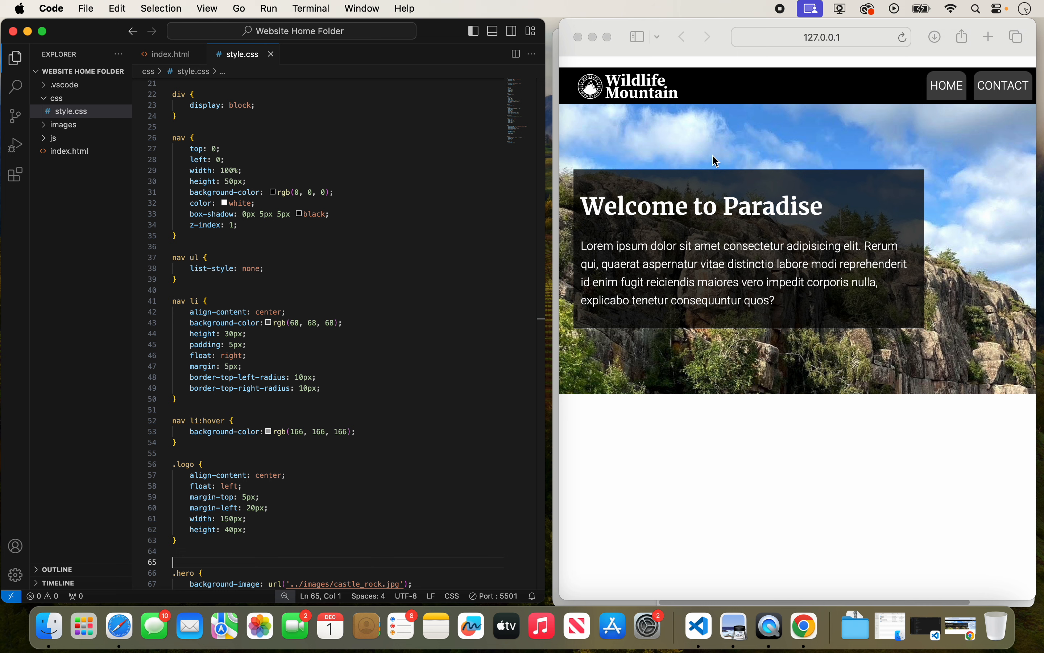
{"action": "mouse_move", "coordinate": [470, 254]}
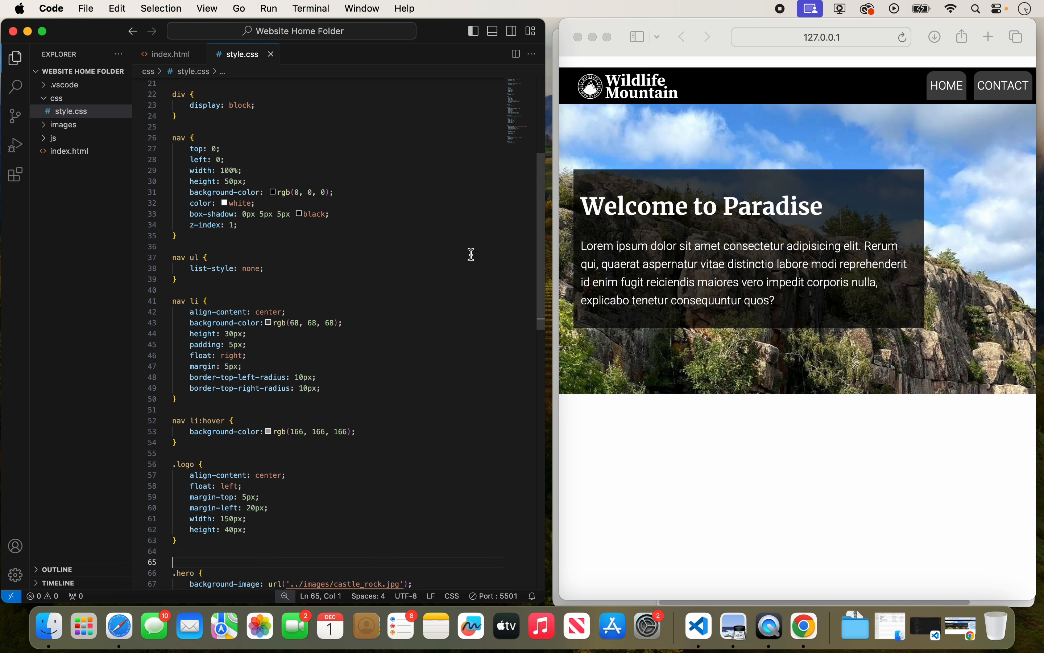